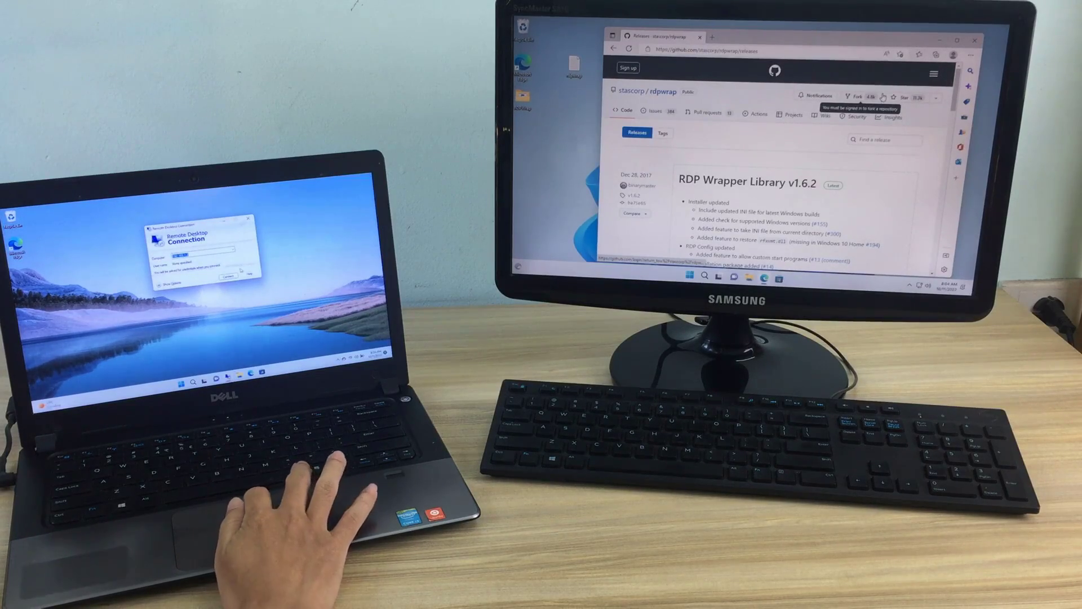
# Connect from the laptop to the remote PC and sign in at its sign-in screen.
pyautogui.click(229, 276)
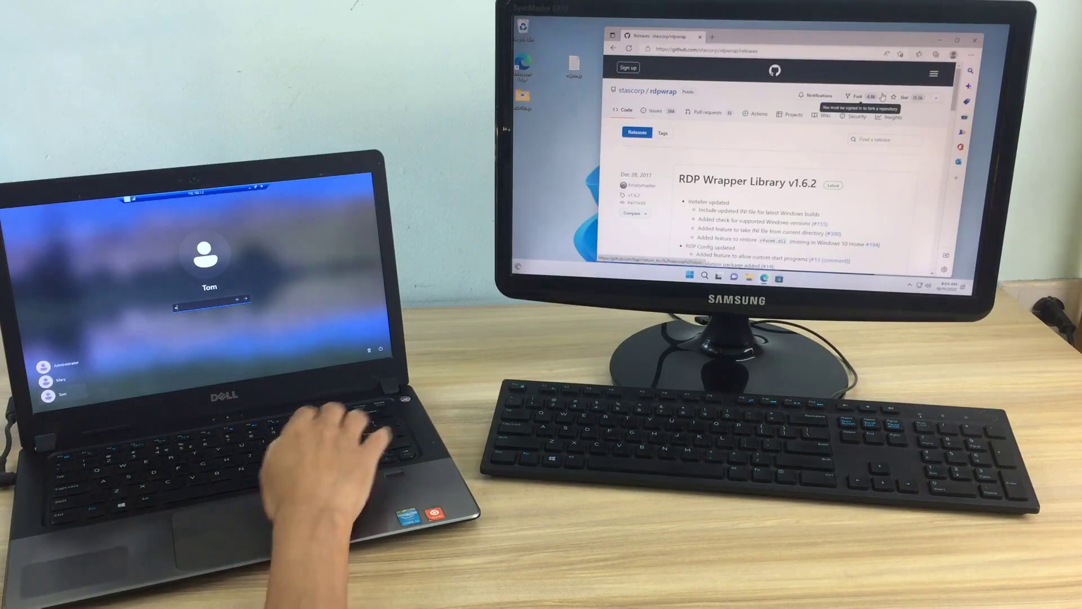
pyautogui.press('enter')
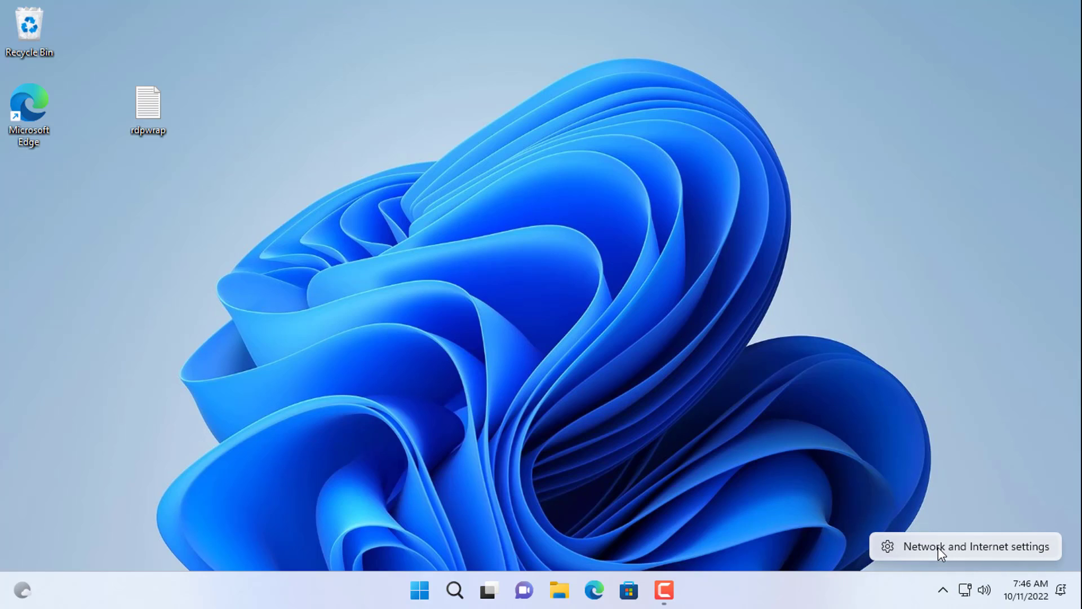
# Give Ethernet static IP 192.168.1.2, mask 255.255.255.0, gateway 192.168.1.1, DNS 8.8.8.8/8.8.4.4.
pyautogui.click(975, 546)
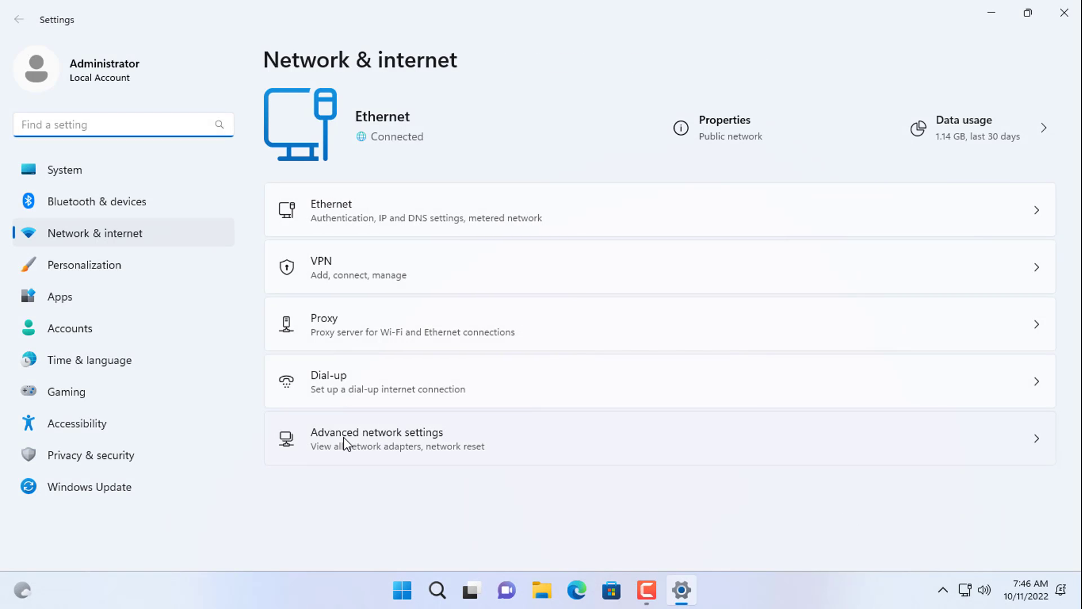
pyautogui.click(377, 439)
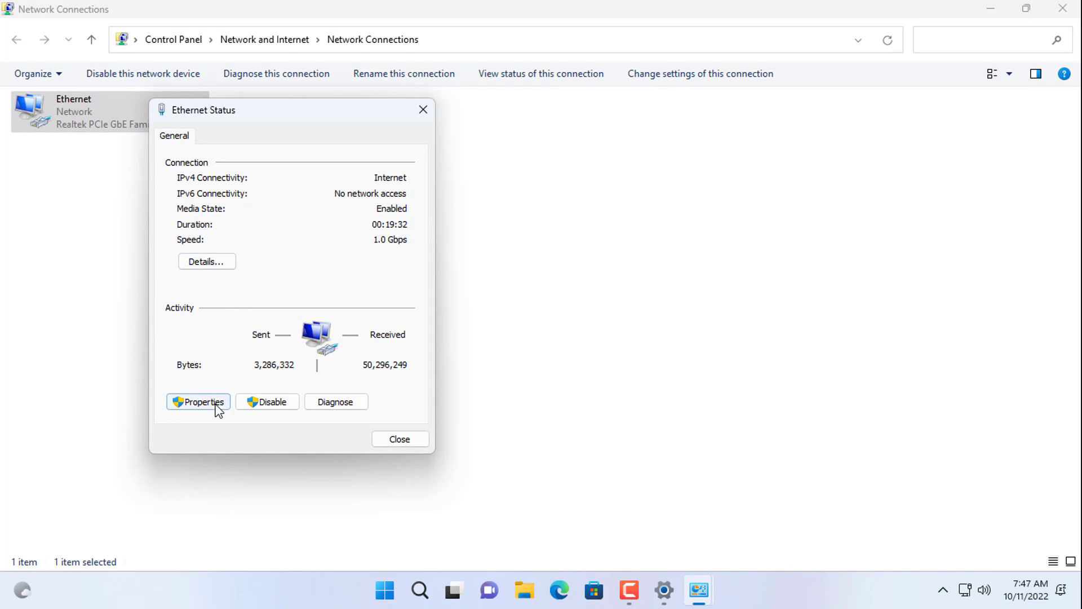
pyautogui.click(198, 402)
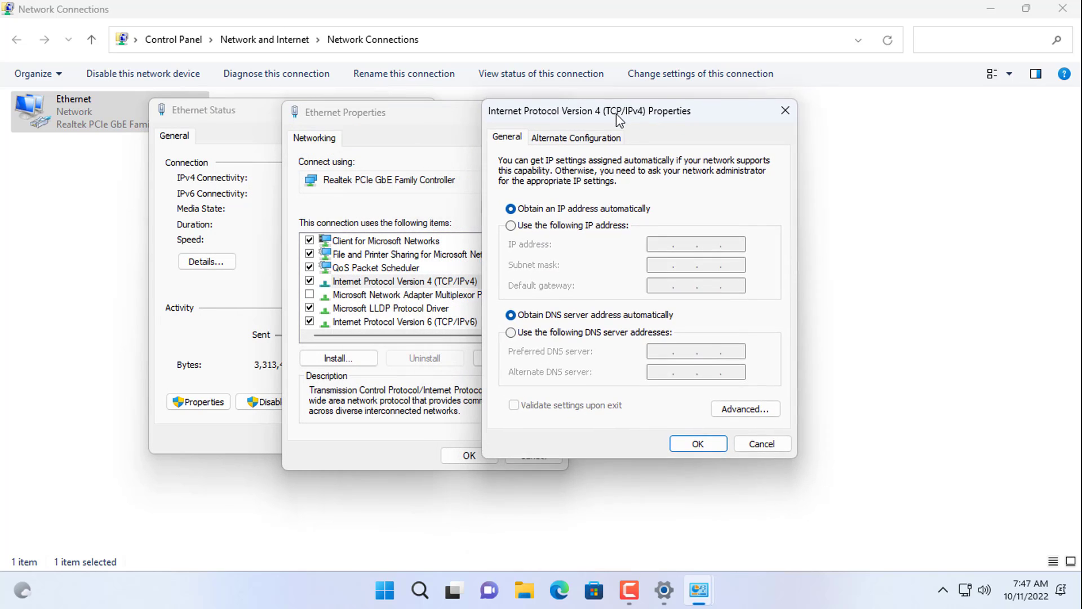
pyautogui.click(511, 225)
pyautogui.write('8.8.4.')
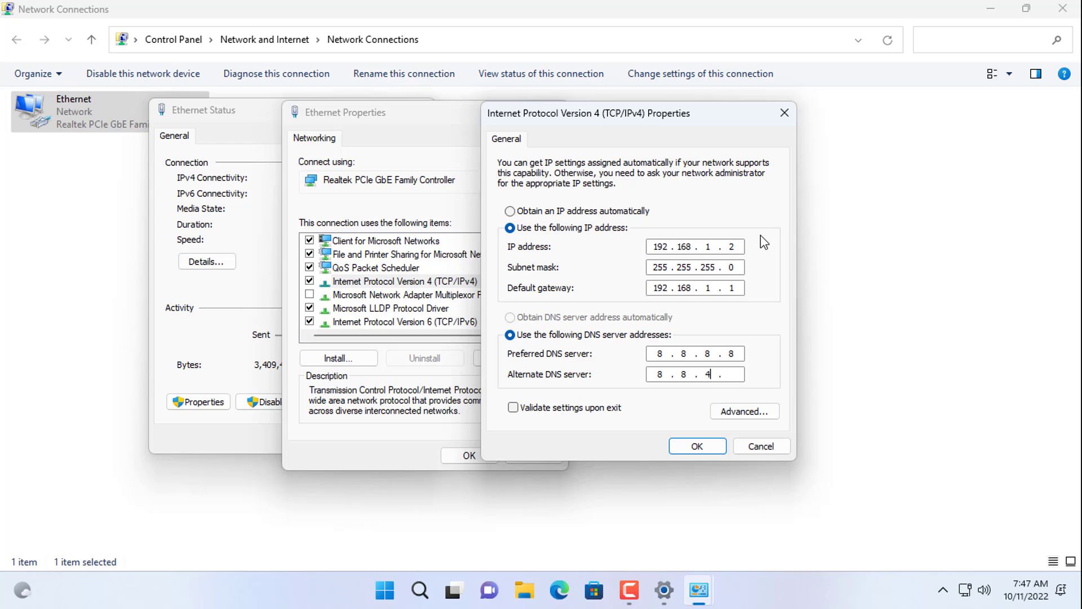
pyautogui.write('4')
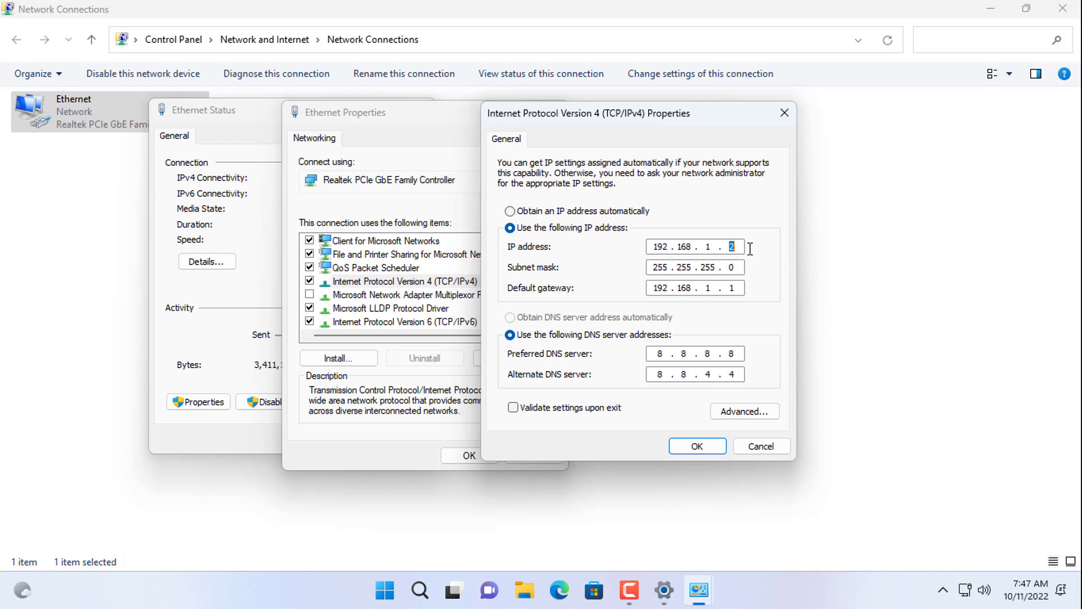
pyautogui.click(697, 446)
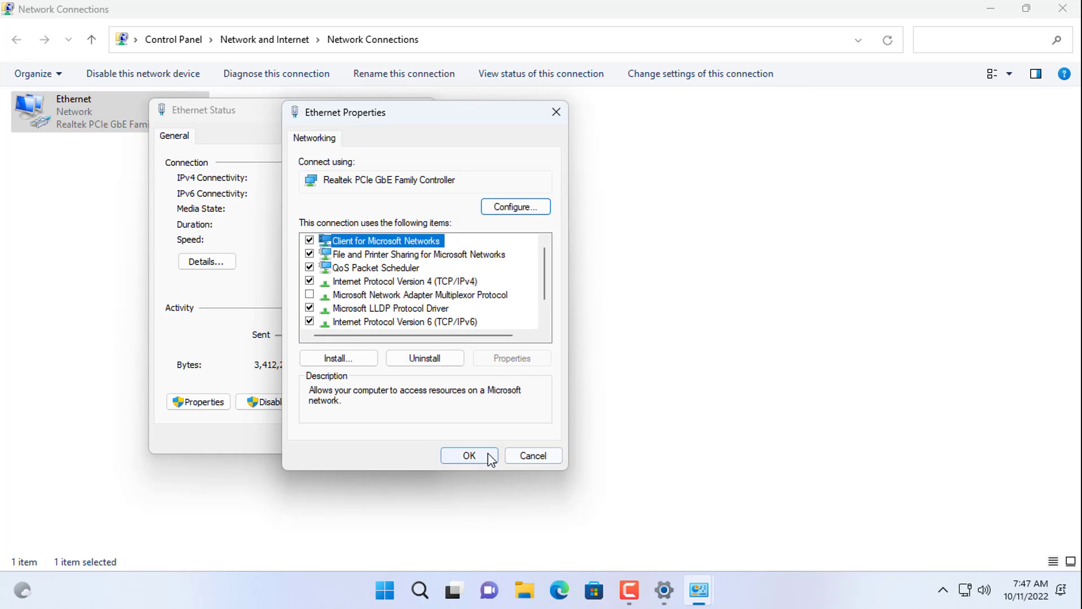
pyautogui.click(468, 455)
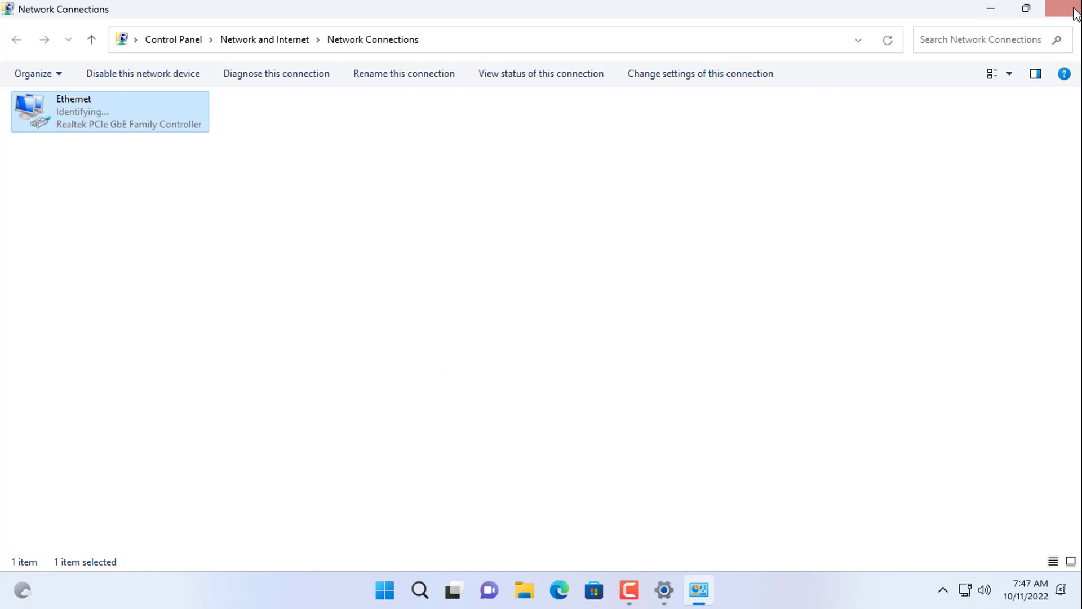
pyautogui.click(1067, 9)
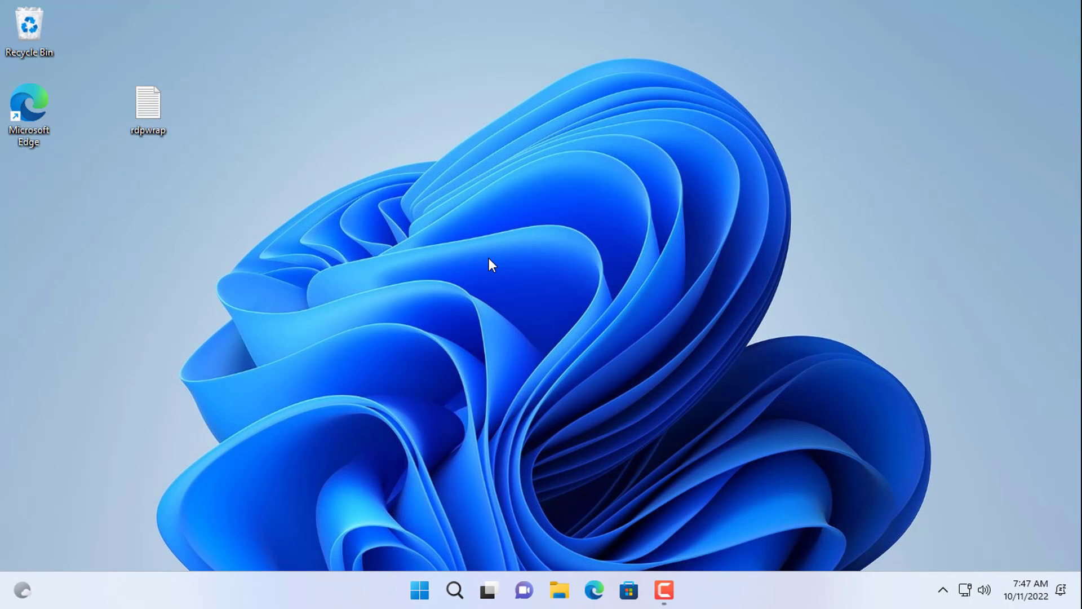
pyautogui.moveTo(592, 590)
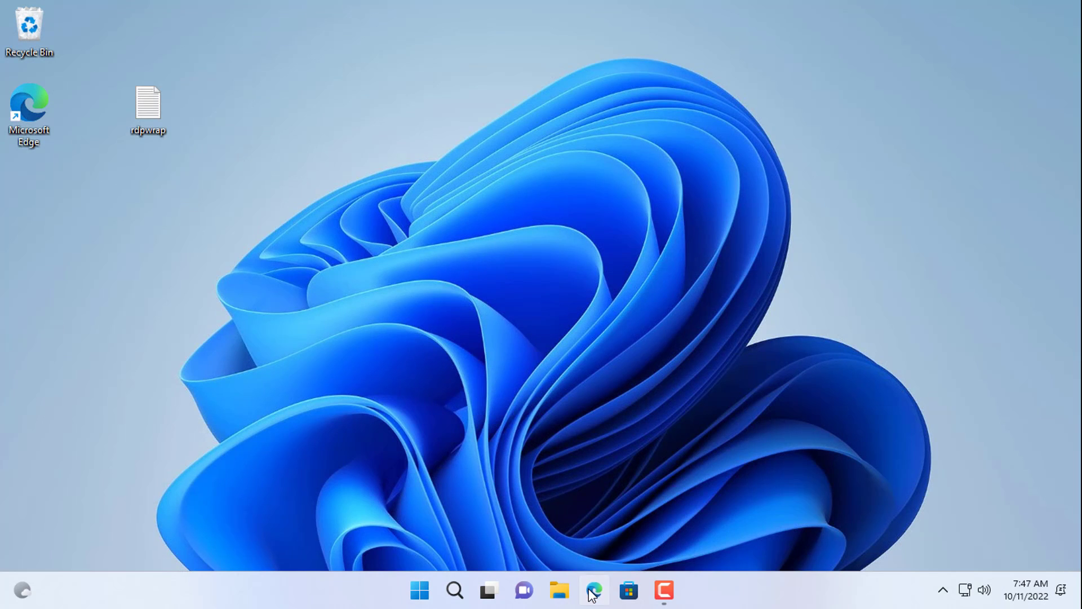
# Download RDPWrap-v1.6.2.zip from the stascorp/rdpwrap GitHub releases page in Edge.
pyautogui.click(593, 590)
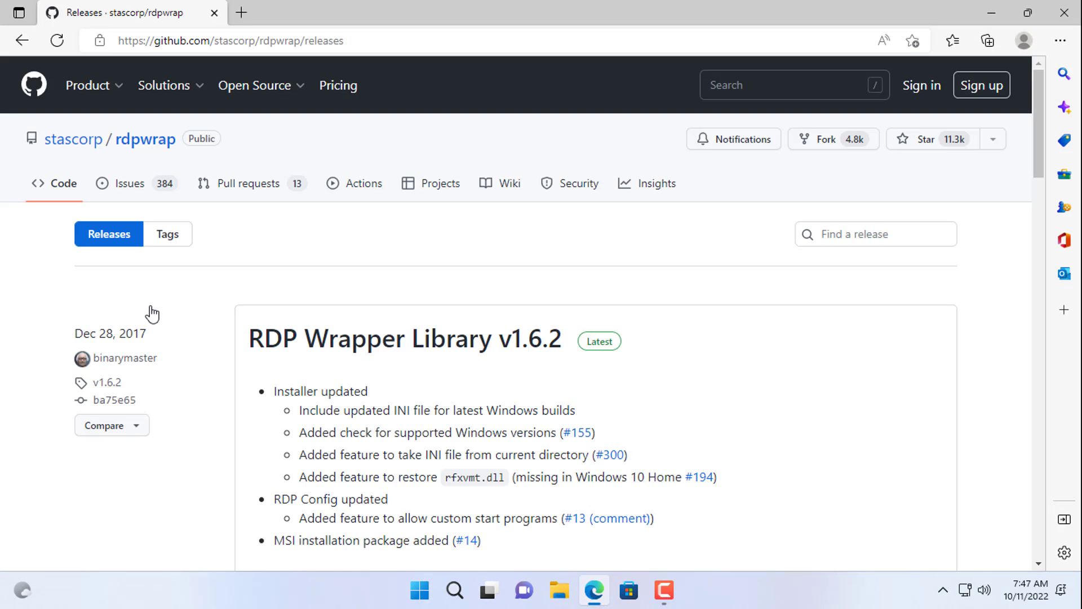
pyautogui.moveTo(249, 344)
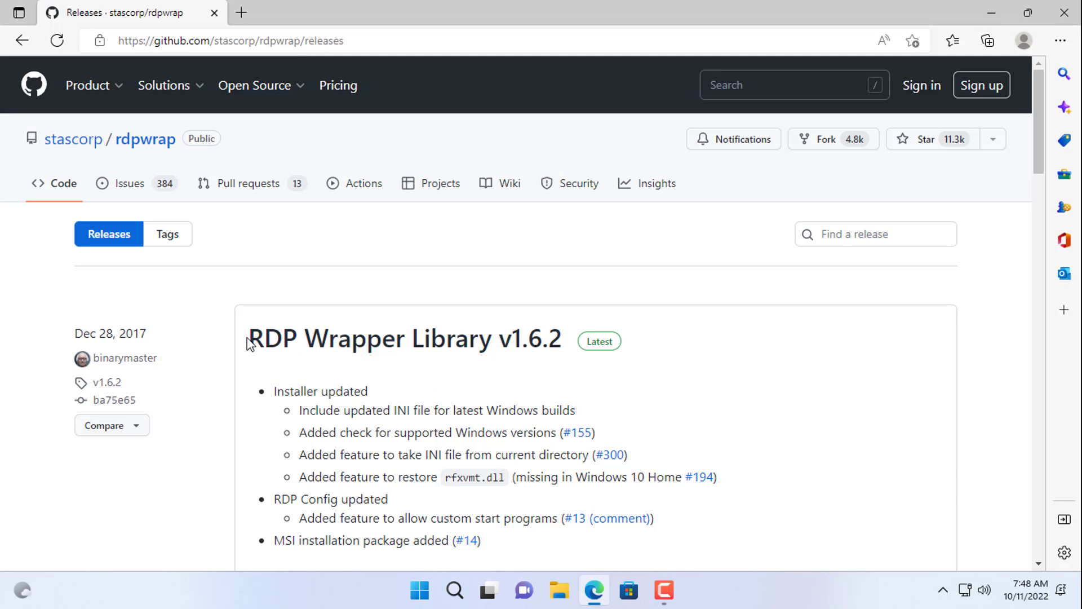
pyautogui.scroll(-3)
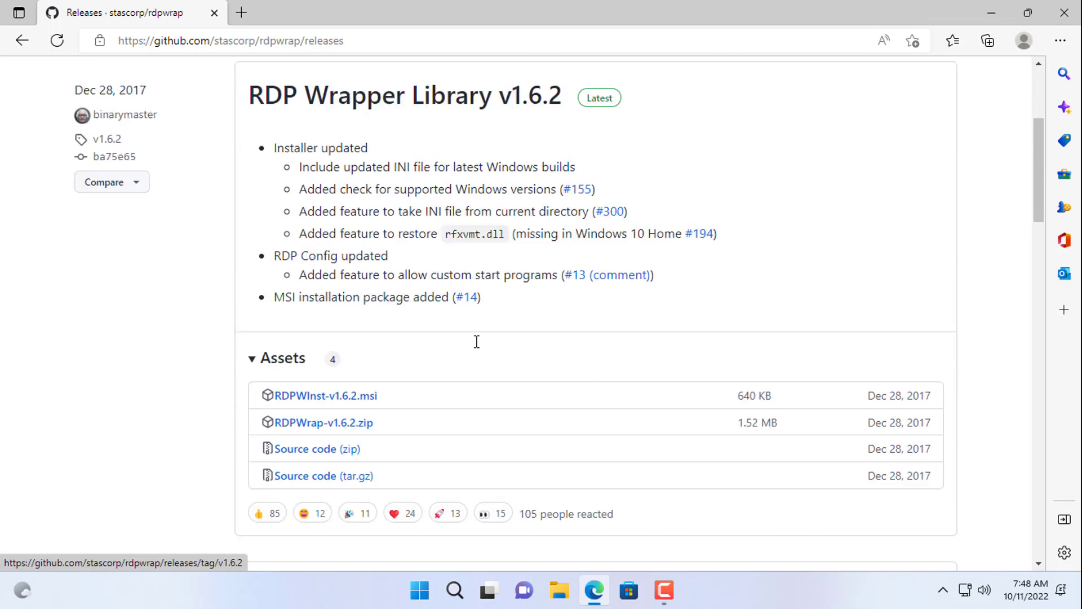
pyautogui.scroll(-3)
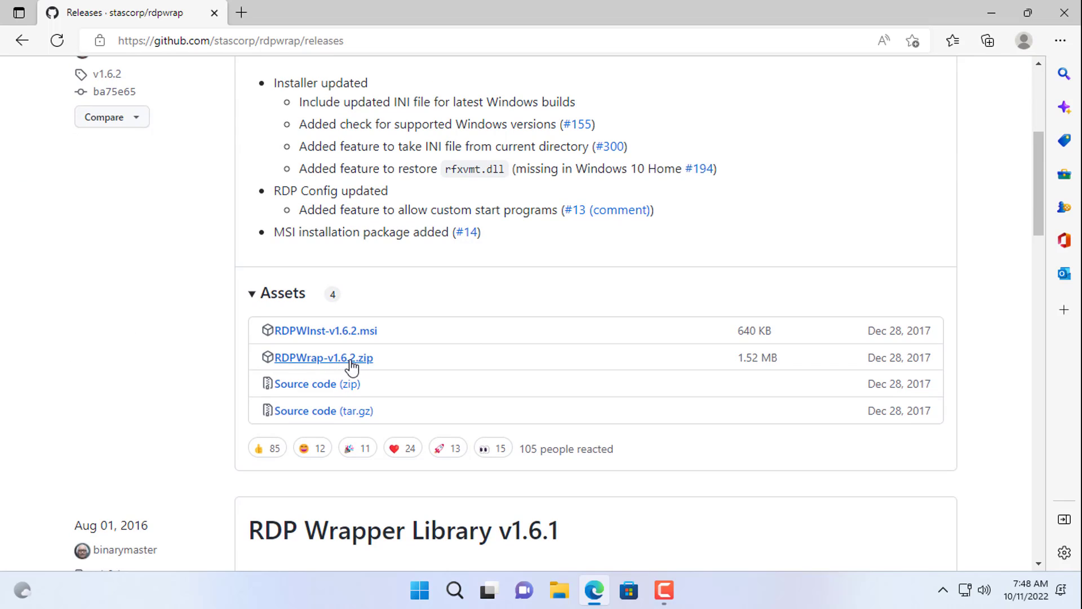
pyautogui.click(322, 358)
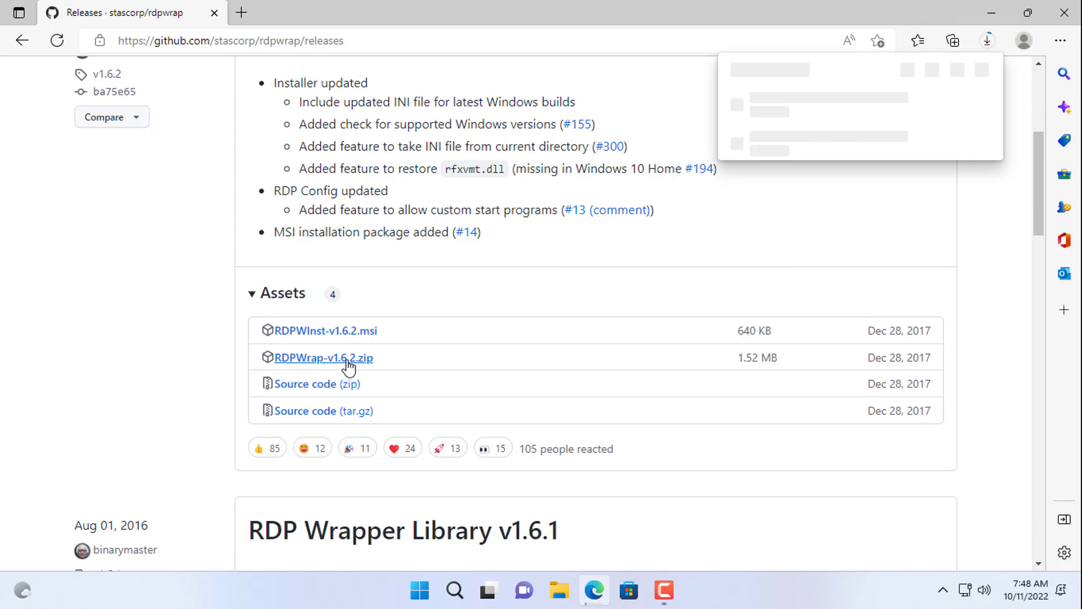
pyautogui.click(323, 357)
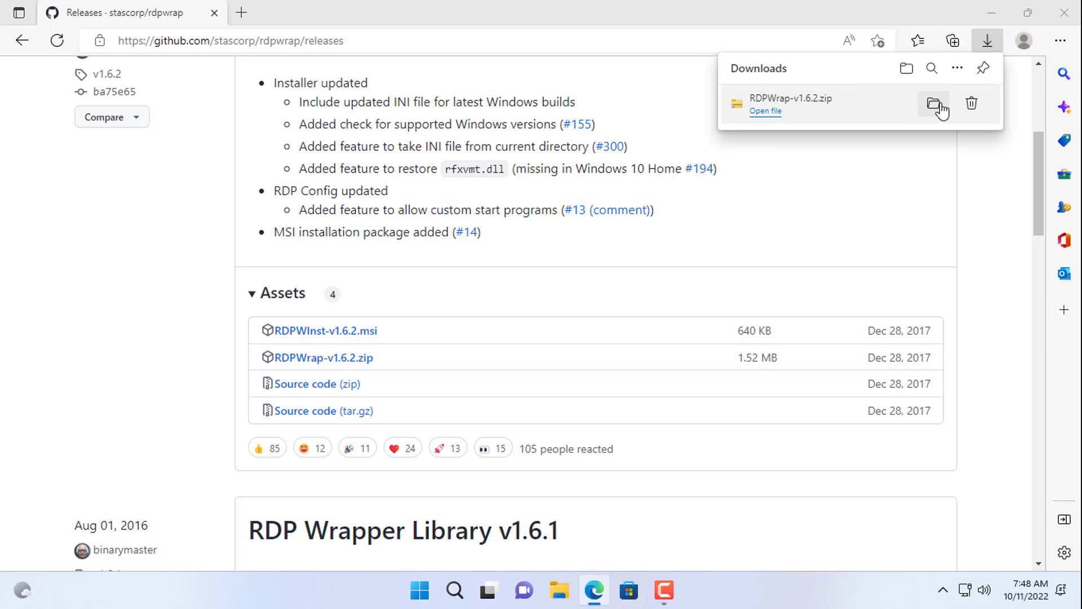
pyautogui.click(933, 104)
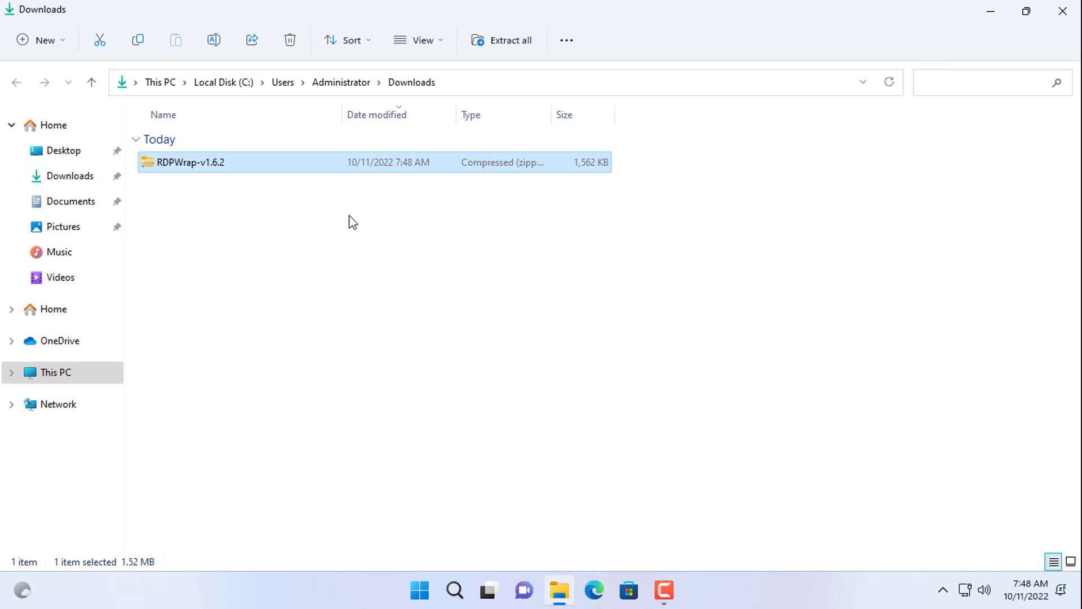
# Use Extract All to unpack RDPWrap-v1.6.2.zip into a newly created Desktop folder named RDPWrap.
pyautogui.rightClick(194, 162)
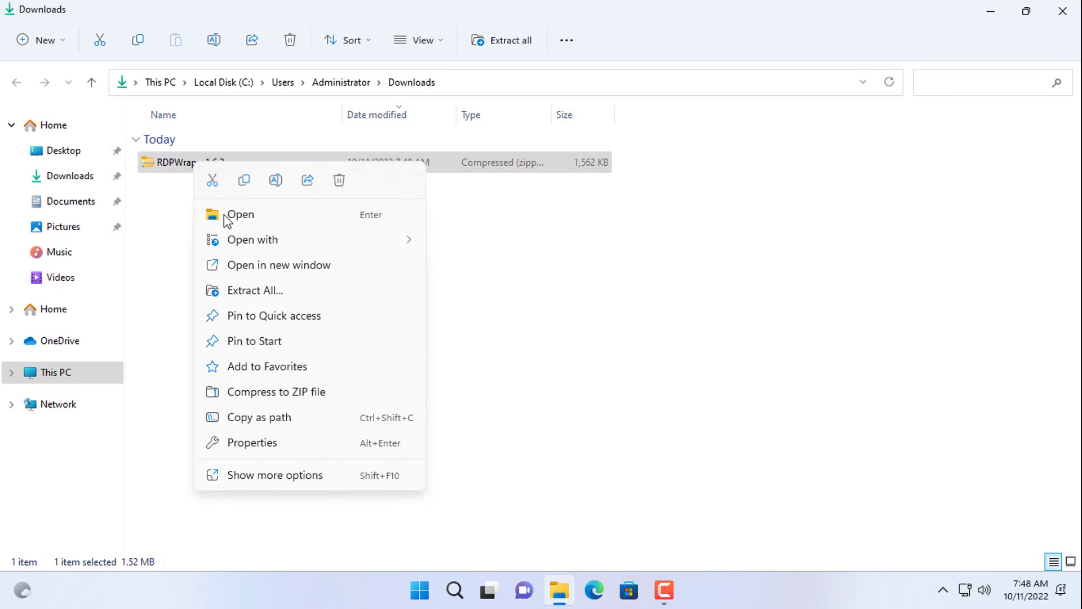
pyautogui.click(254, 289)
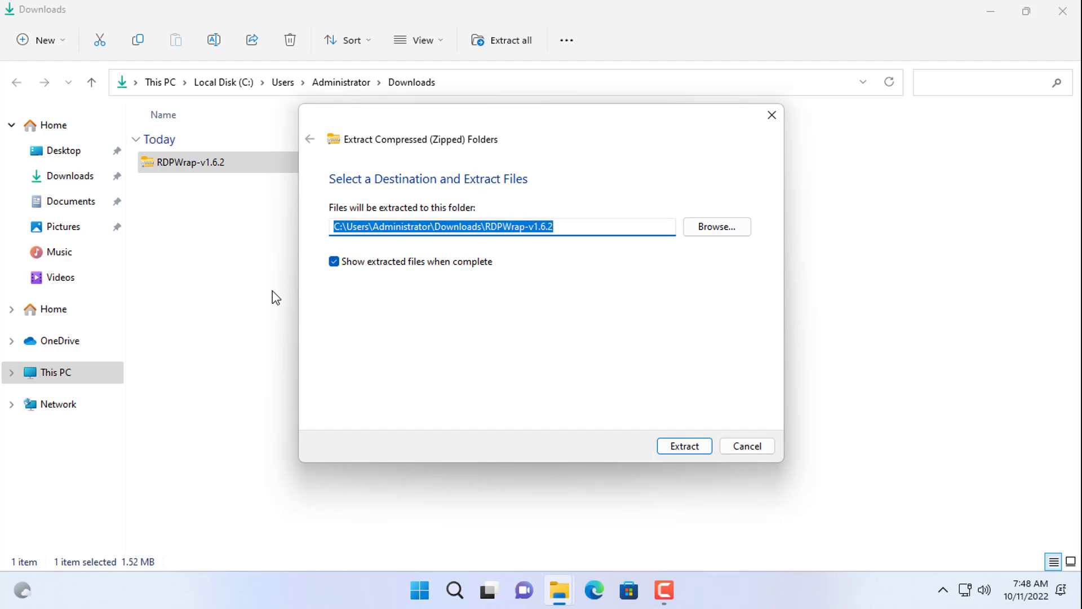
pyautogui.click(716, 227)
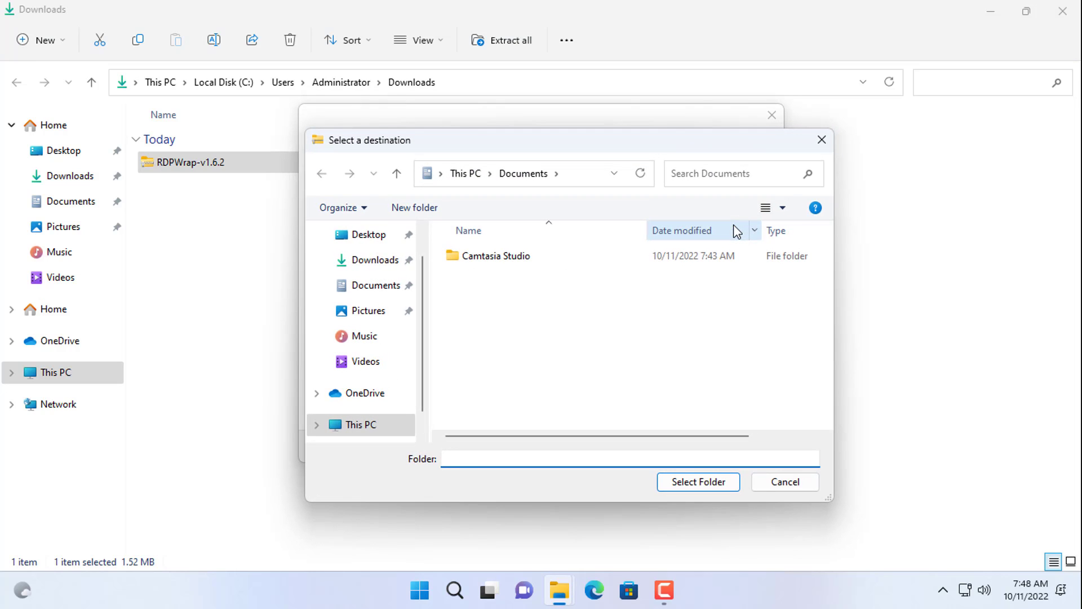
pyautogui.click(368, 234)
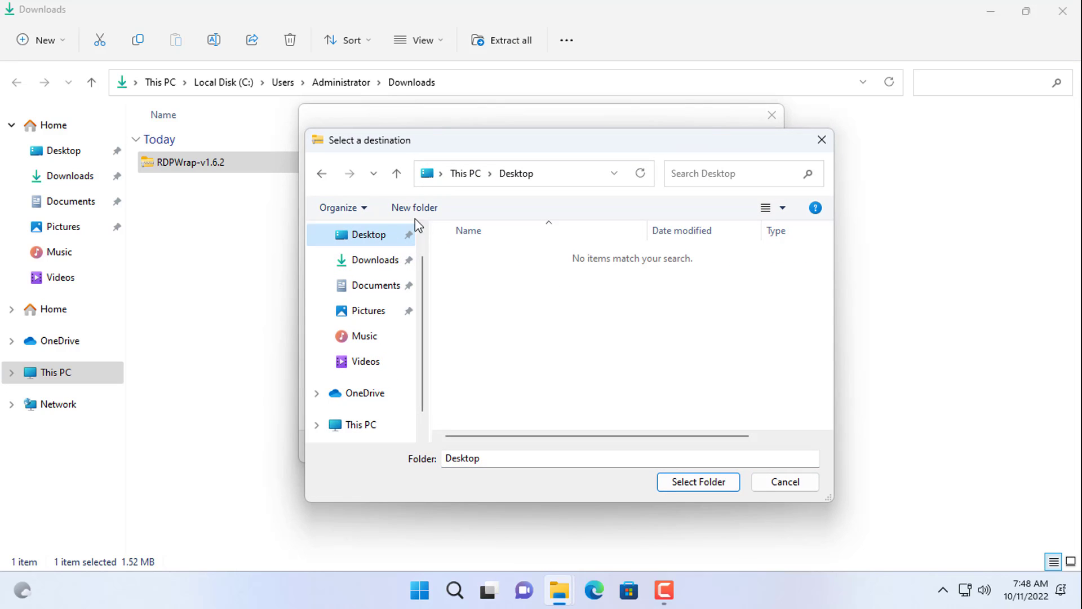
pyautogui.click(414, 206)
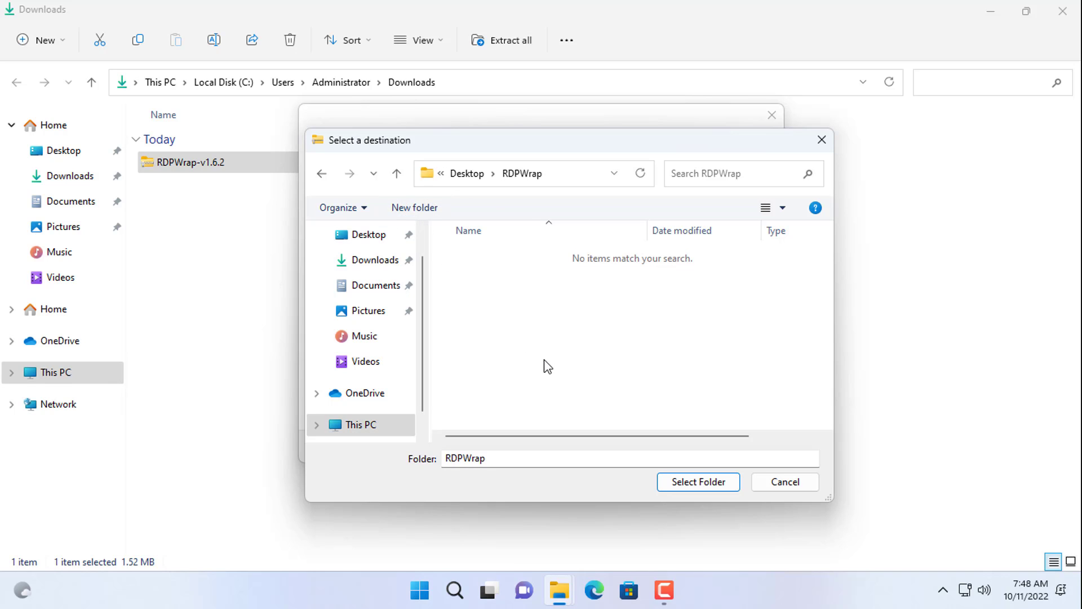
pyautogui.click(697, 481)
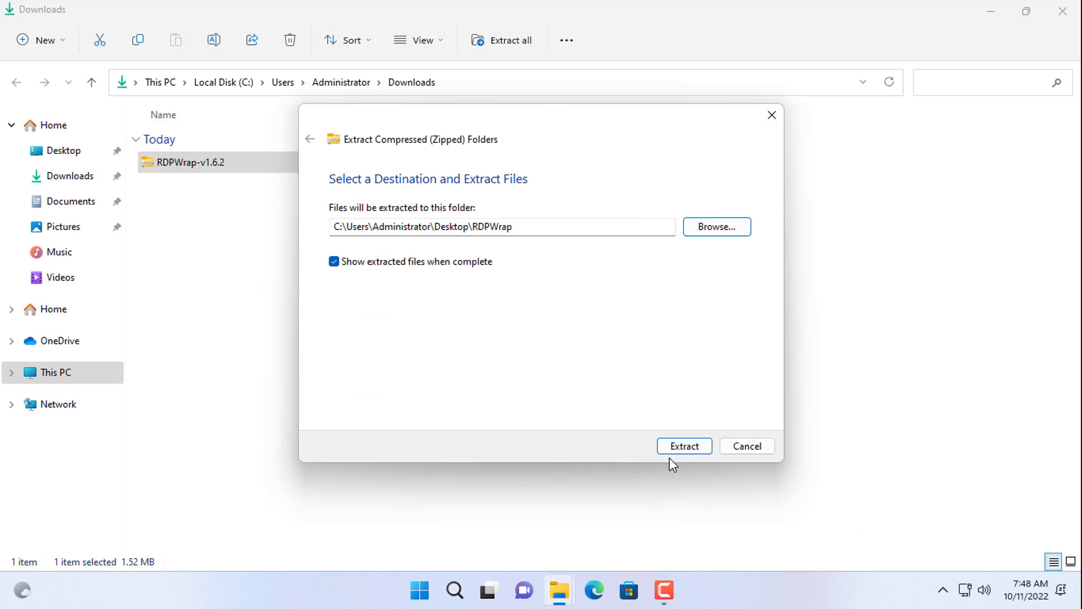
pyautogui.click(683, 445)
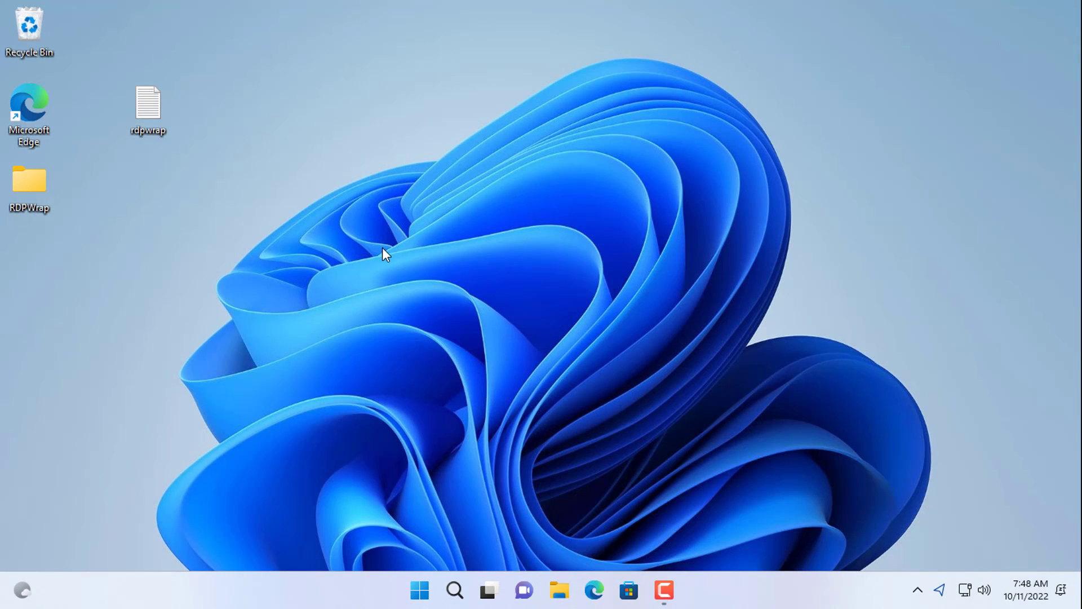
pyautogui.moveTo(38, 183)
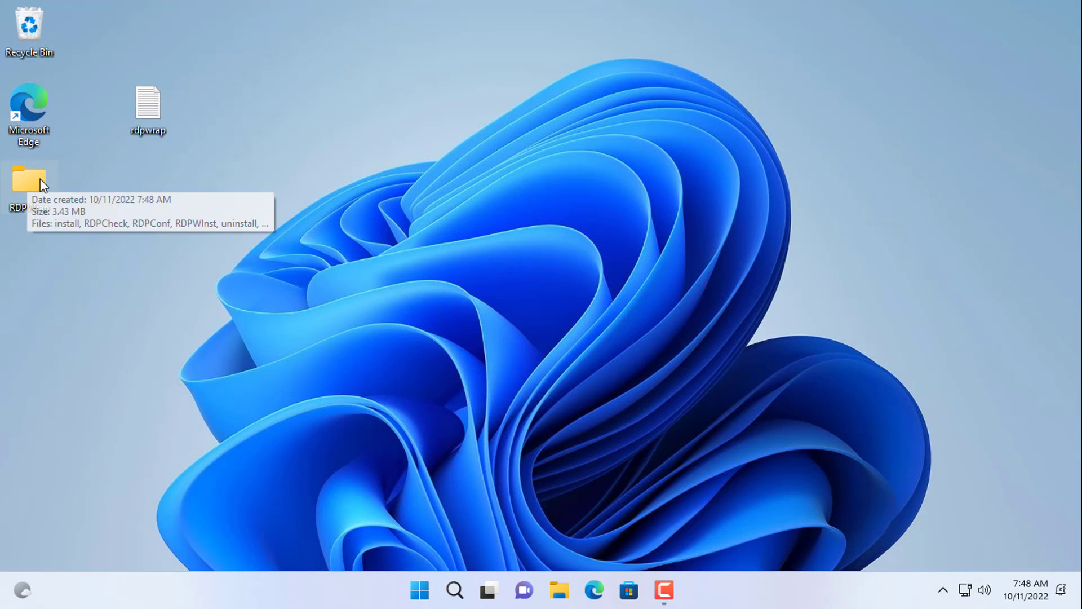
# Open the Desktop RDPWrap folder and run the install batch file.
pyautogui.doubleClick(28, 182)
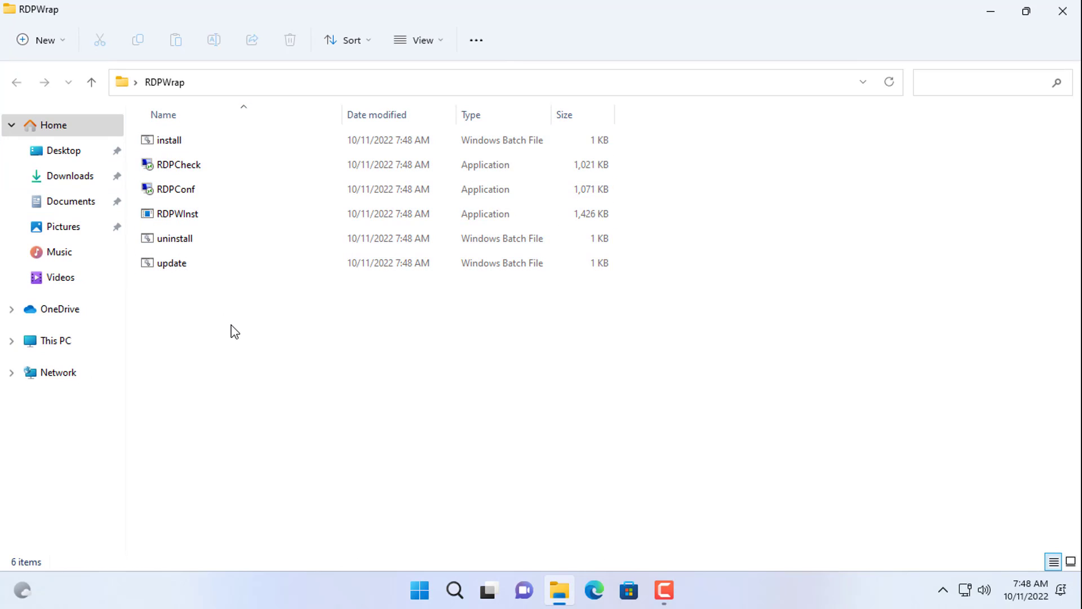
pyautogui.click(169, 140)
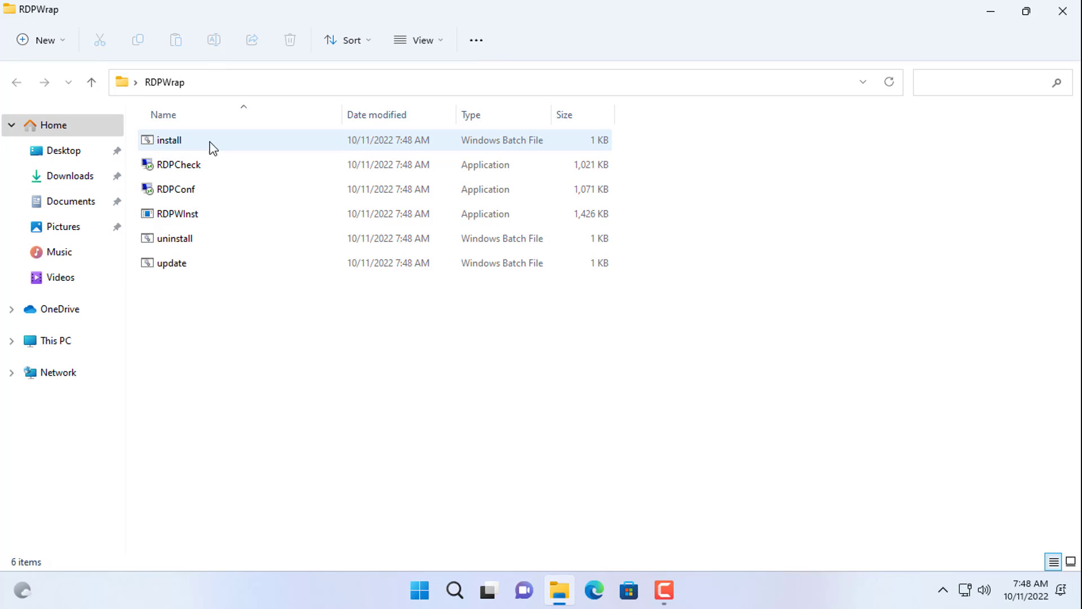
pyautogui.moveTo(169, 140)
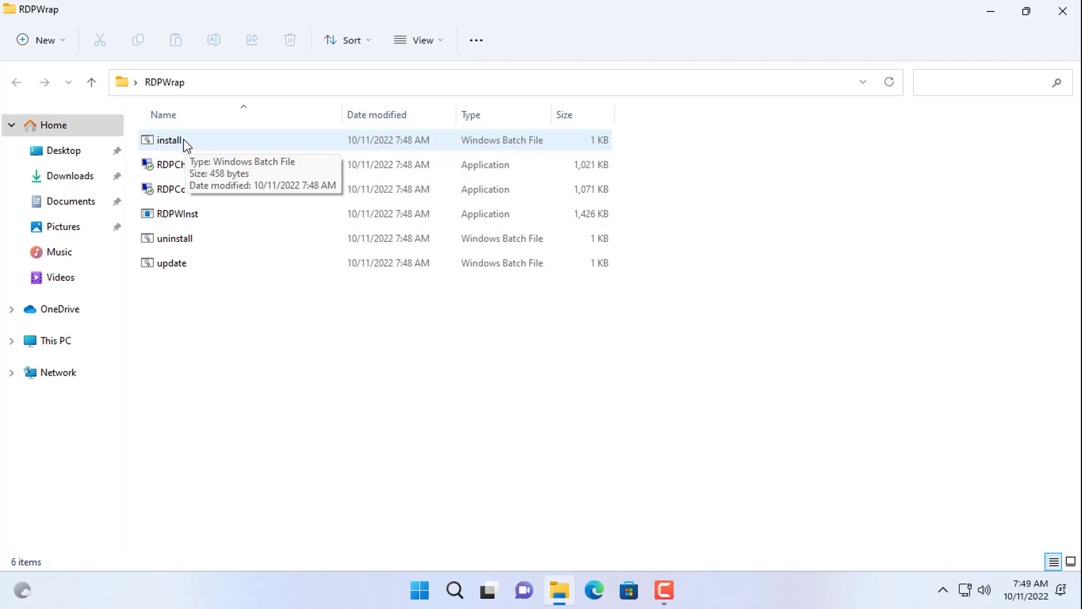
pyautogui.doubleClick(170, 140)
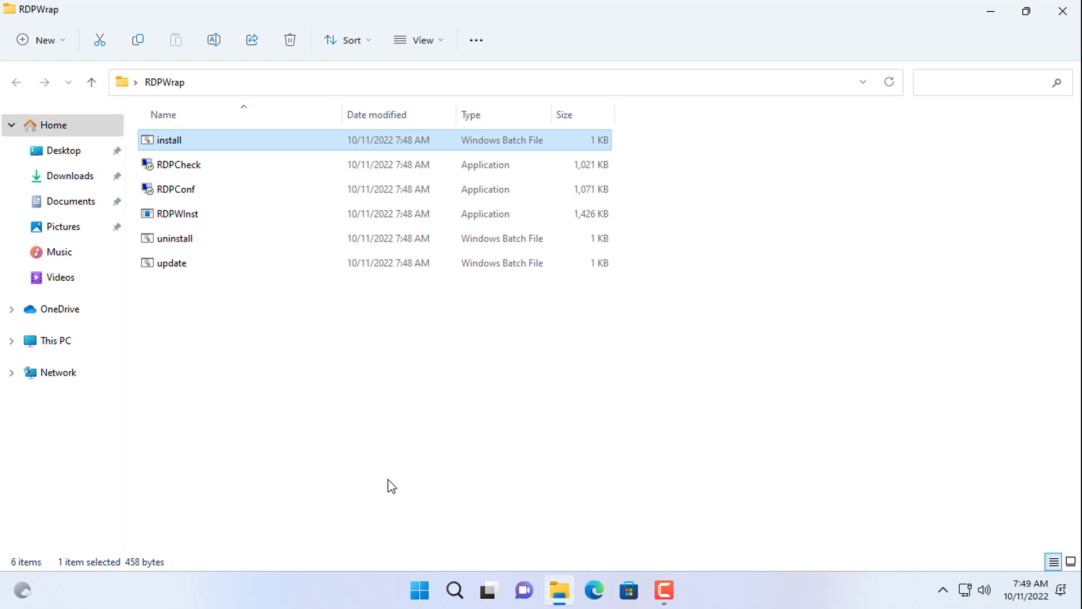
# Launch RDPConf, see version 10.0.22621.317 reported as not supported, and close it.
pyautogui.click(175, 189)
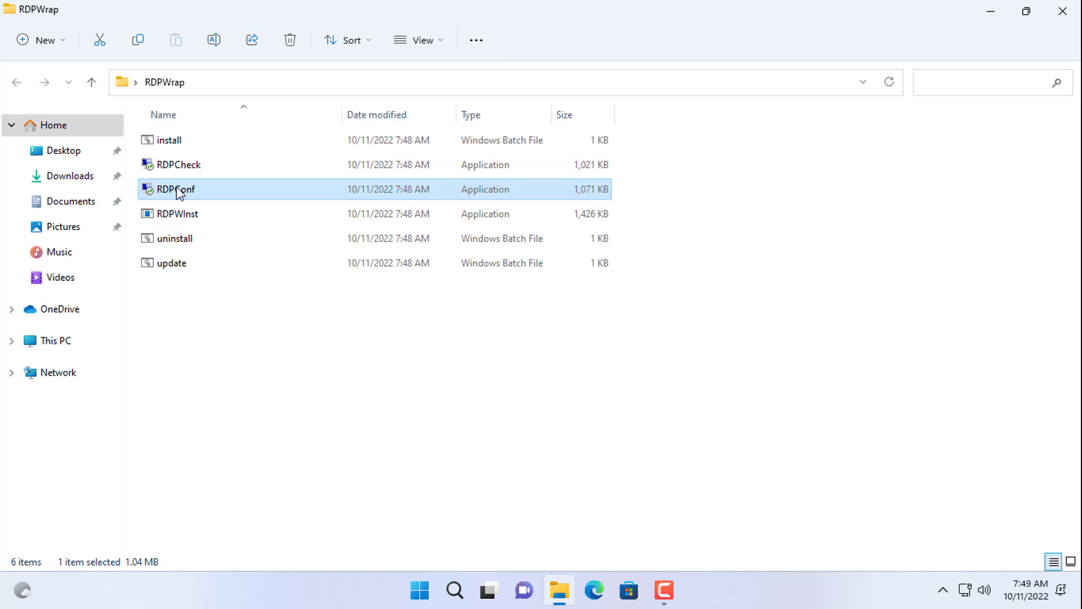
pyautogui.moveTo(191, 195)
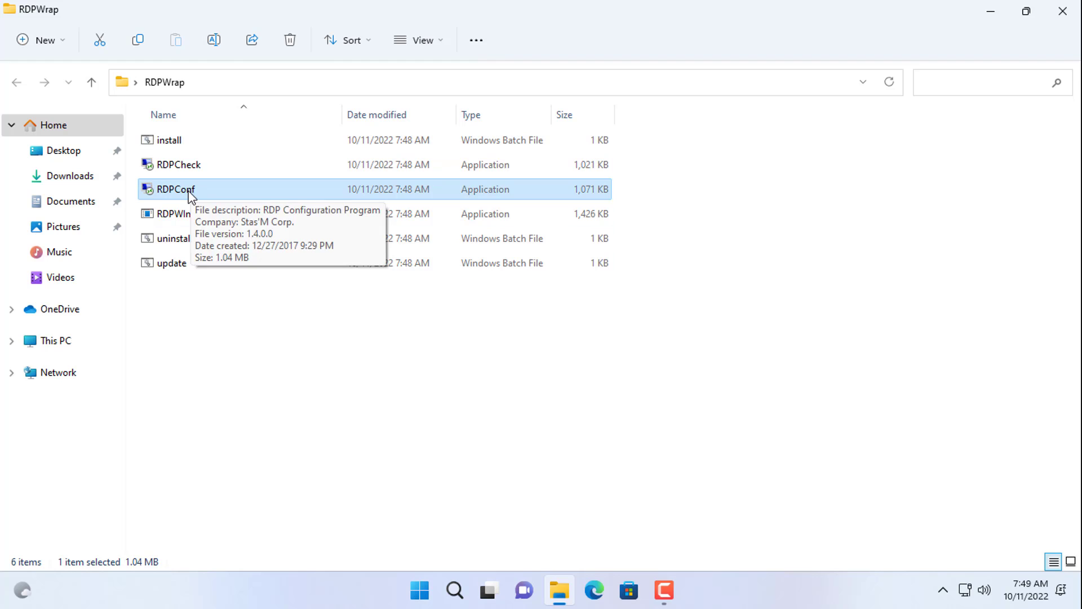
pyautogui.doubleClick(175, 189)
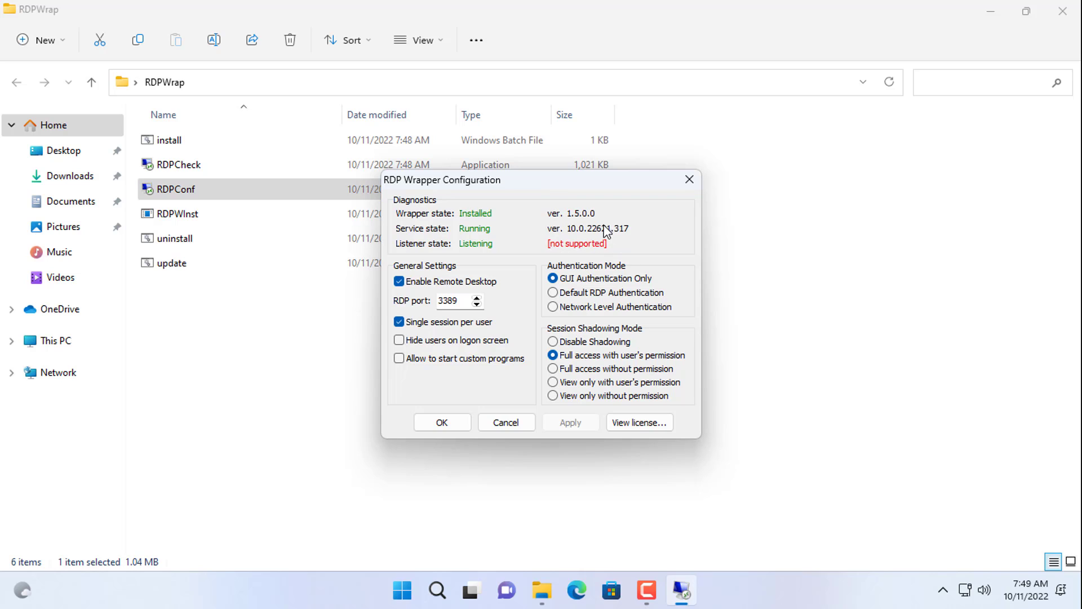
pyautogui.moveTo(487, 407)
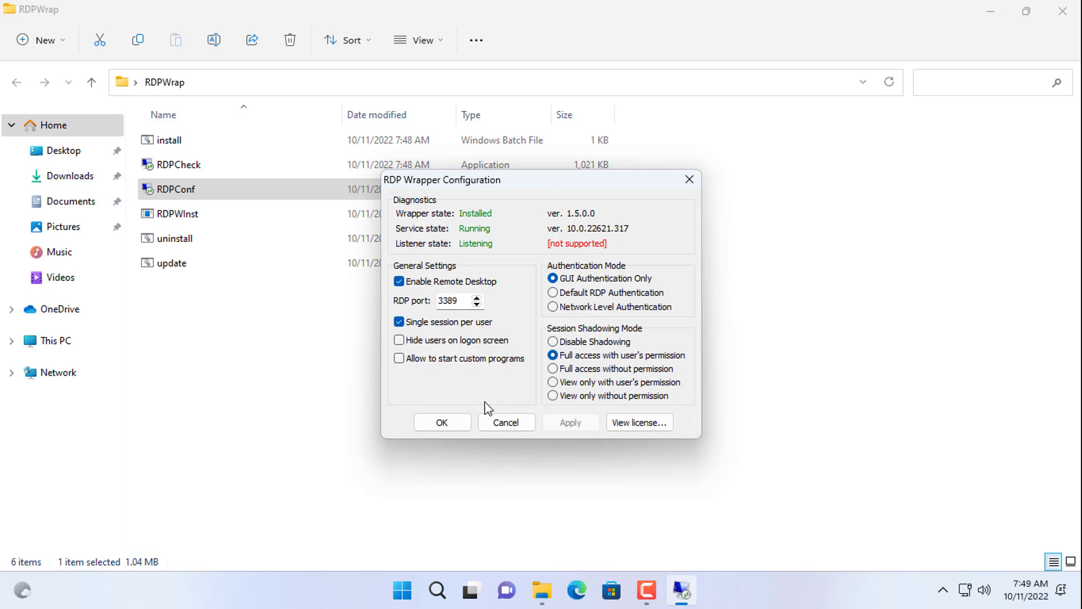
pyautogui.click(442, 422)
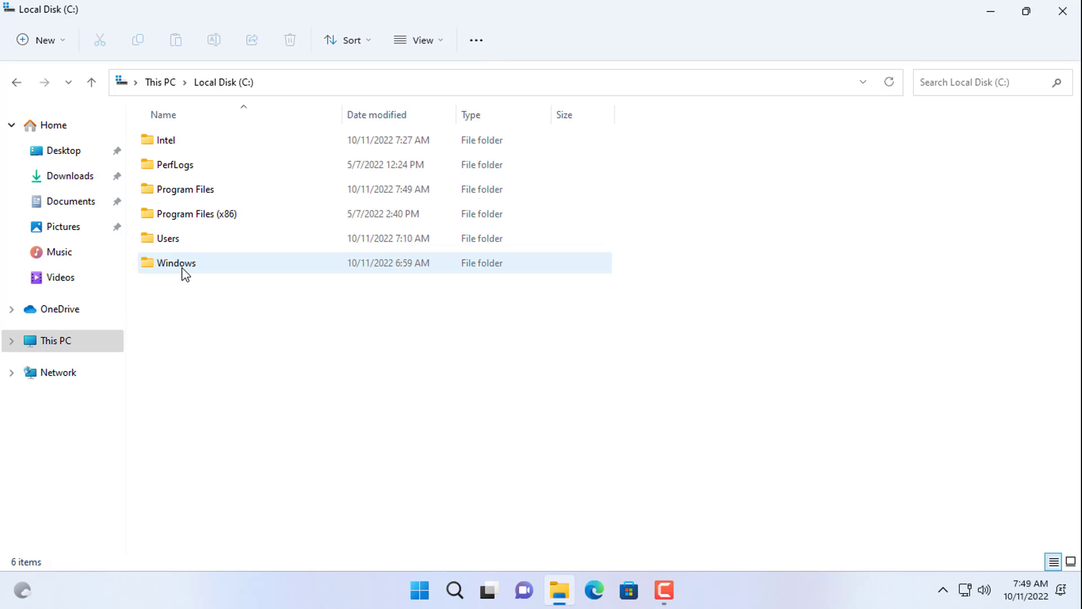
# Browse to C:\Program Files\RDP Wrapper to see rdpwrap.dll and the rdpwrap configuration.
pyautogui.click(185, 189)
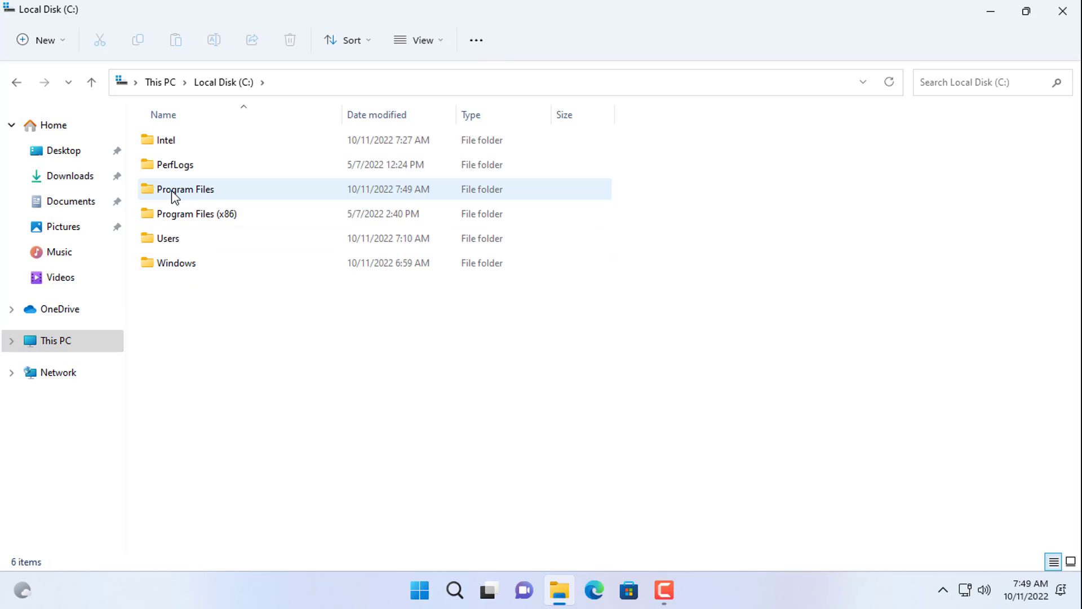
pyautogui.doubleClick(185, 189)
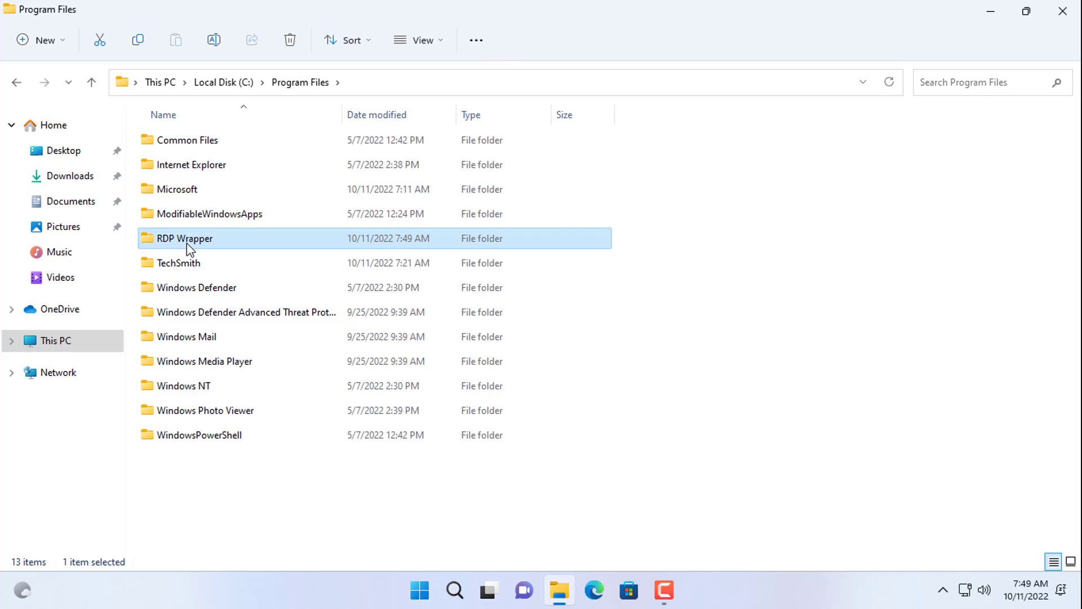
pyautogui.doubleClick(184, 238)
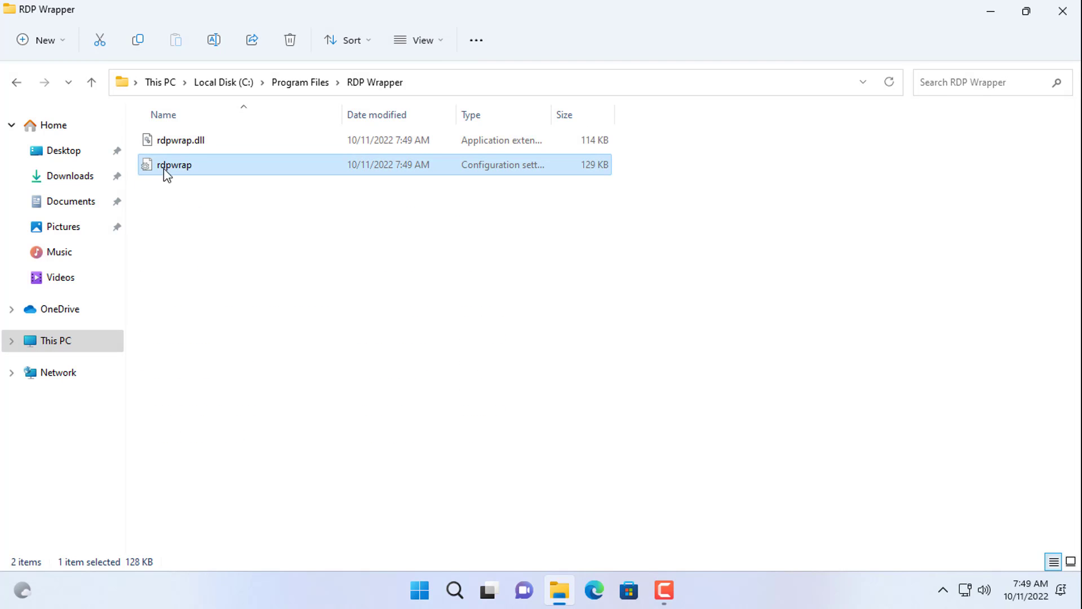
pyautogui.moveTo(182, 173)
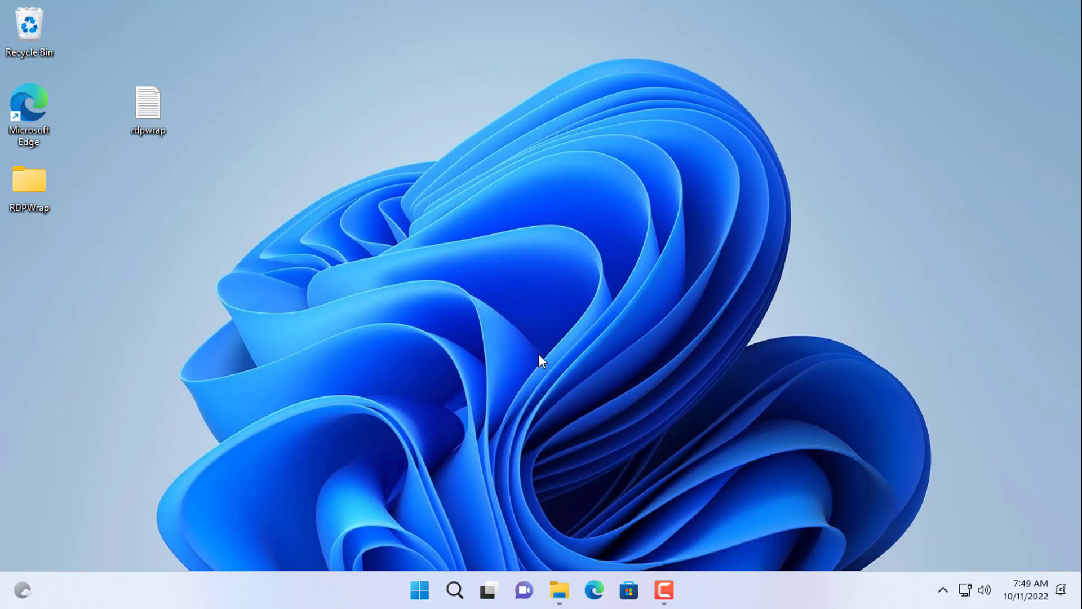
# Search Windows for 'notepad' to find the Notepad app.
pyautogui.click(453, 590)
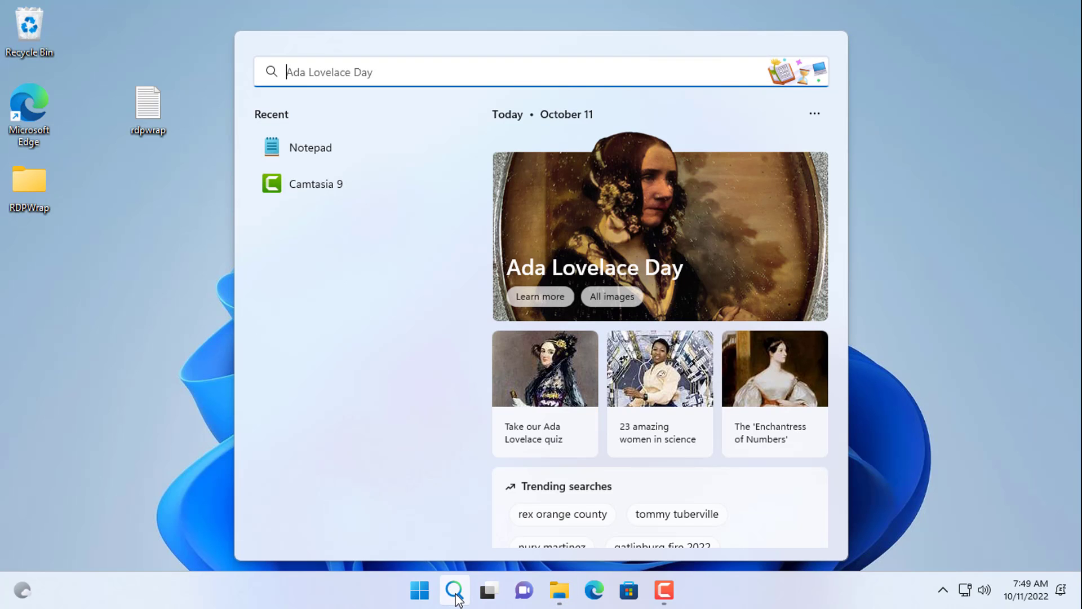
pyautogui.write('notepad')
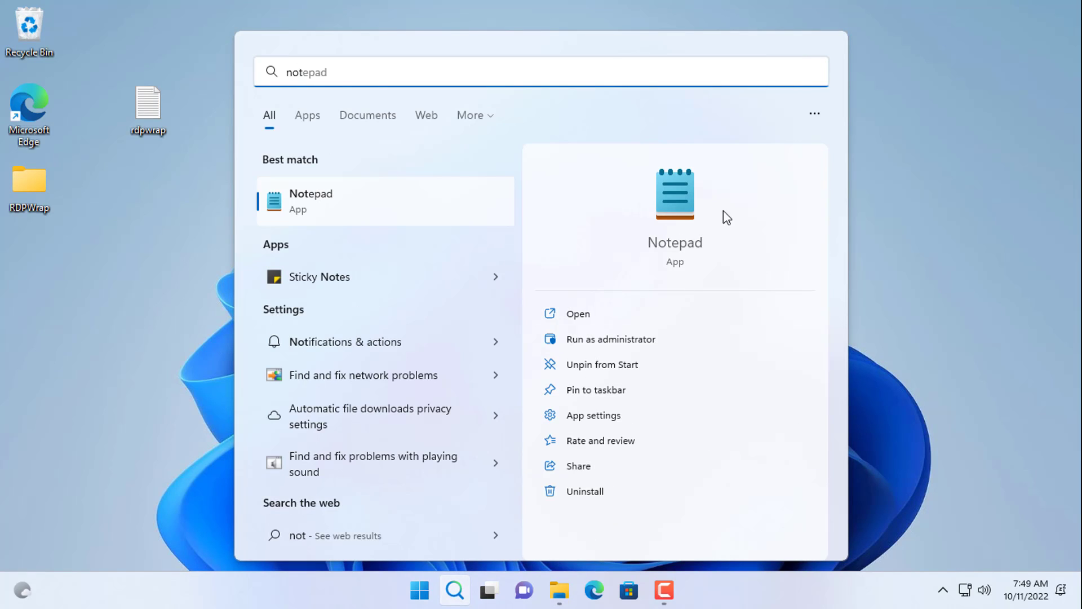
pyautogui.moveTo(606, 338)
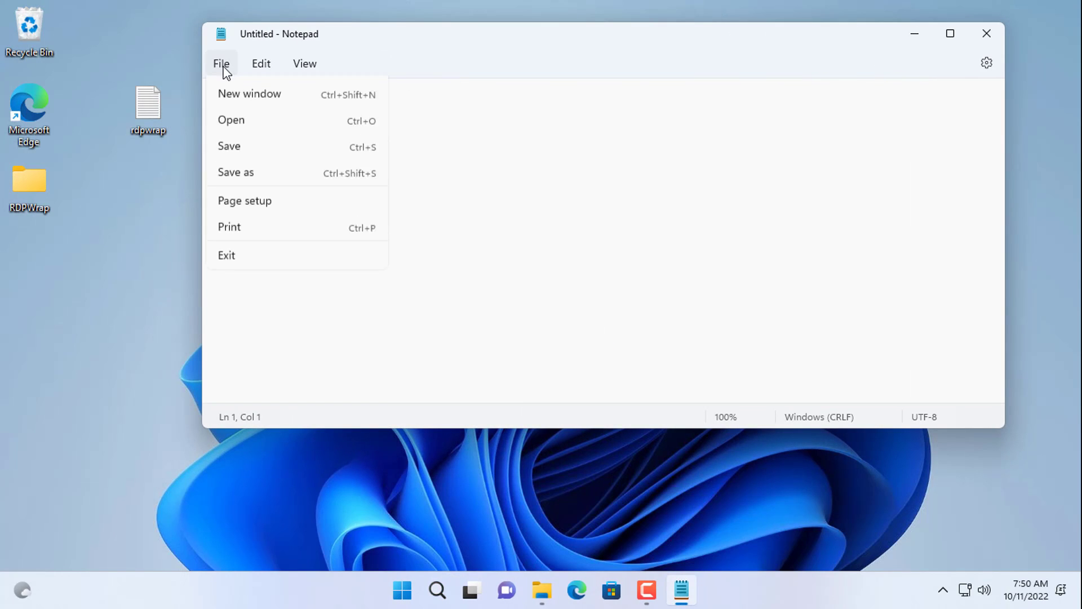
# Open the rdpwrap file from C:\Program Files\RDP Wrapper in Notepad using the All files filter.
pyautogui.click(231, 119)
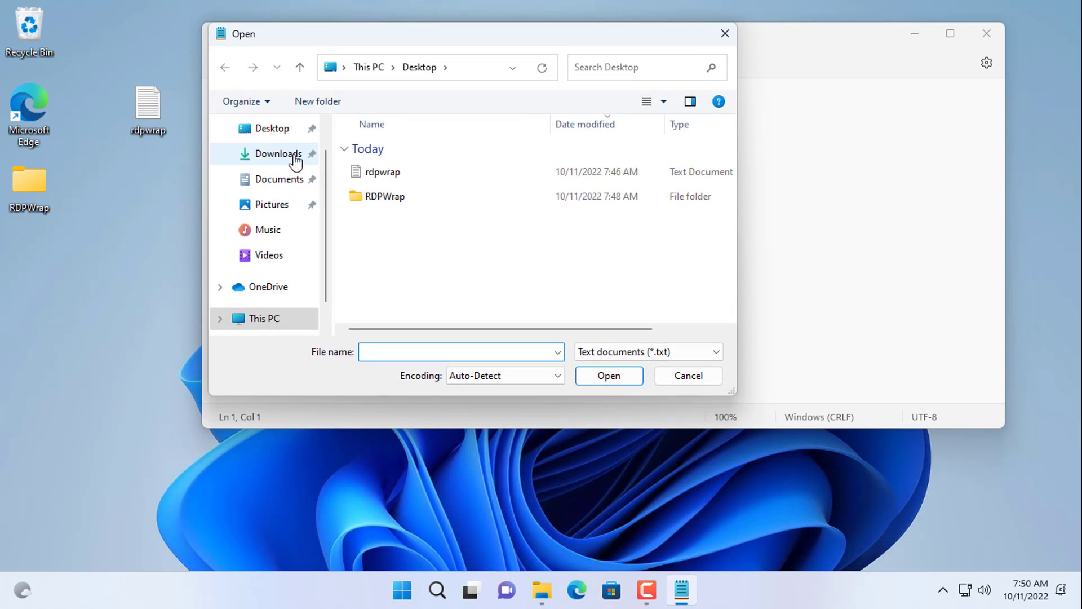
pyautogui.click(264, 318)
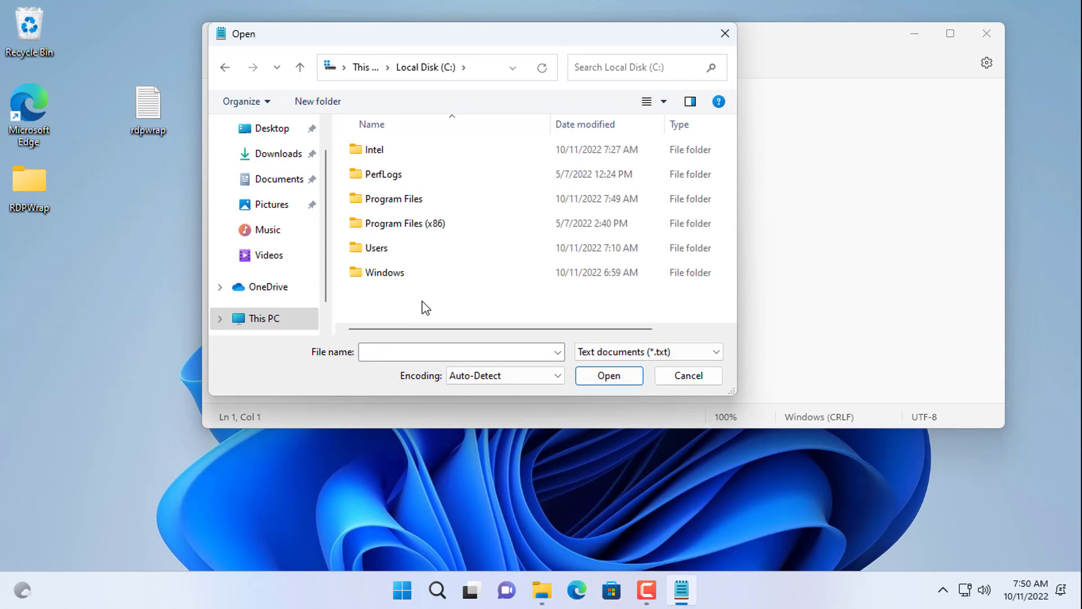
pyautogui.doubleClick(393, 198)
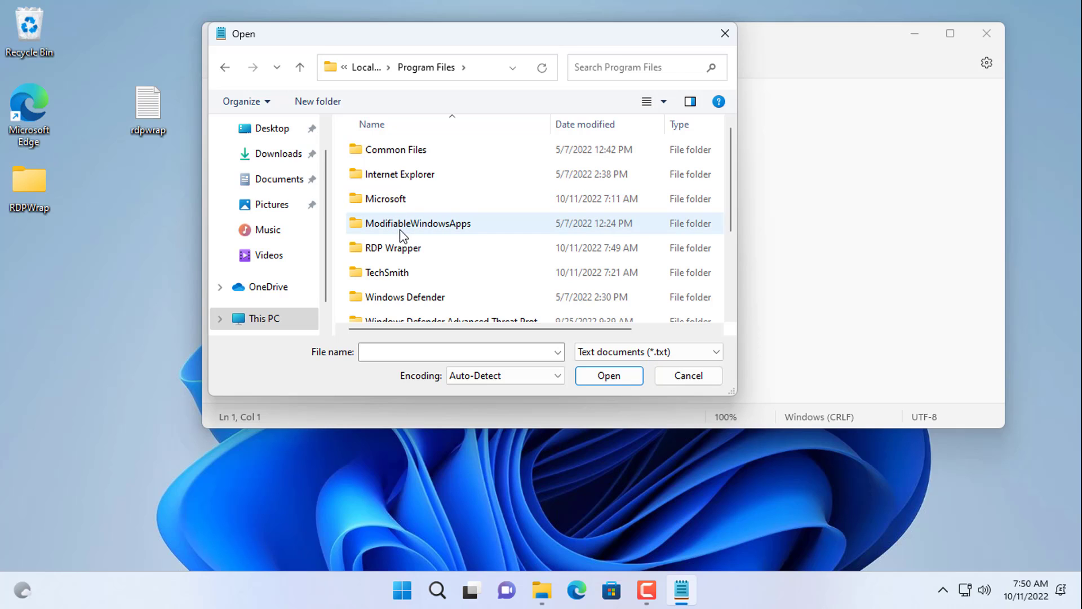
pyautogui.doubleClick(392, 247)
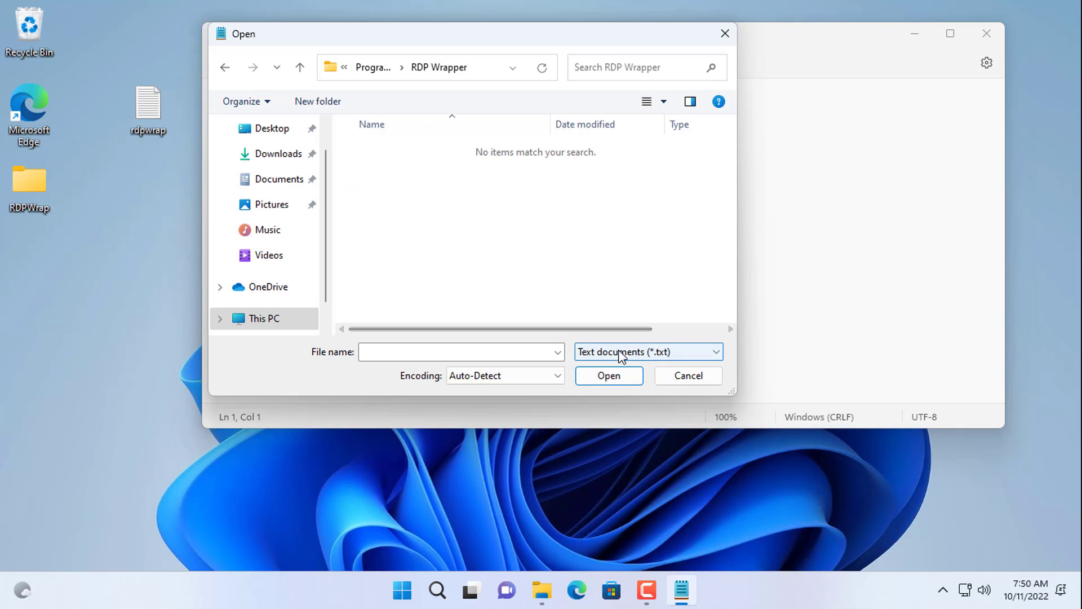
pyautogui.click(648, 351)
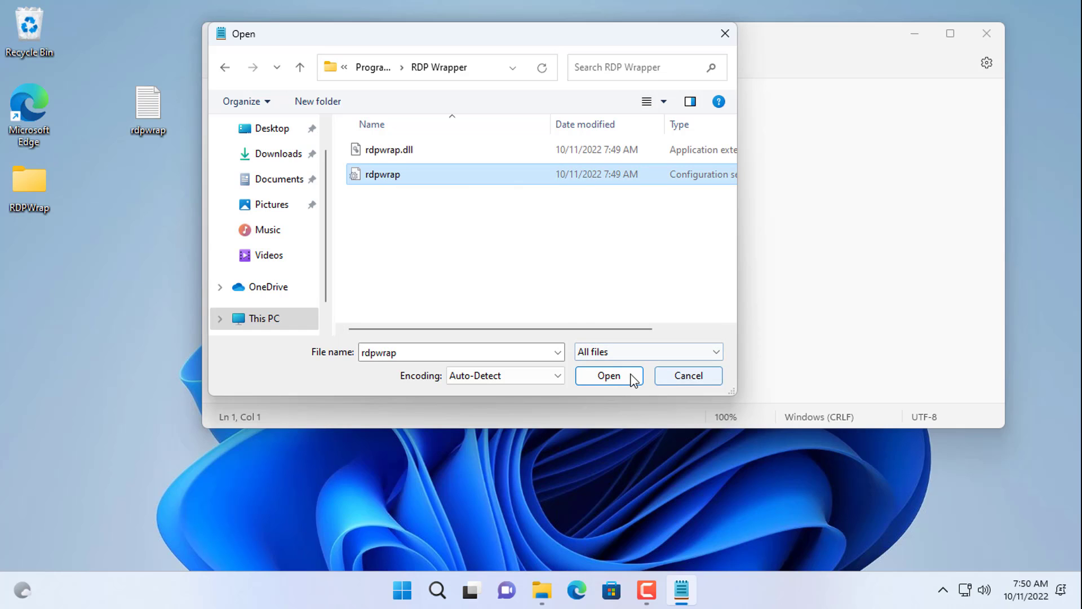
pyautogui.click(608, 375)
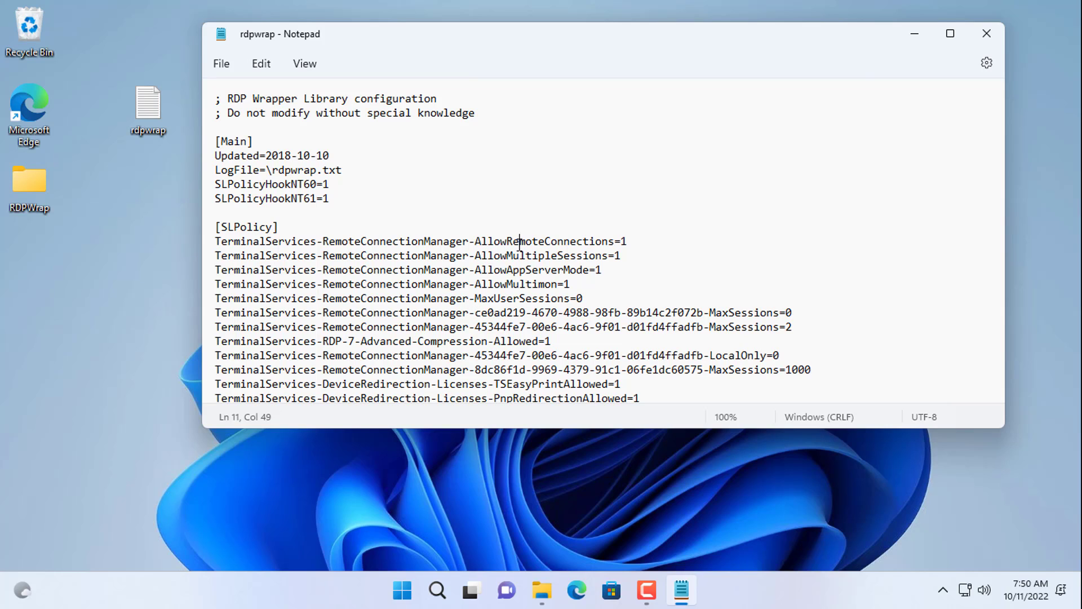
# Replace rdpwrap's contents with the 2022-10-07 text from the Desktop rdpwrap, save, and close.
pyautogui.press('ctrl+a')
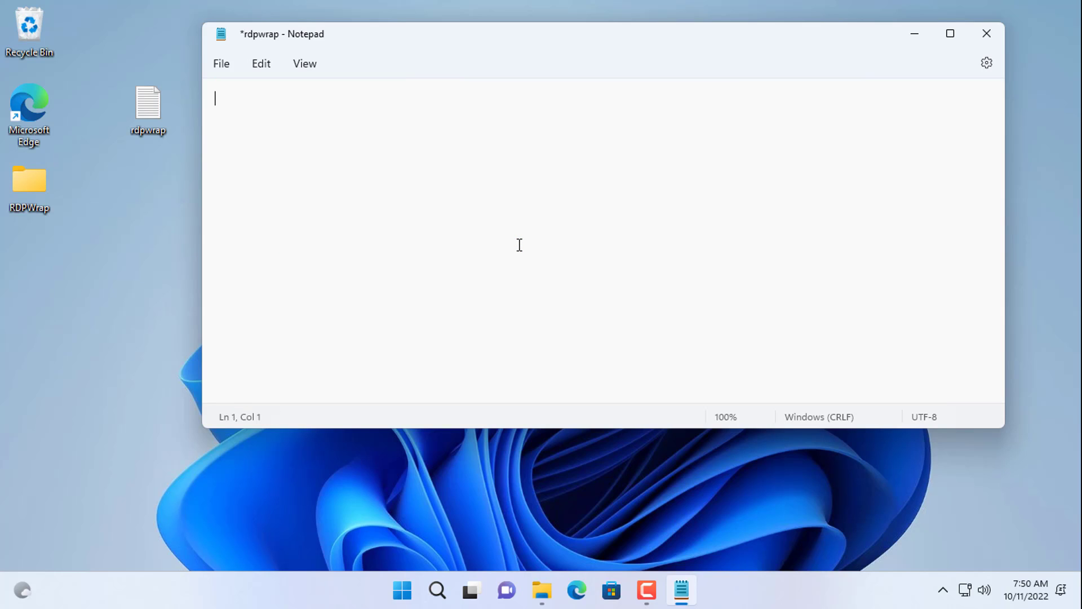
pyautogui.moveTo(566, 257)
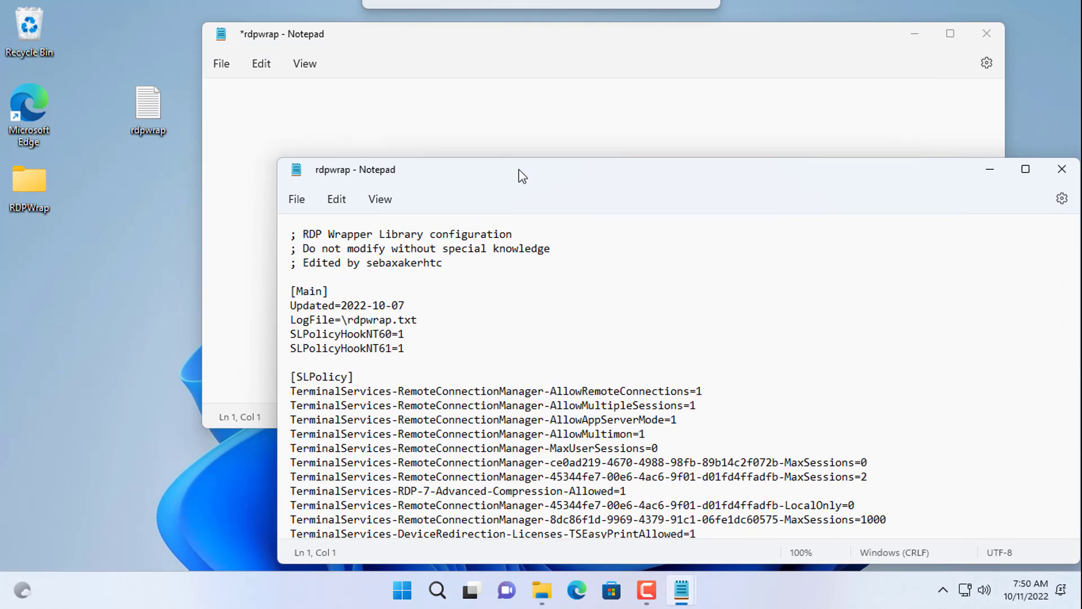
pyautogui.click(383, 289)
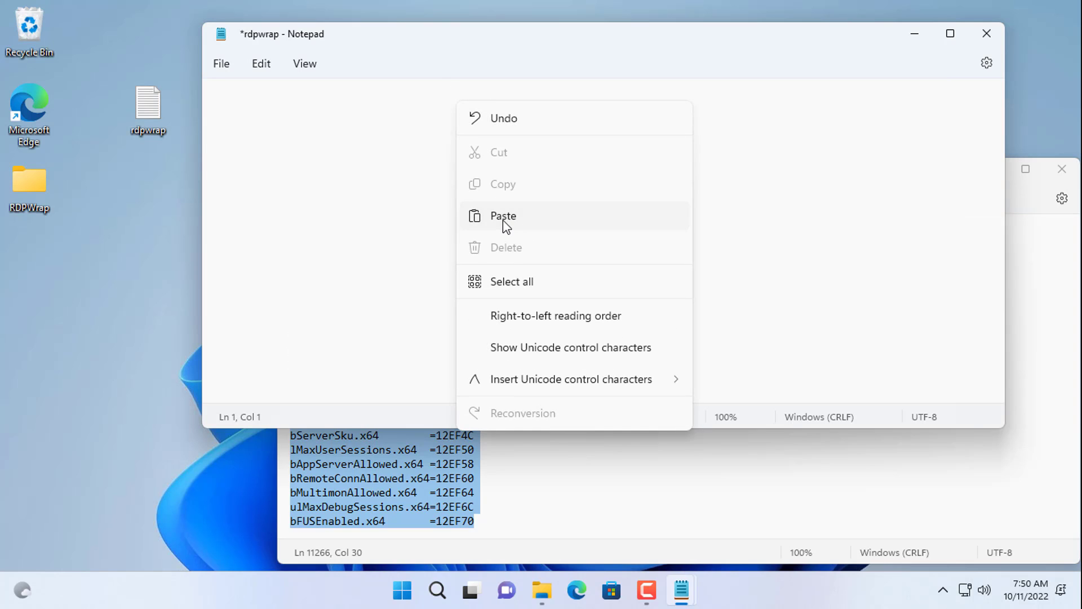
pyautogui.click(503, 216)
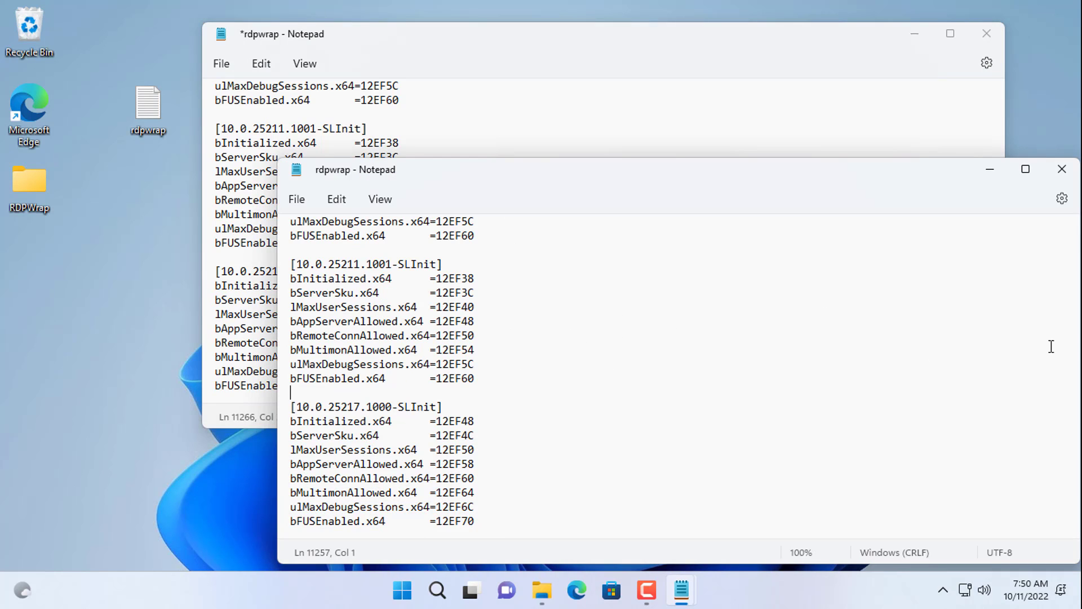
pyautogui.click(1062, 169)
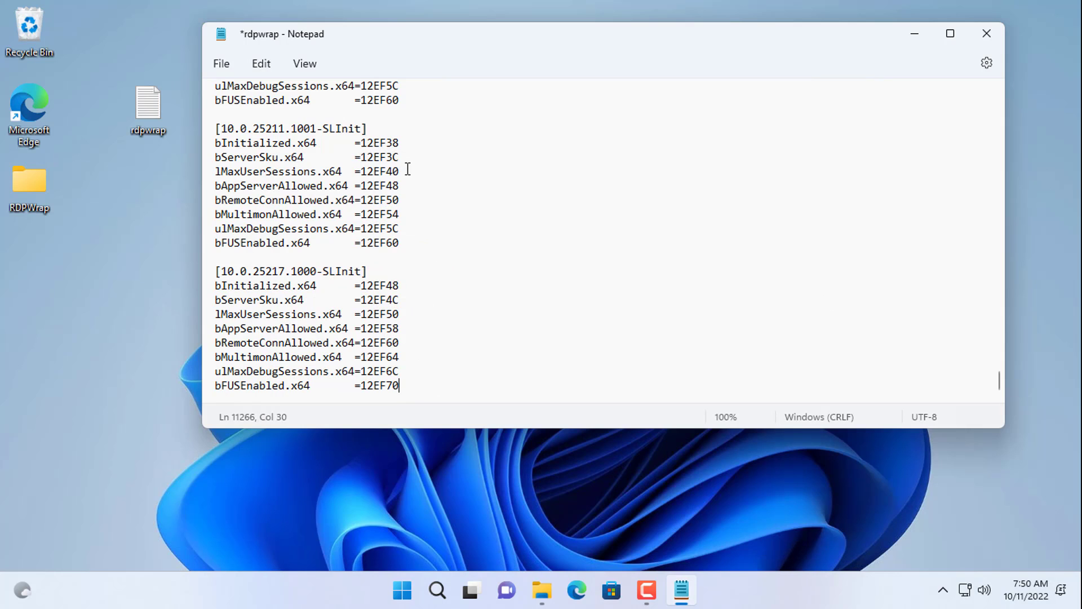
pyautogui.click(221, 63)
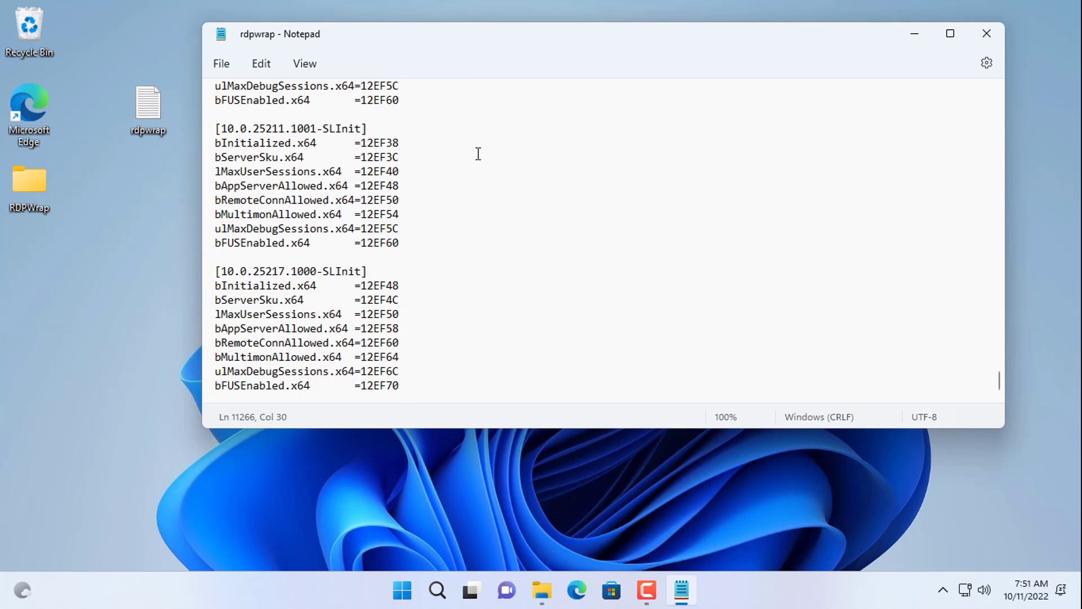
pyautogui.click(986, 33)
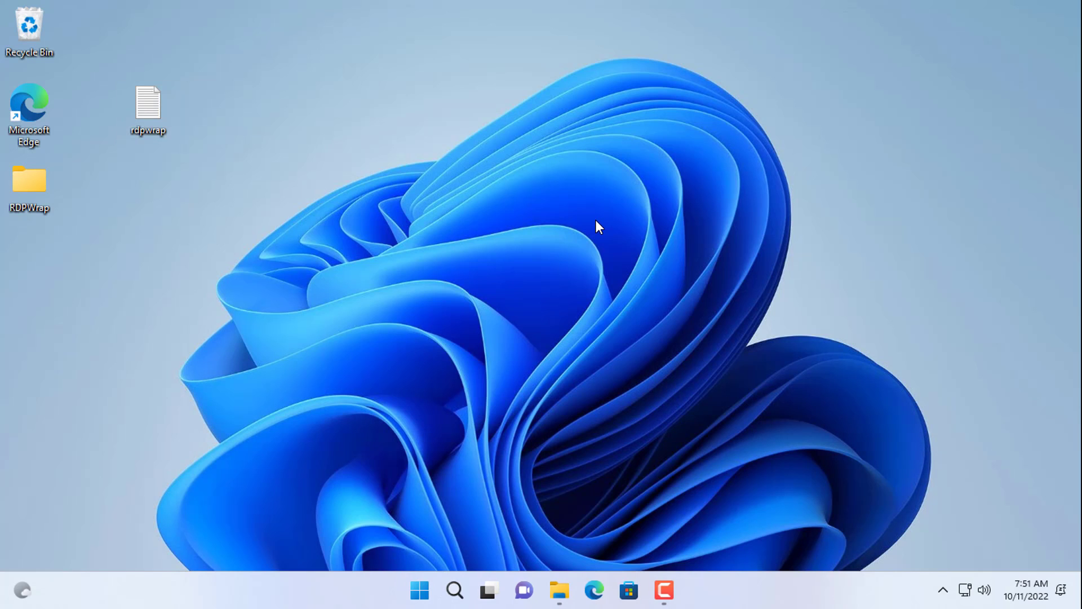
pyautogui.moveTo(580, 522)
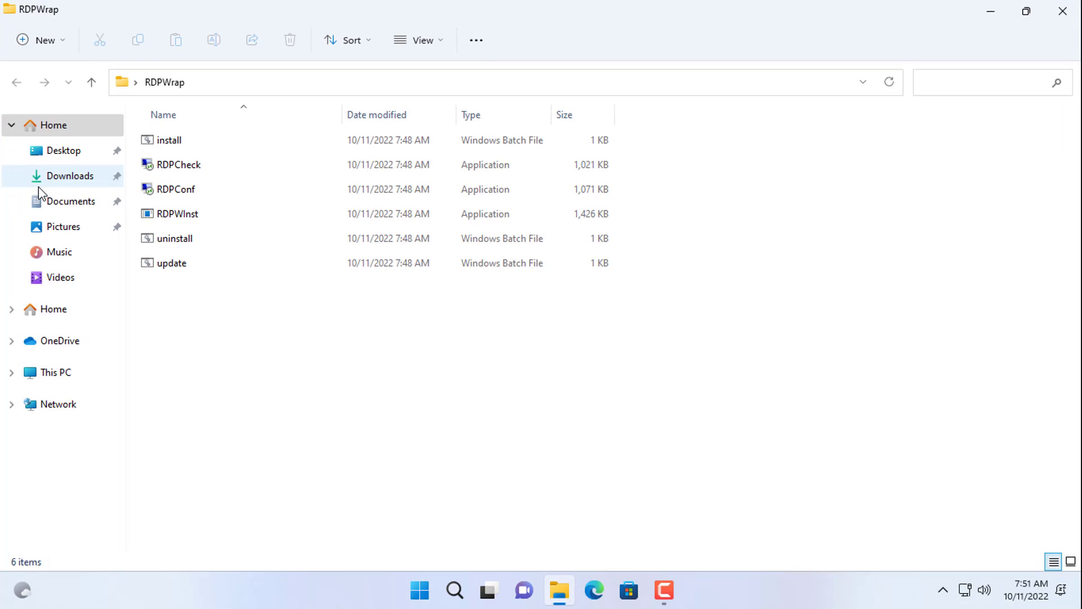
pyautogui.moveTo(185, 194)
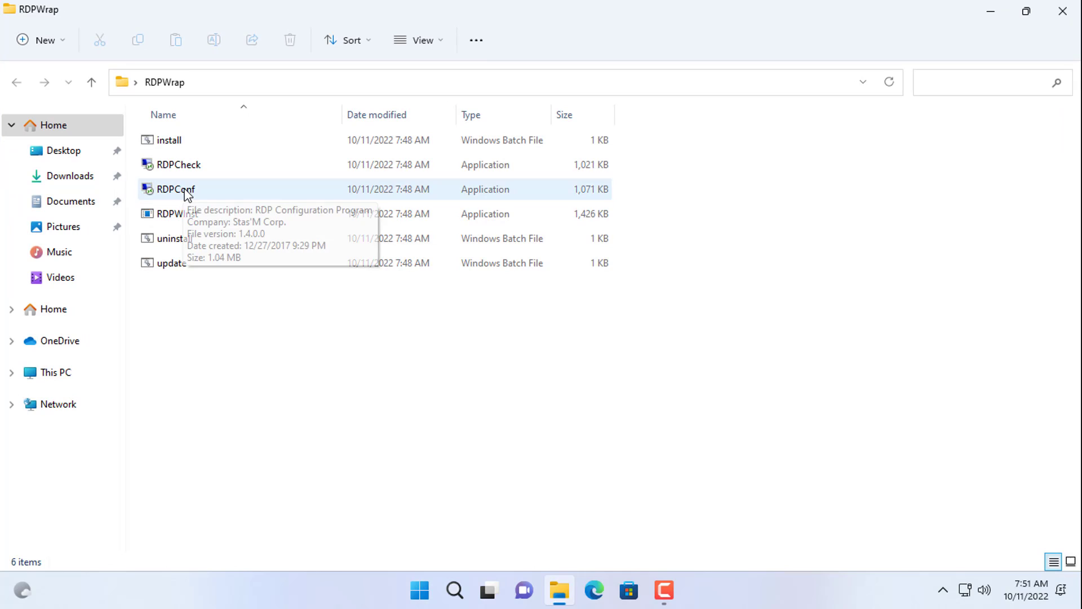
# Relaunch RDPConf, close the RDPWrap folder window, and open the Start menu.
pyautogui.doubleClick(175, 189)
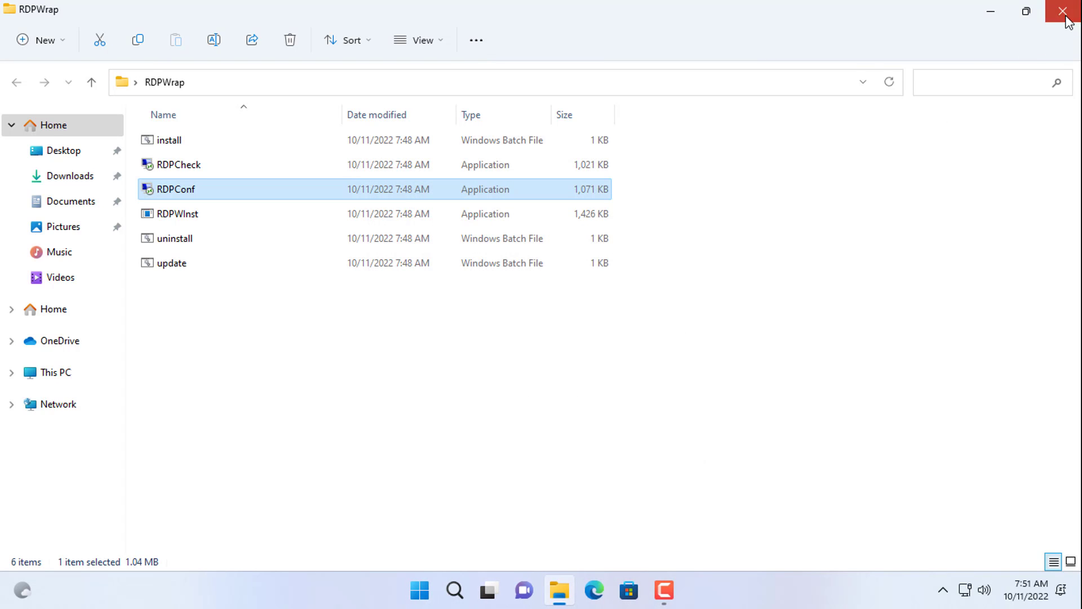
pyautogui.click(1062, 12)
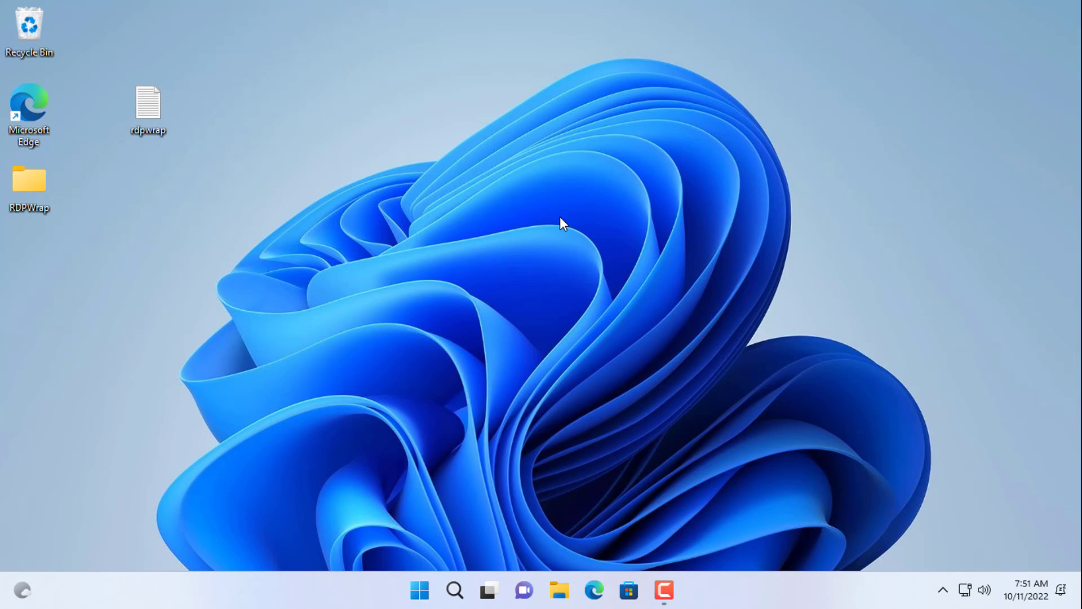
pyautogui.moveTo(559, 235)
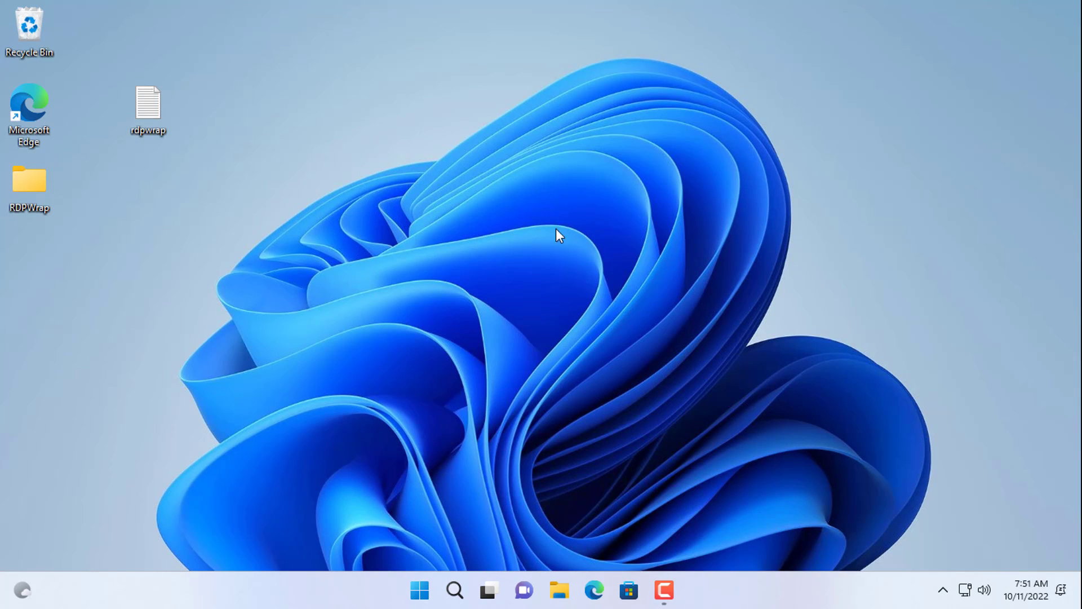
pyautogui.click(419, 590)
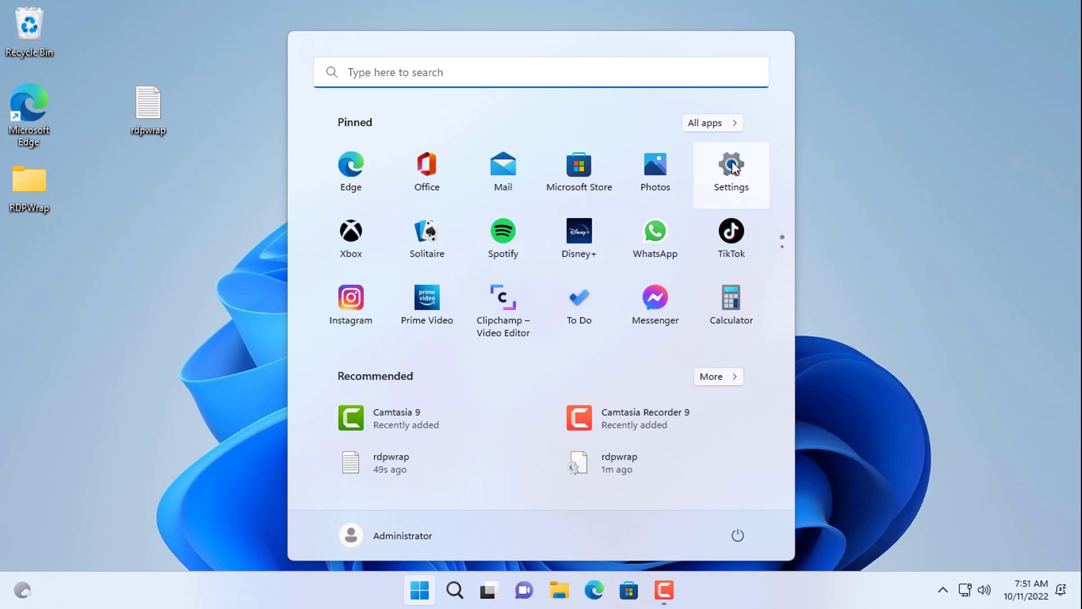
# Verify Remote Desktop is On in Settings > System, close Settings, and open This PC.
pyautogui.click(731, 170)
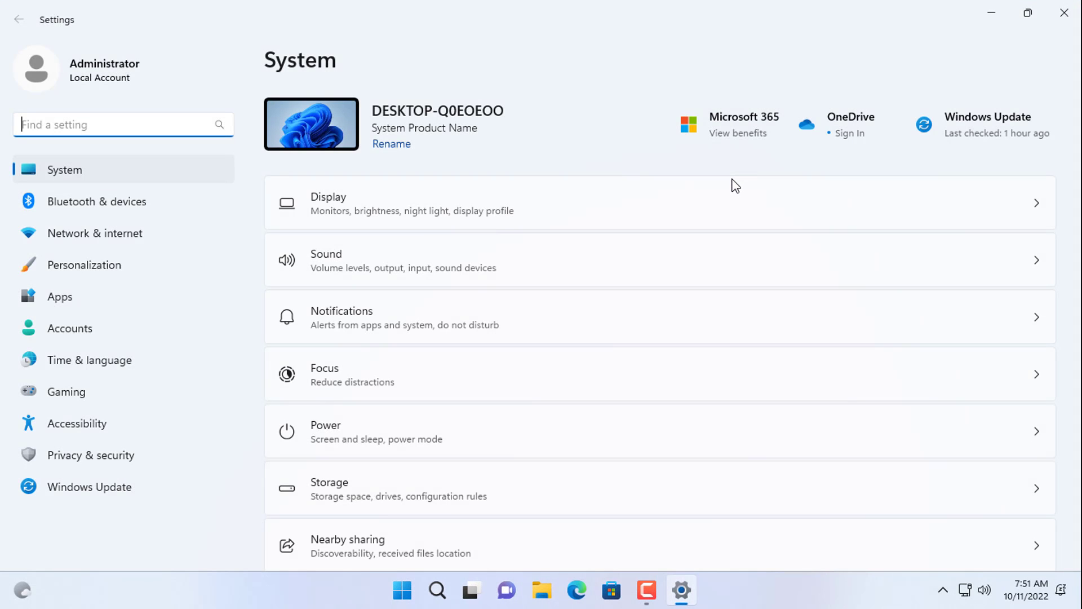
pyautogui.scroll(-3)
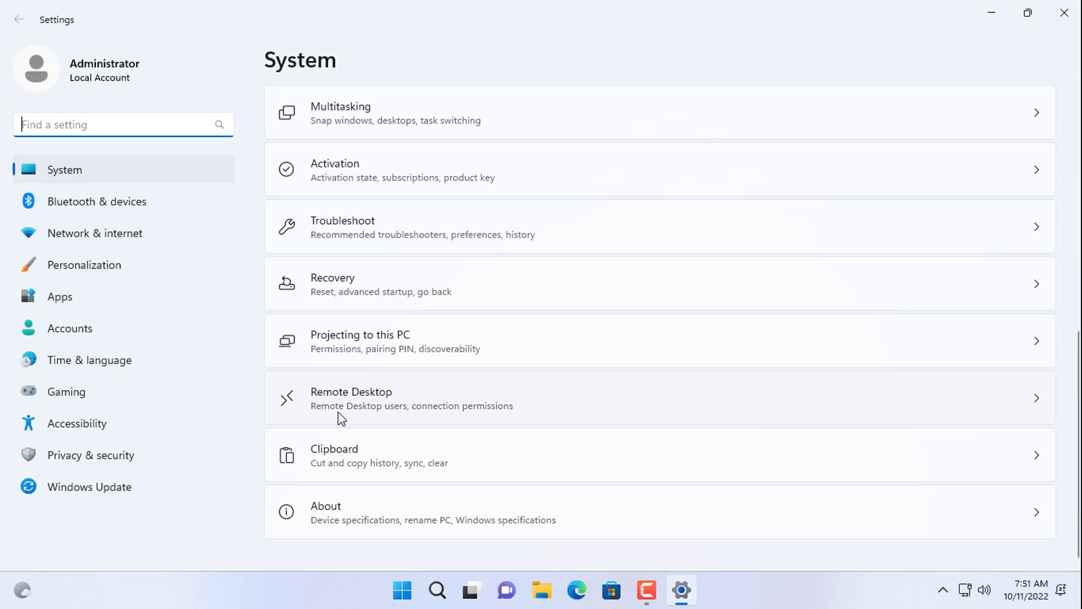
pyautogui.click(351, 399)
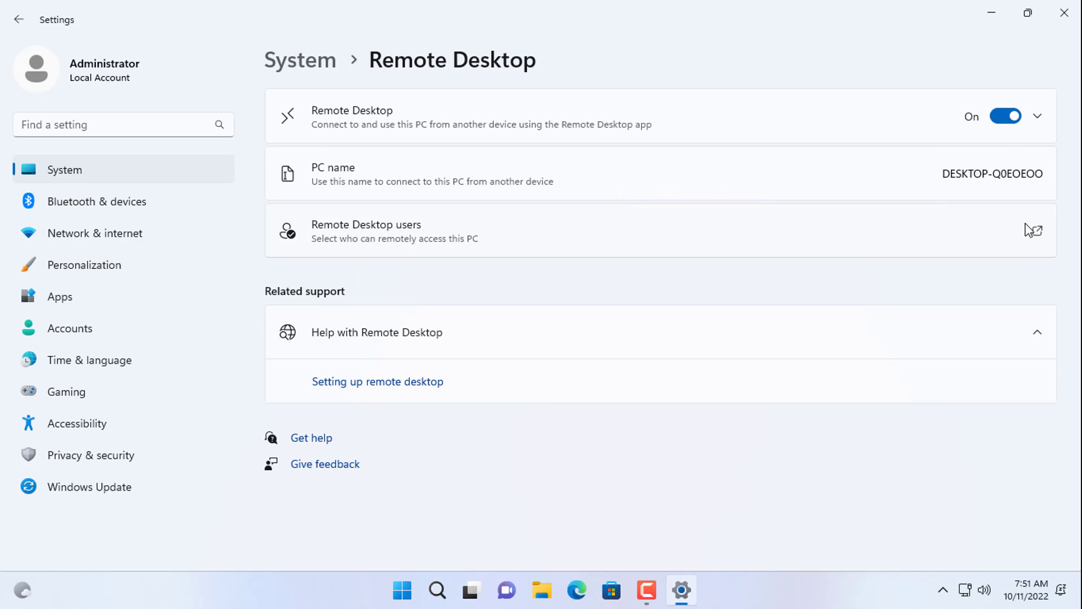
pyautogui.click(1033, 230)
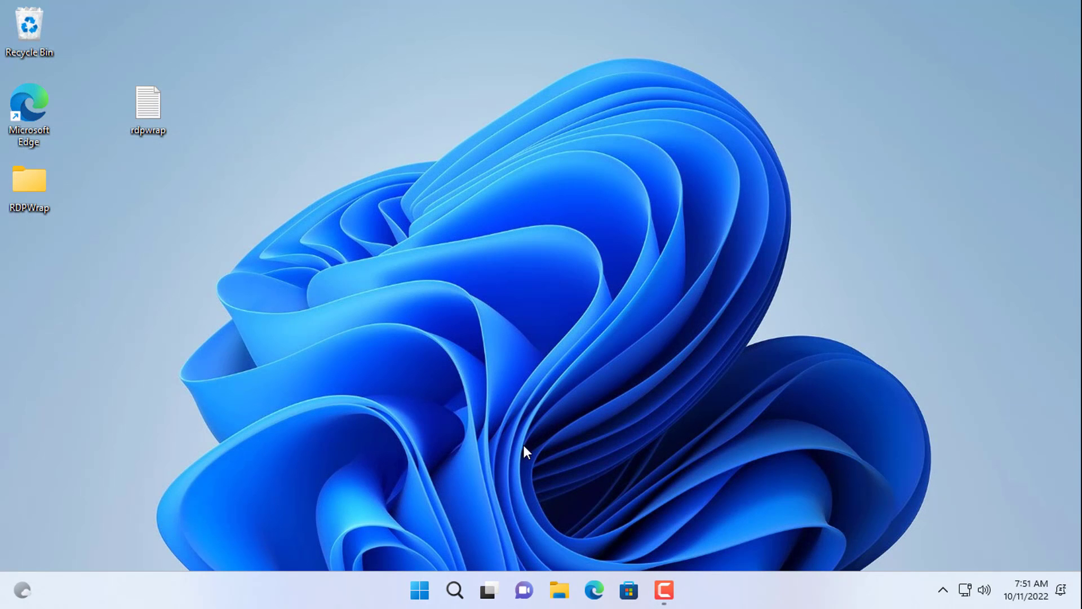
pyautogui.click(559, 590)
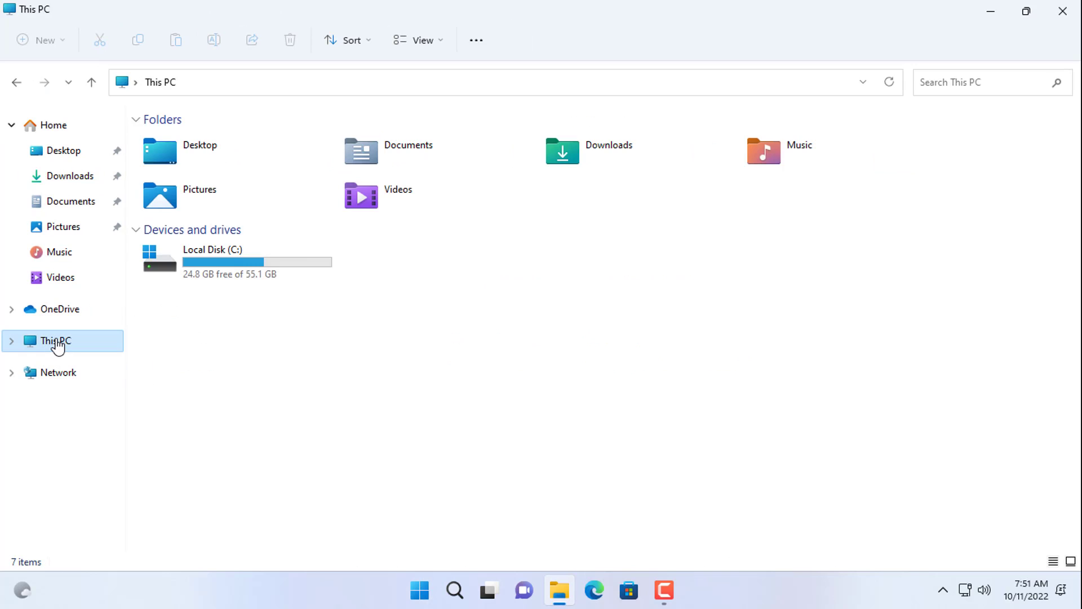
# Open Computer Management via This PC's Show more options > Manage.
pyautogui.rightClick(54, 341)
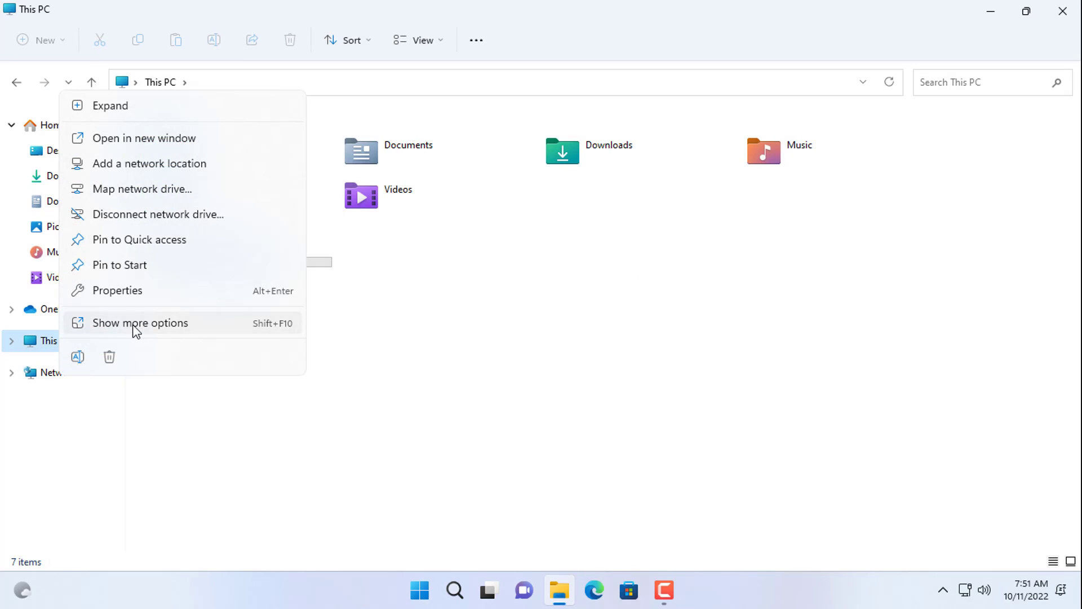
pyautogui.click(141, 323)
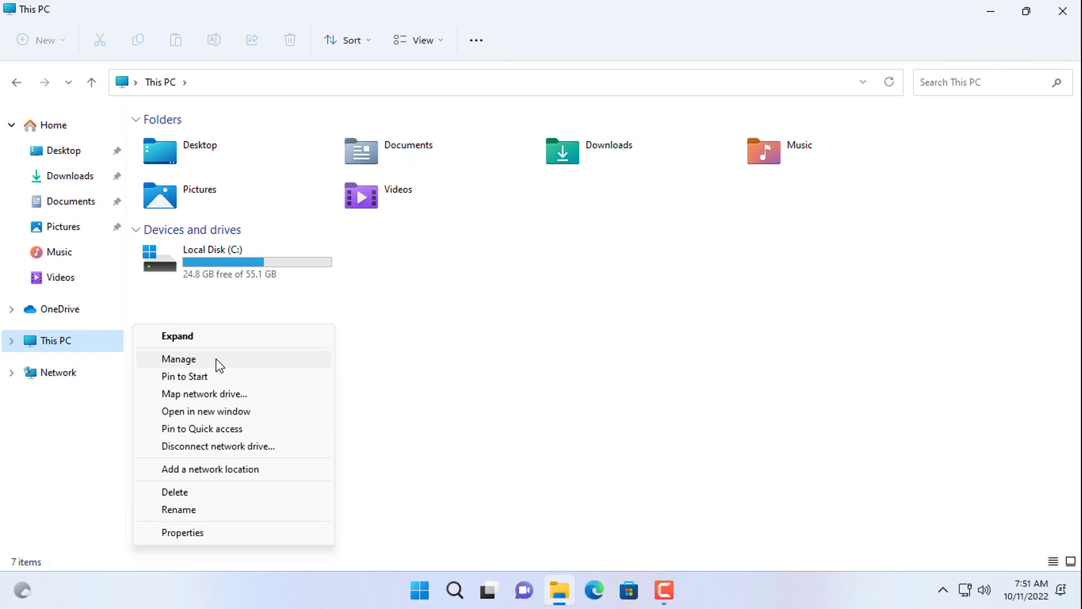
pyautogui.click(178, 359)
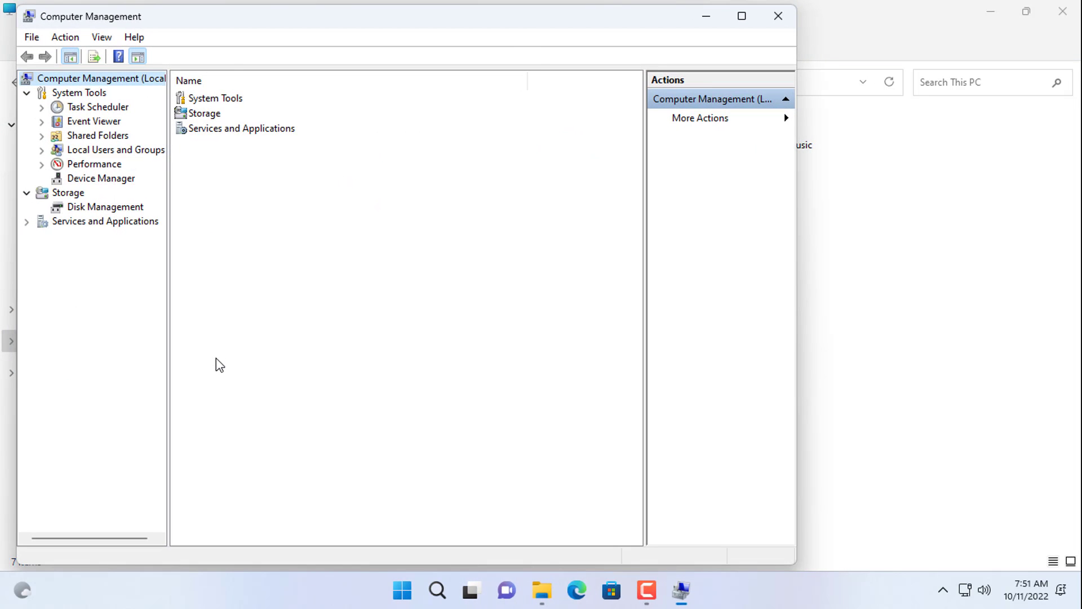
# Maximize the console and create local user Tom with a password, no forced change.
pyautogui.click(741, 16)
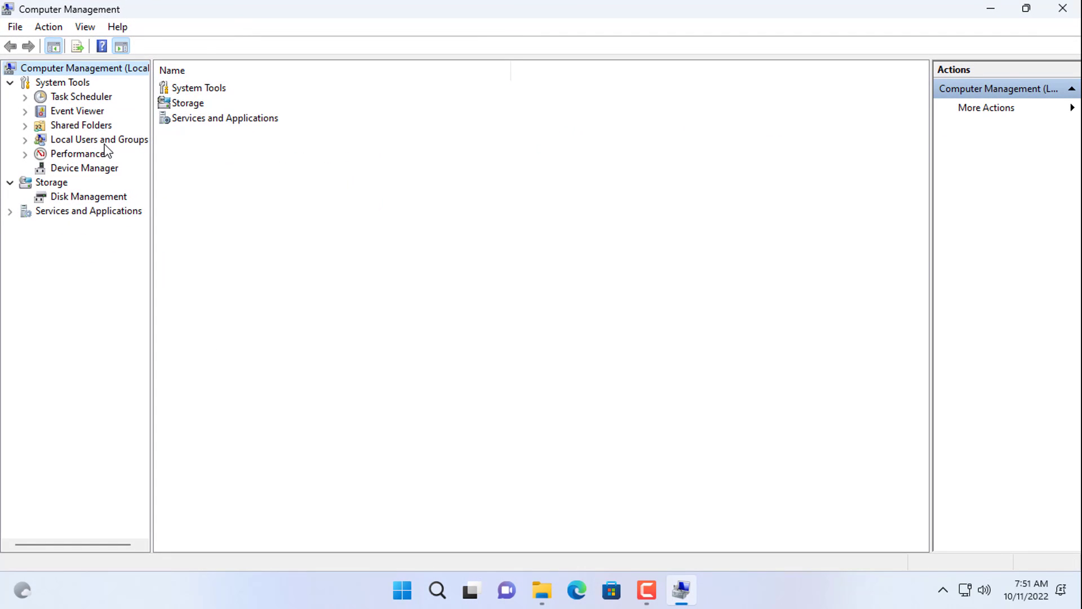
pyautogui.click(77, 154)
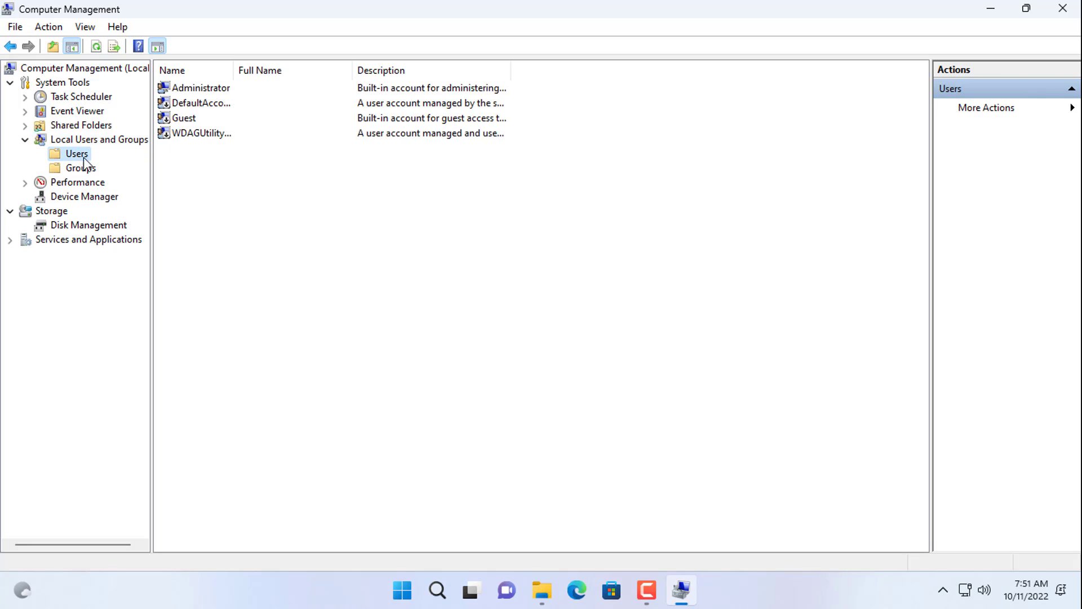
pyautogui.rightClick(77, 154)
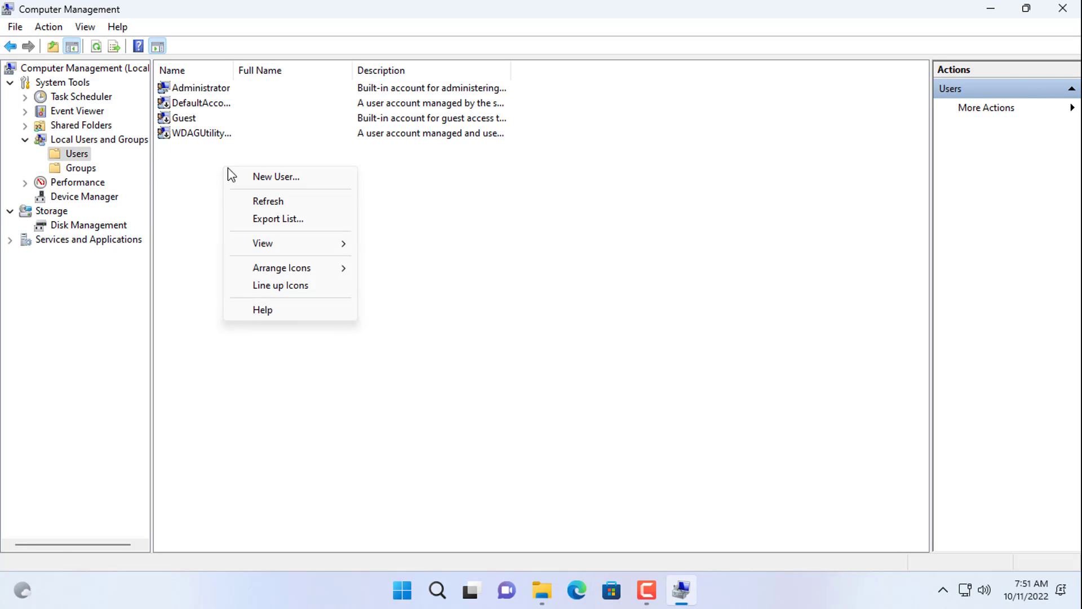
pyautogui.click(276, 176)
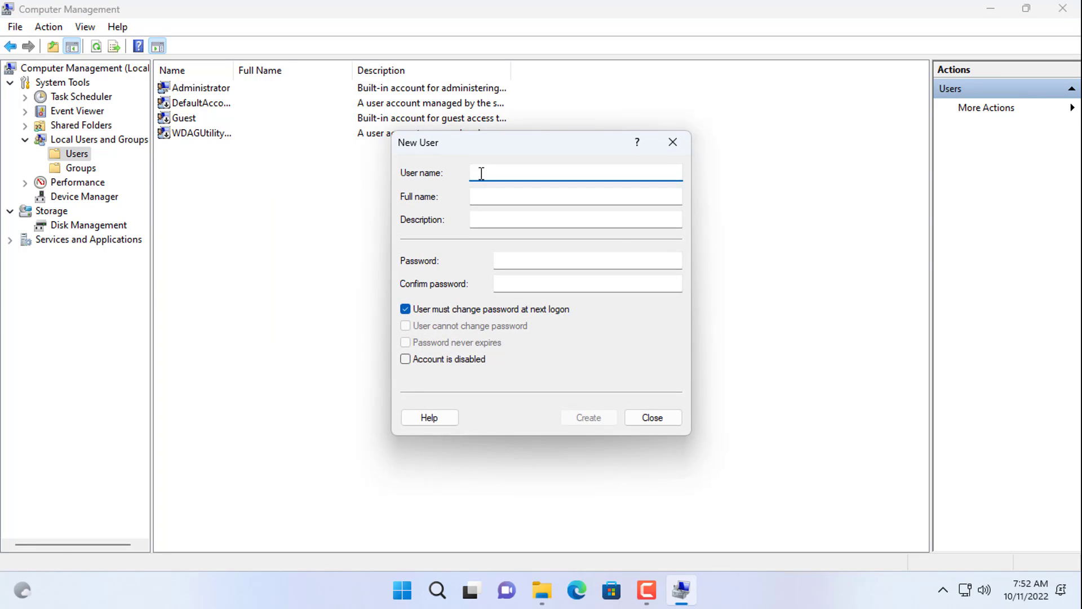
pyautogui.write('Tom')
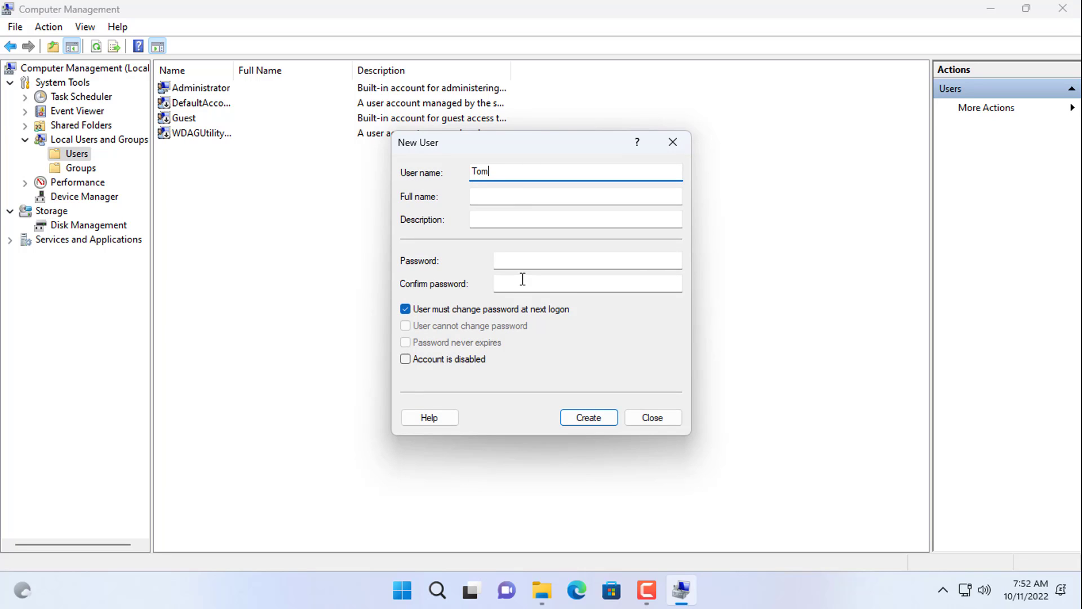
pyautogui.write('•')
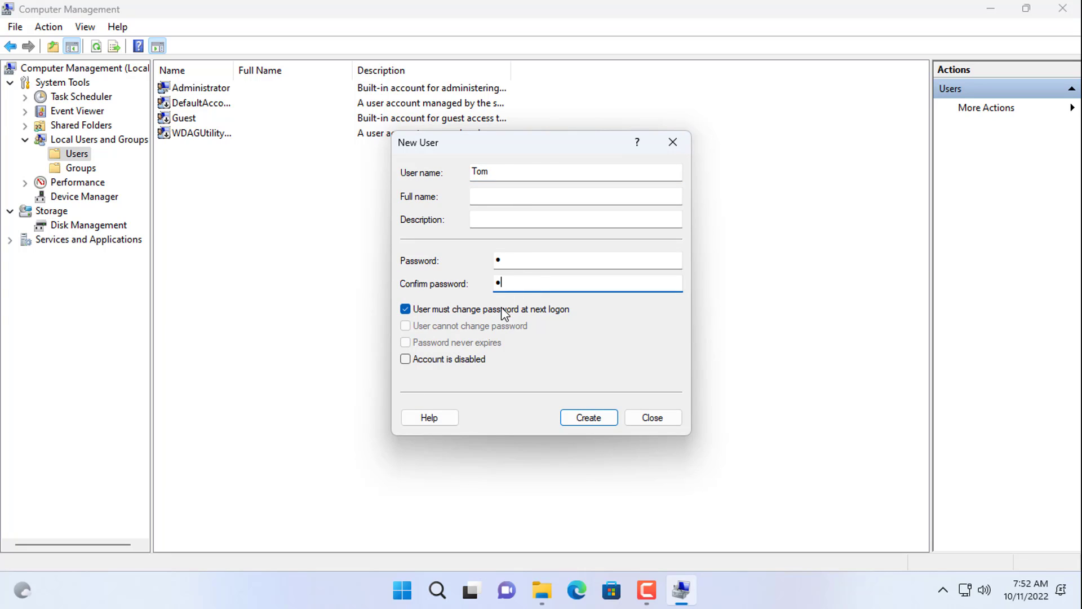
pyautogui.click(406, 342)
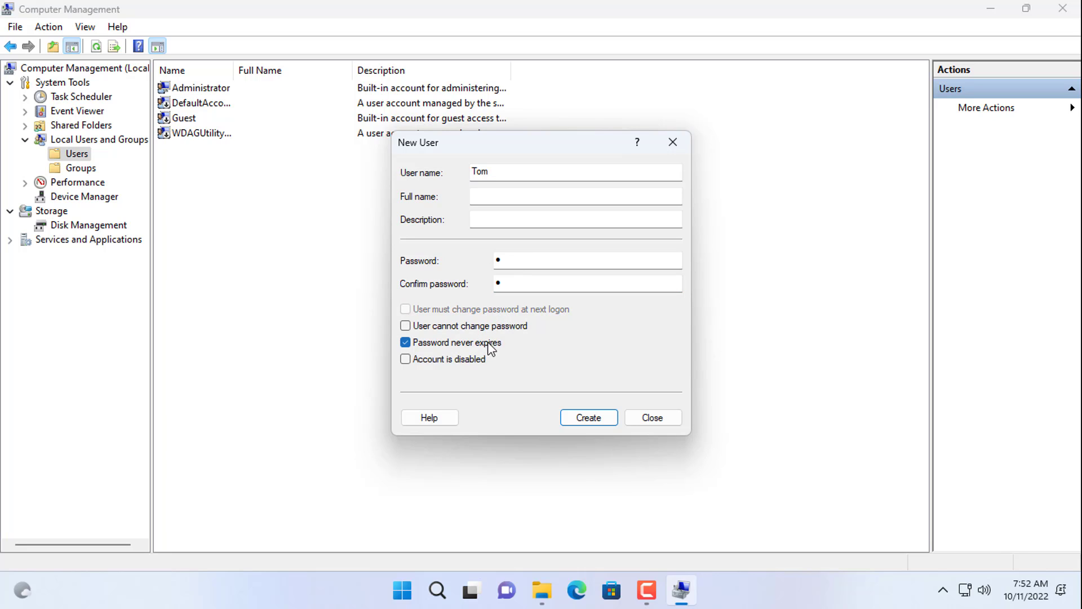
pyautogui.click(587, 418)
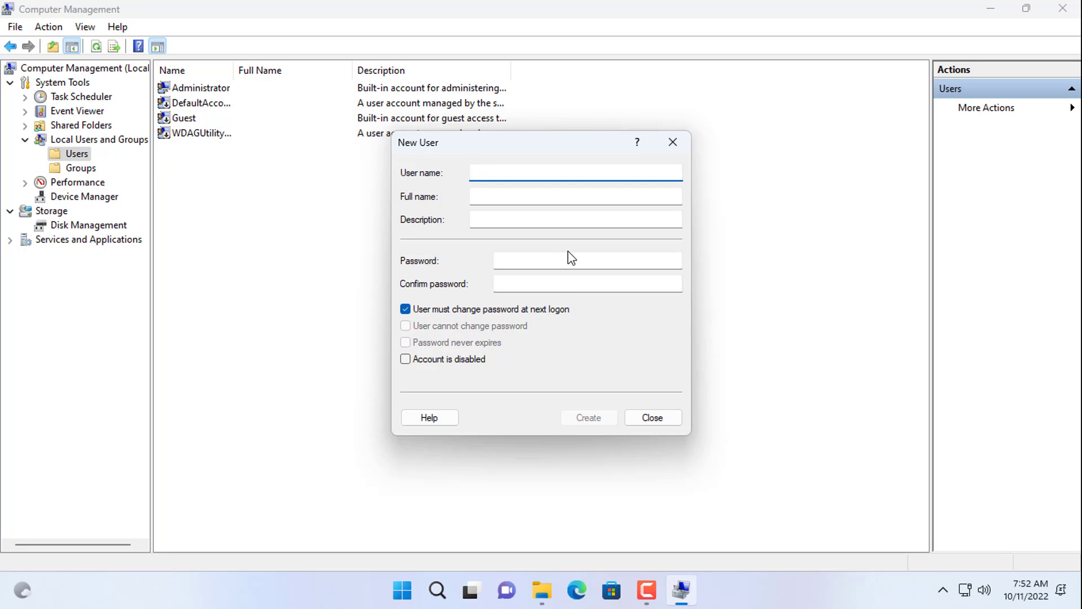
# Create local user Mary with a password and close Computer Management.
pyautogui.write('Mary')
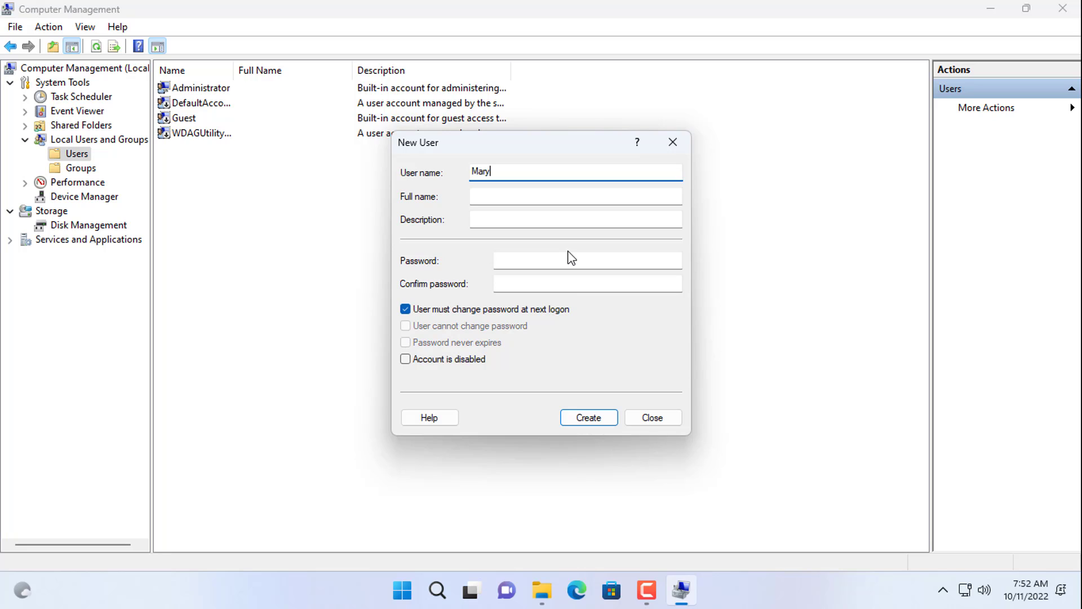
pyautogui.write('•')
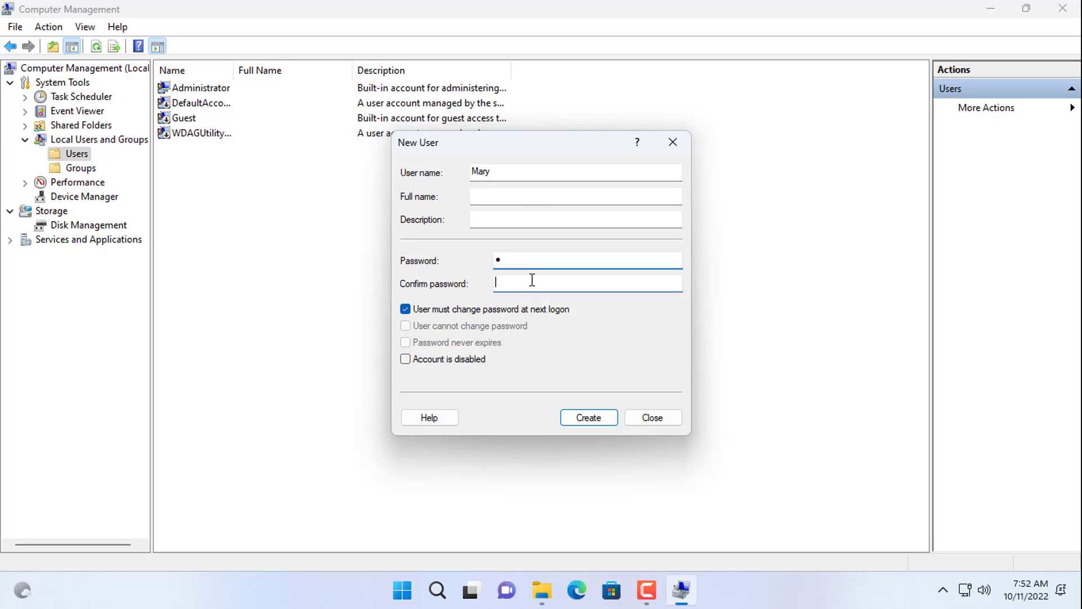
pyautogui.click(406, 341)
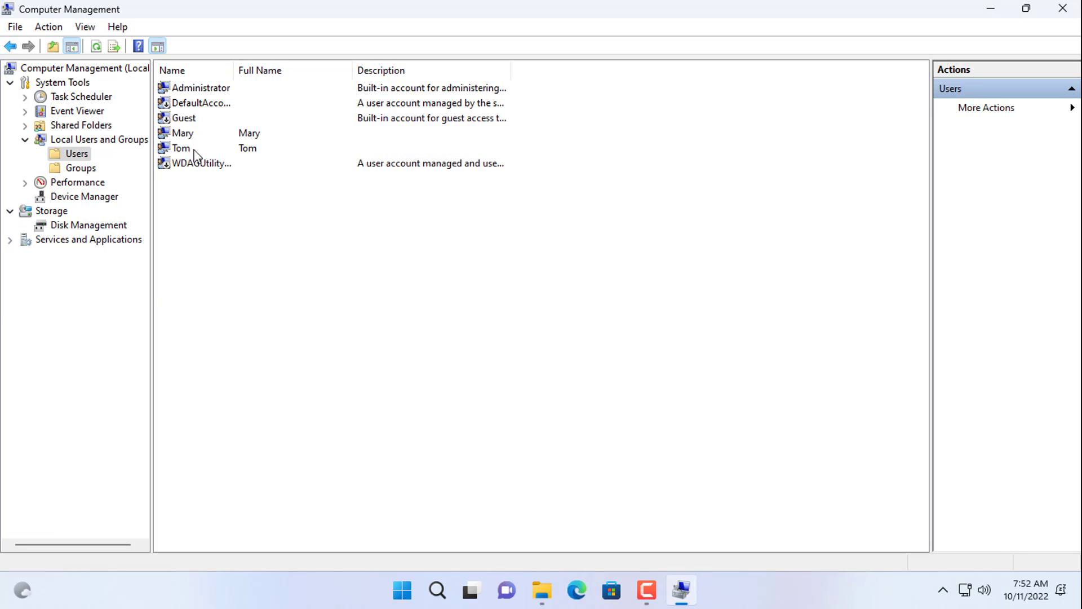
pyautogui.click(180, 148)
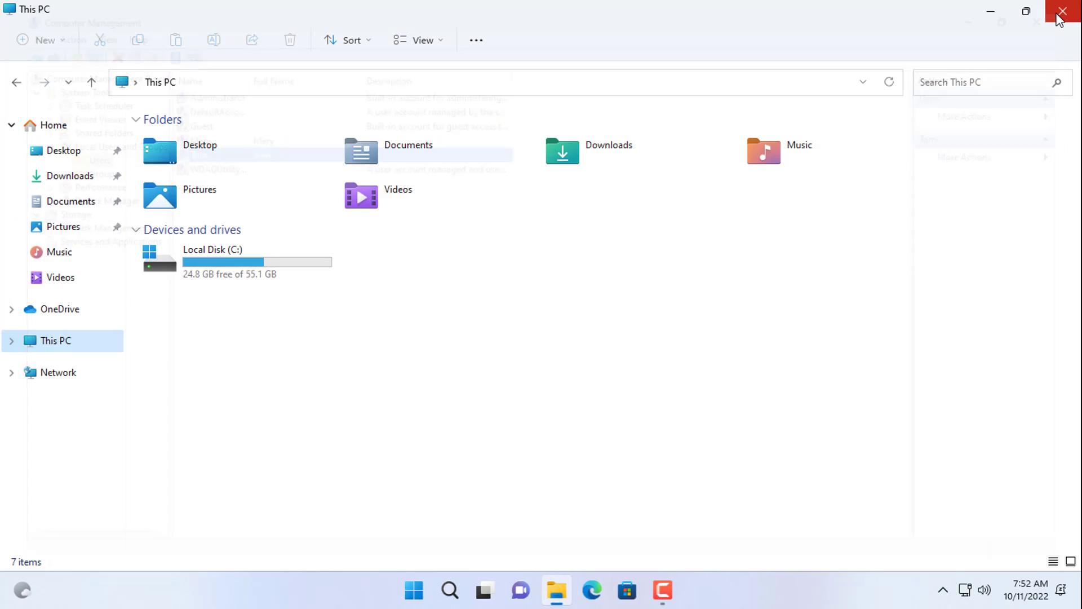
# Close File Explorer and bring up the Start menu power options to restart.
pyautogui.click(1061, 13)
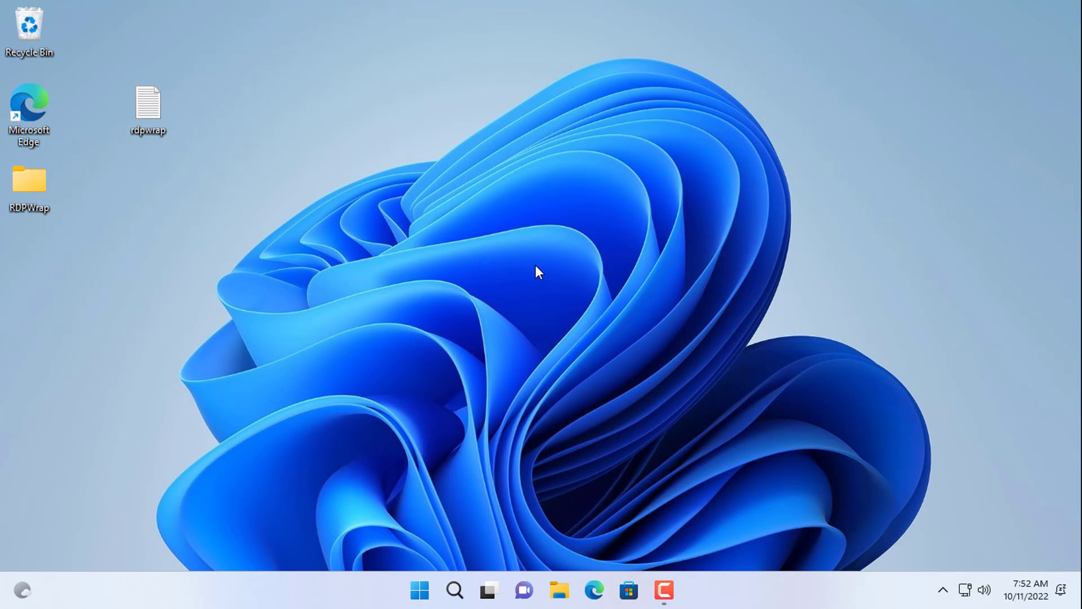
pyautogui.click(420, 590)
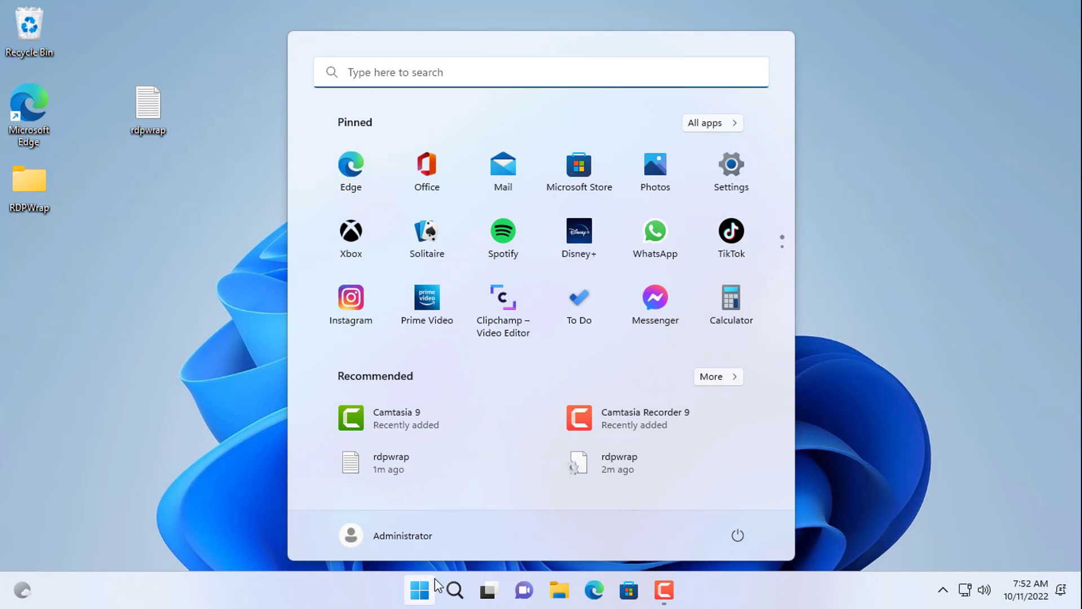
pyautogui.click(737, 535)
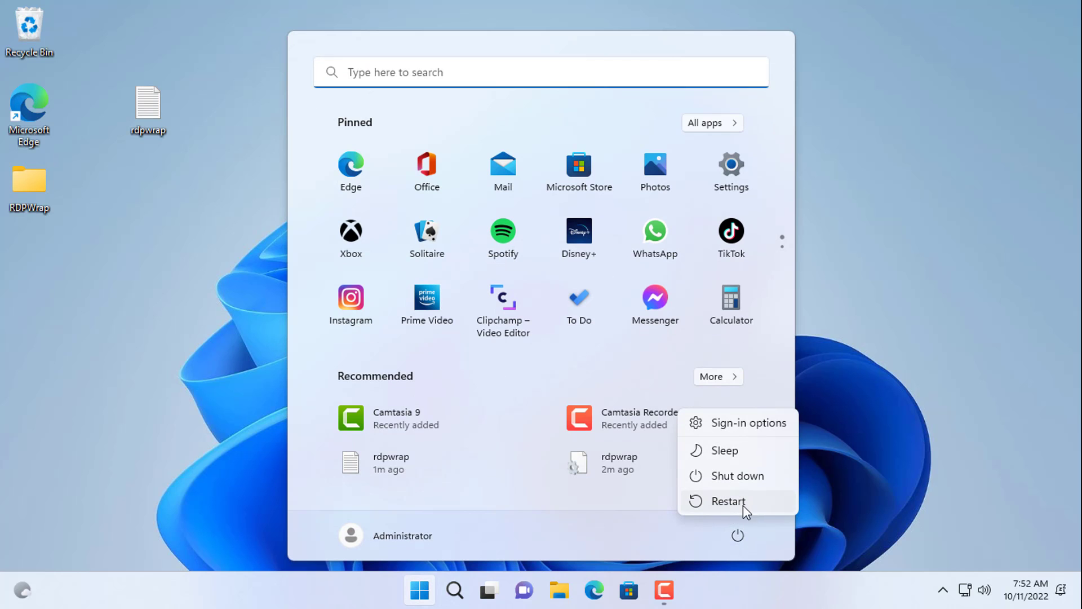
pyautogui.moveTo(726, 501)
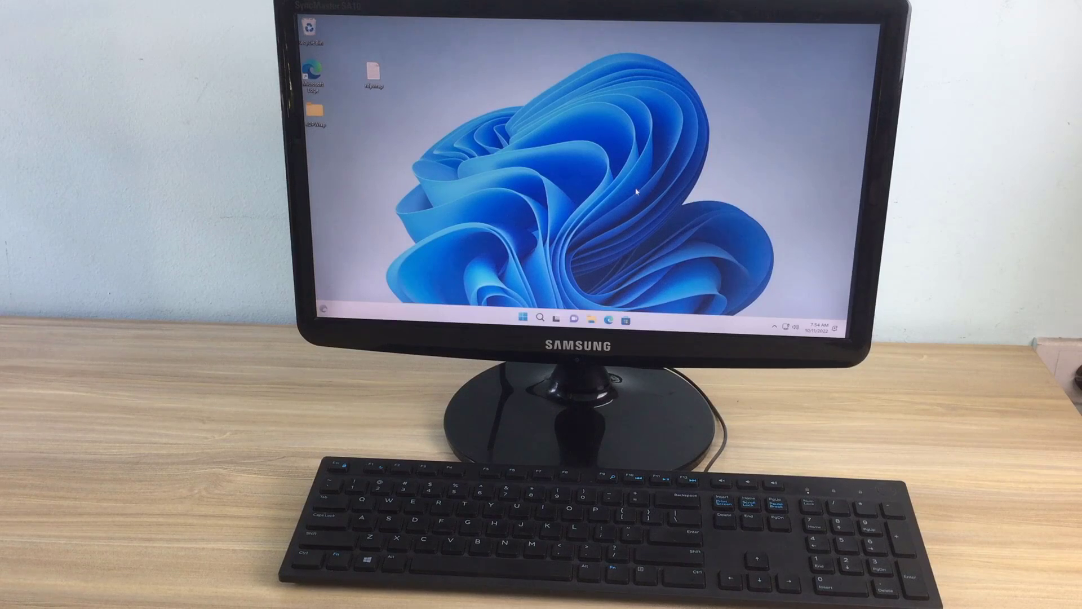
pyautogui.click(523, 318)
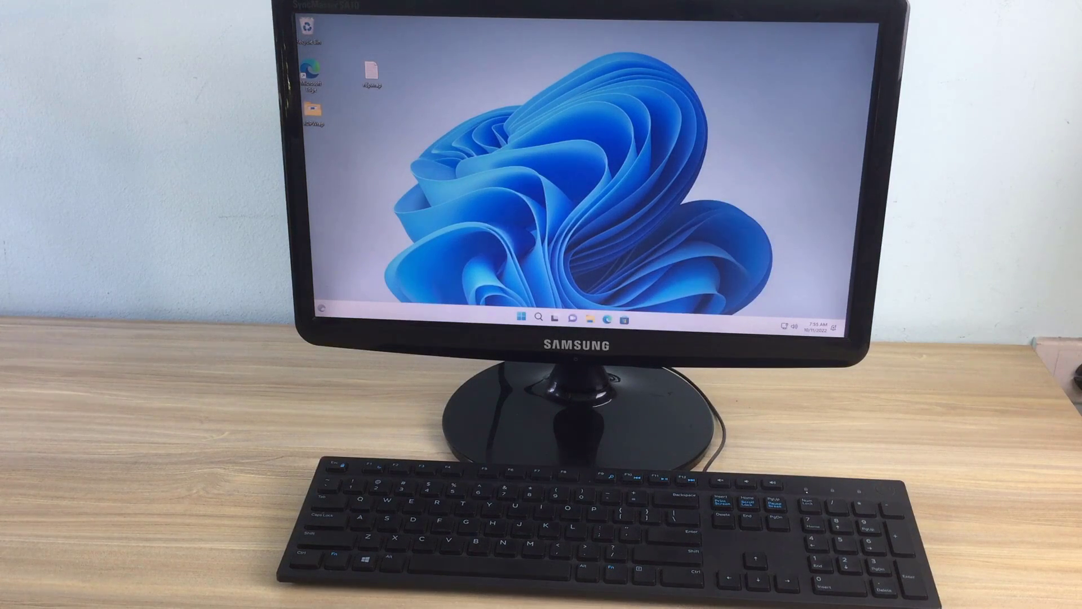
pyautogui.click(418, 590)
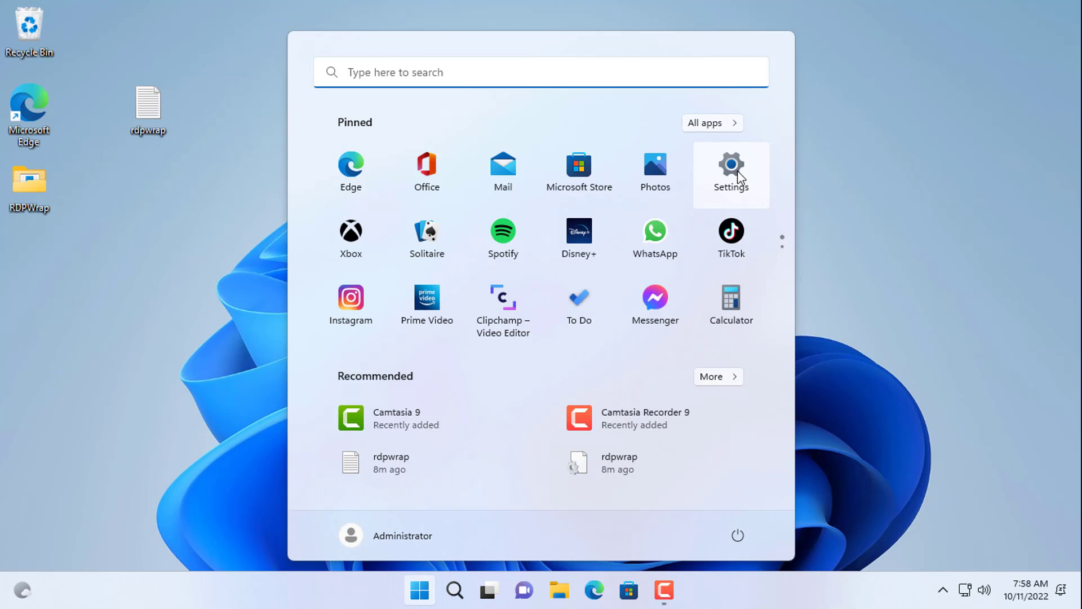
# Check Remote Desktop in Settings > System and open the Remote Desktop Users dialog.
pyautogui.click(731, 171)
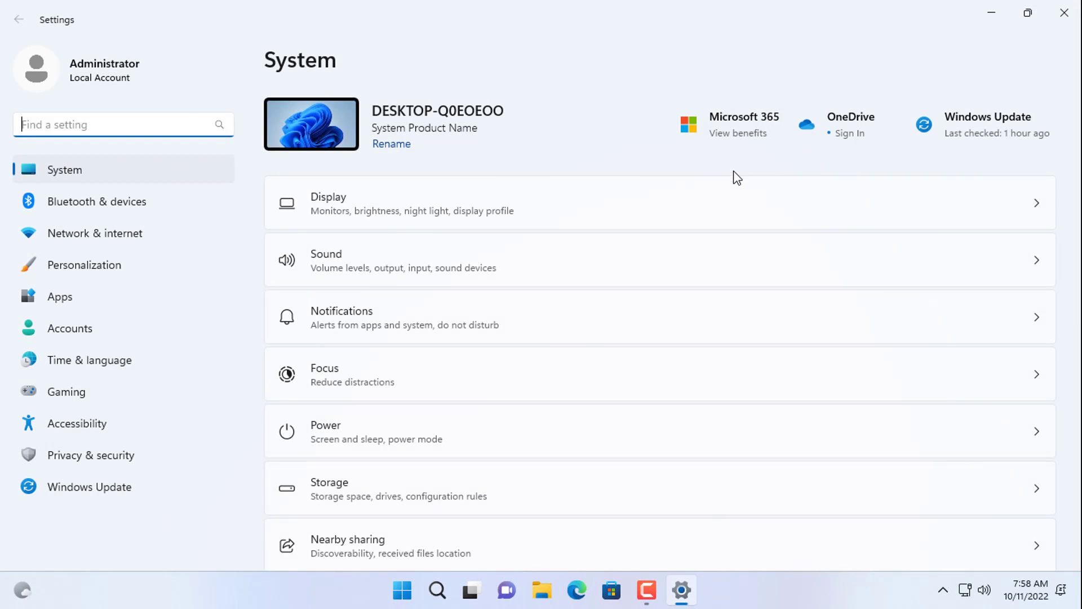
pyautogui.scroll(-3)
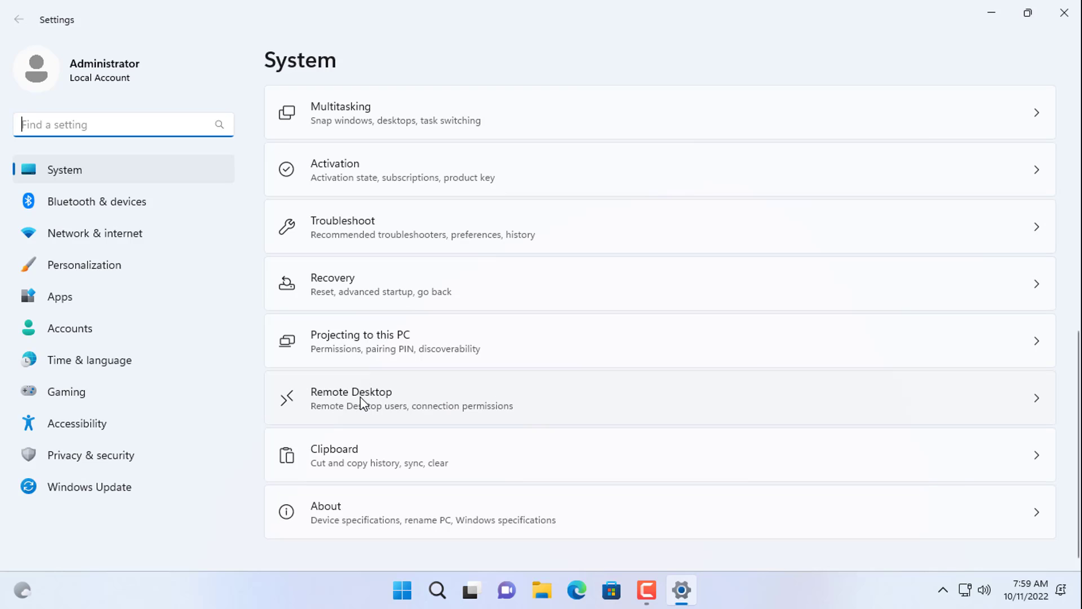
pyautogui.click(350, 399)
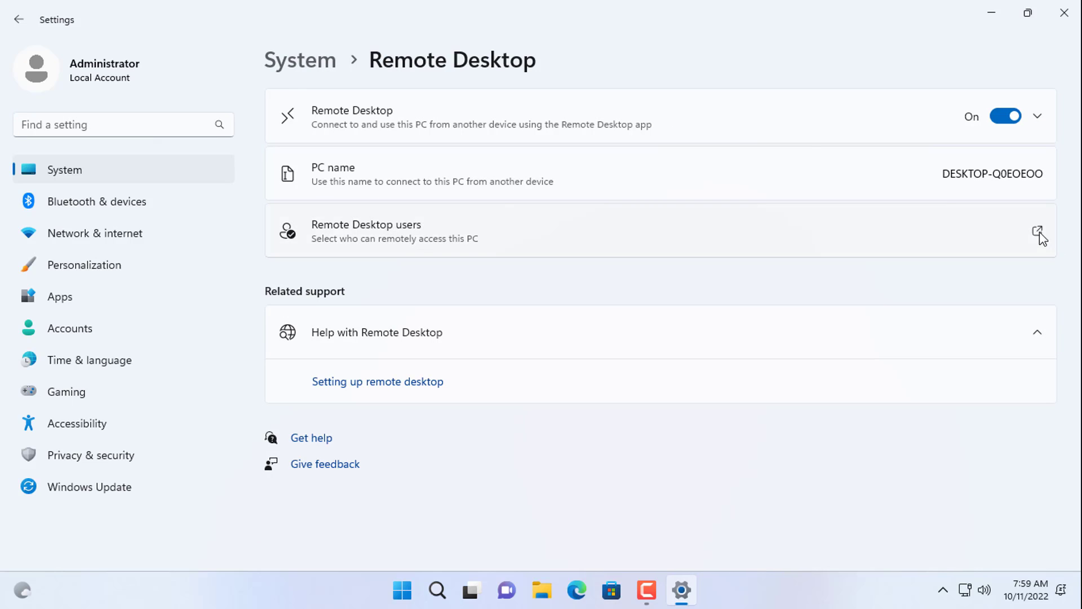
pyautogui.click(1039, 231)
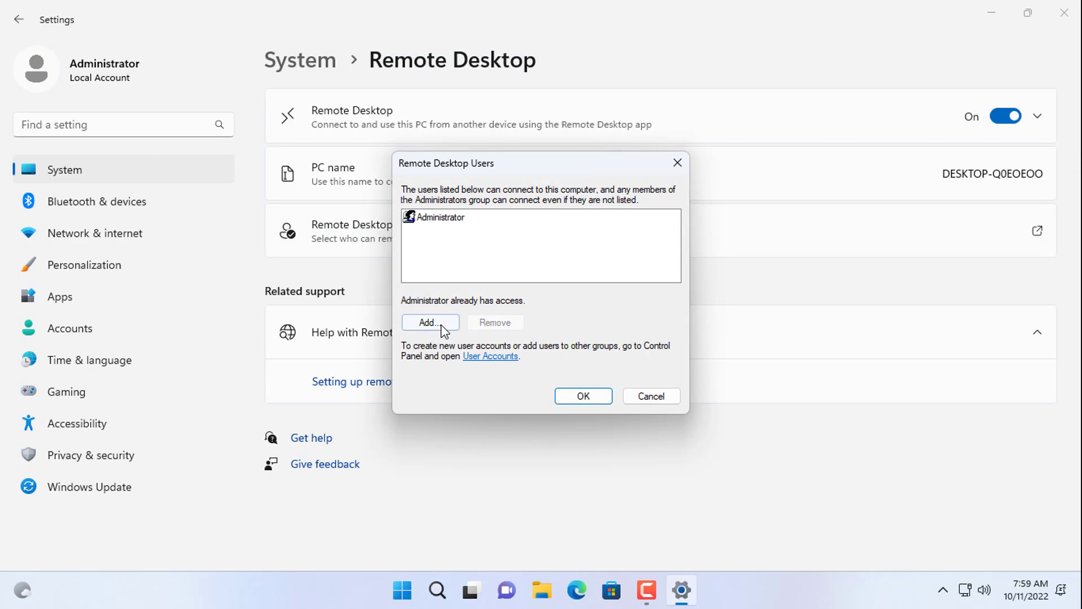
# Add Tom as a Remote Desktop user.
pyautogui.click(429, 323)
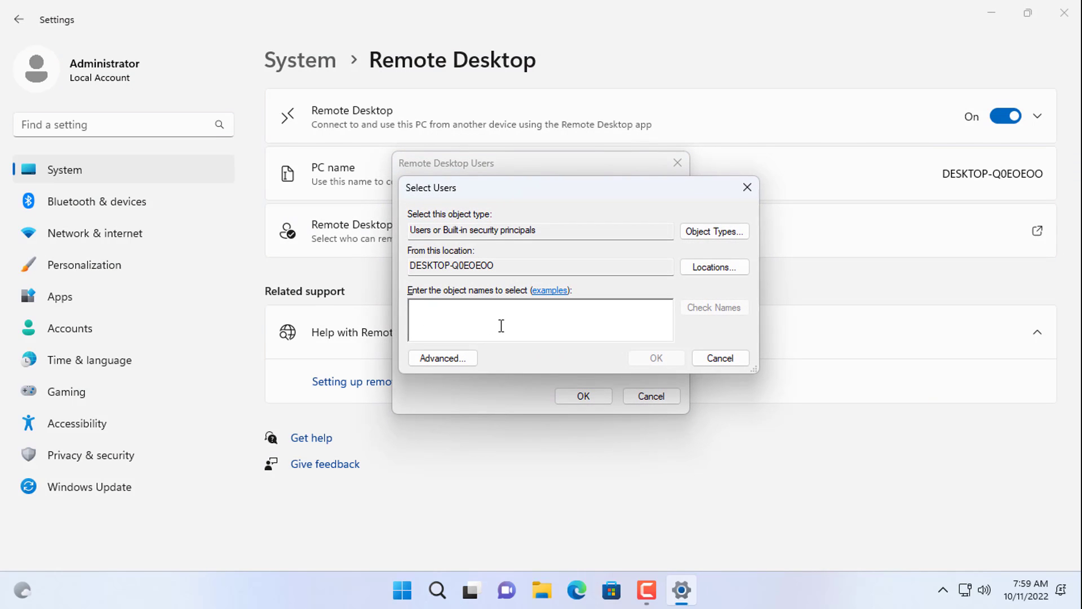
pyautogui.write('Tom')
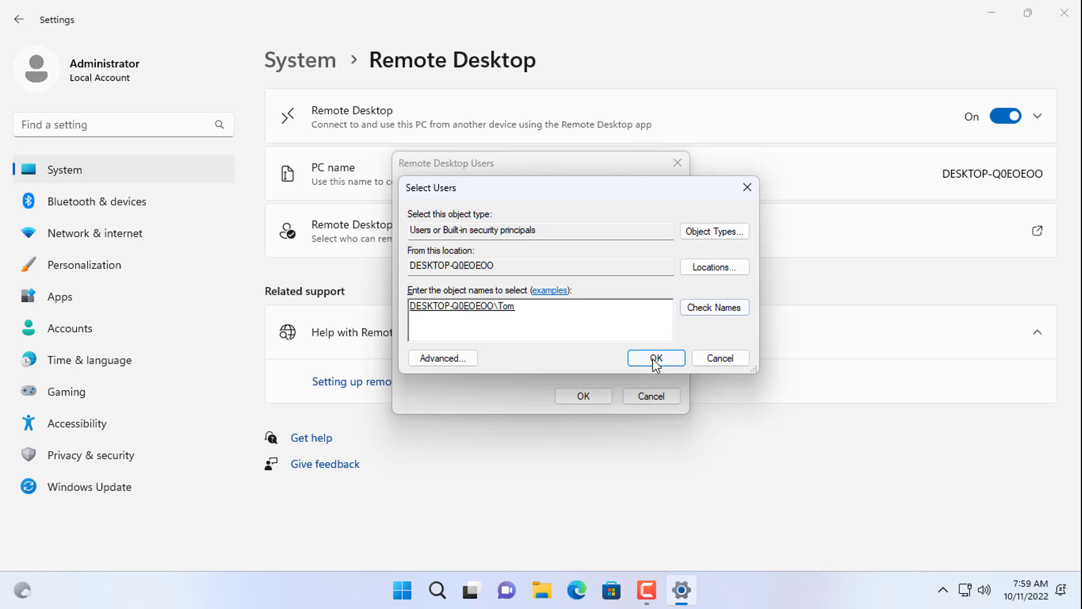
pyautogui.click(655, 357)
pyautogui.write('M')
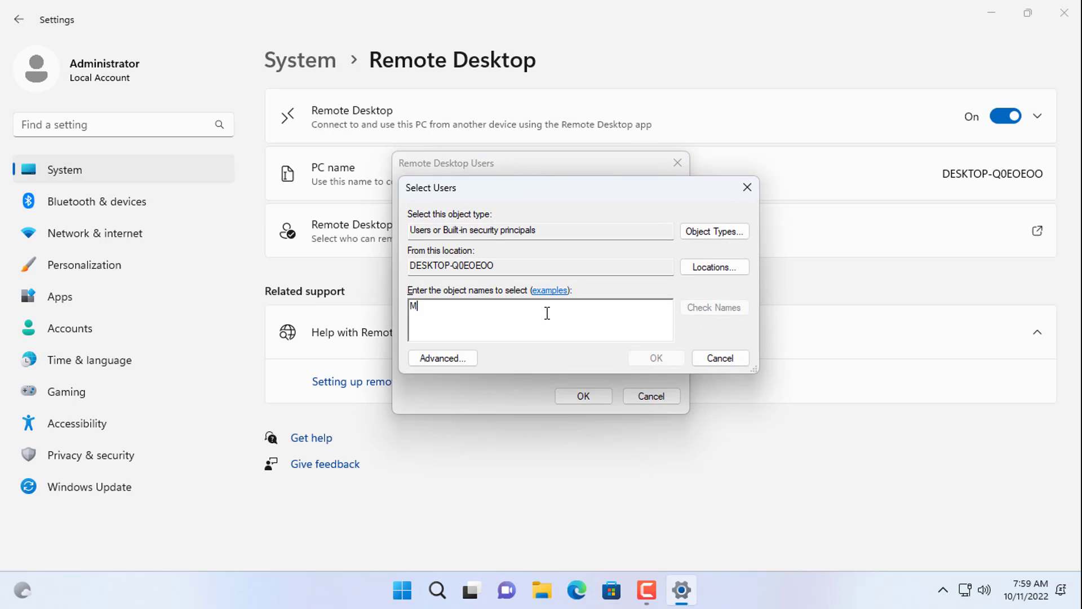
# Add Mary after checking her name, save the users list, and close Settings.
pyautogui.write('ary')
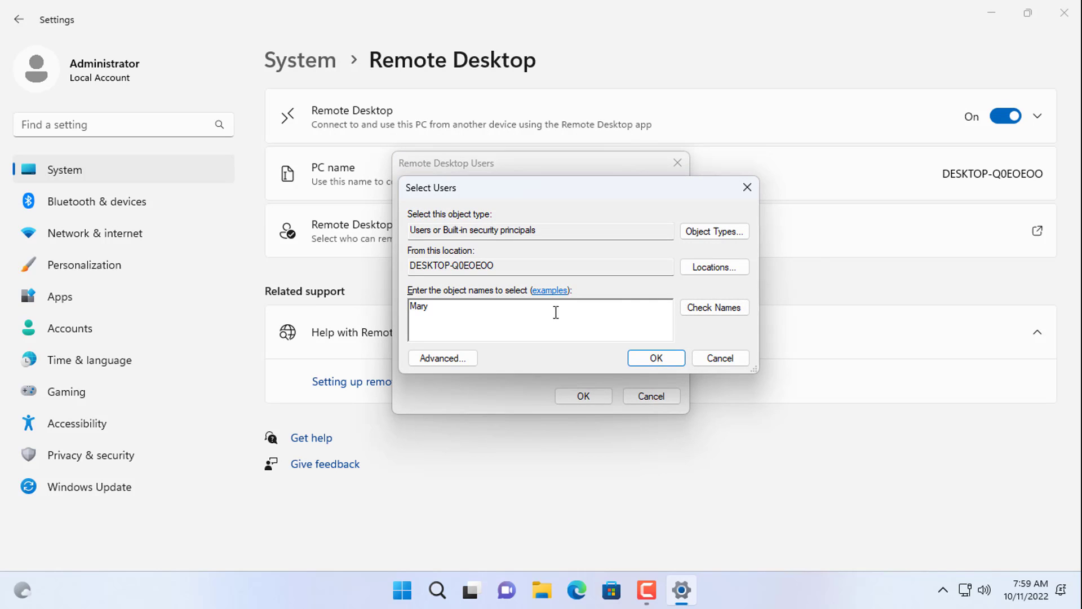
pyautogui.click(714, 307)
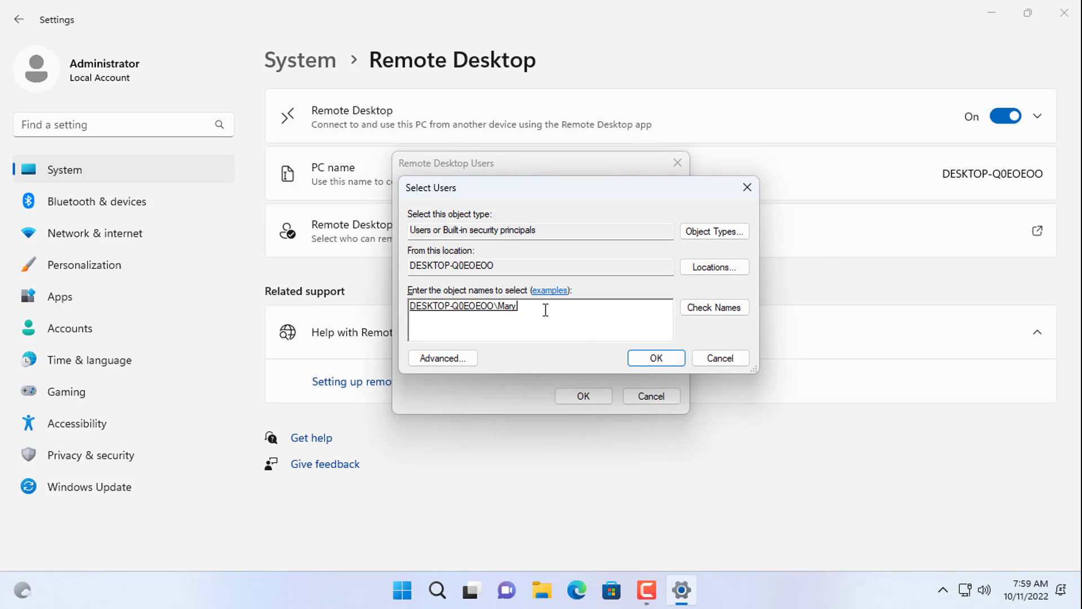
pyautogui.click(654, 358)
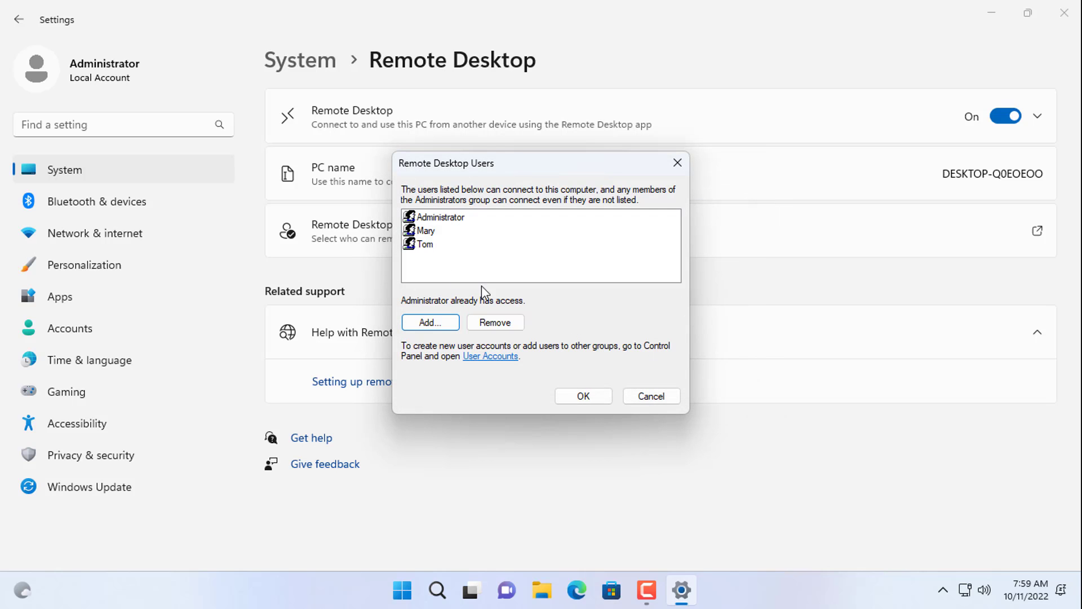
pyautogui.click(426, 230)
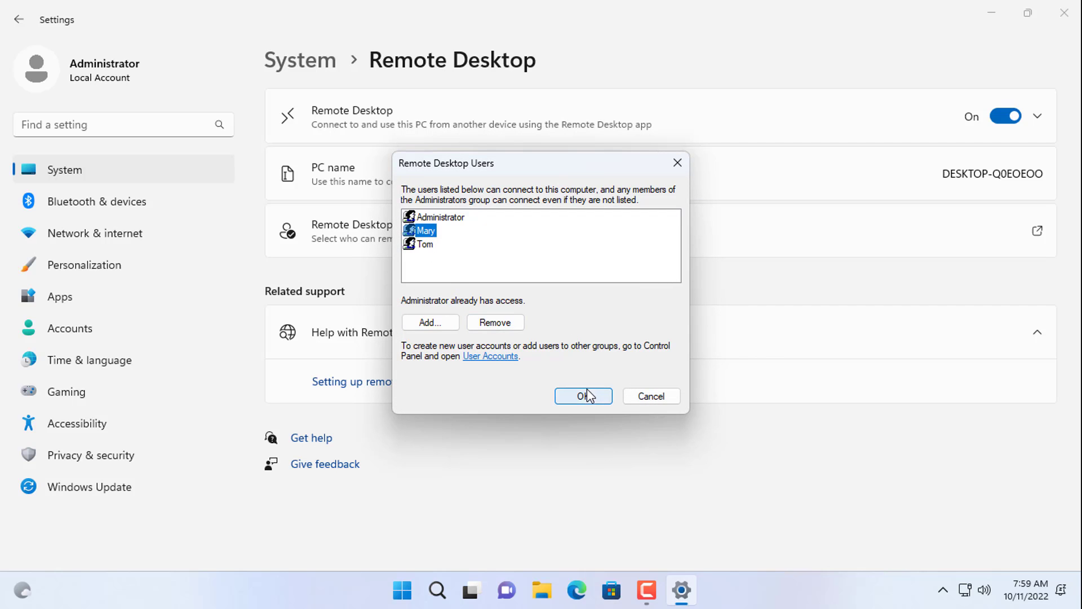
pyautogui.click(582, 396)
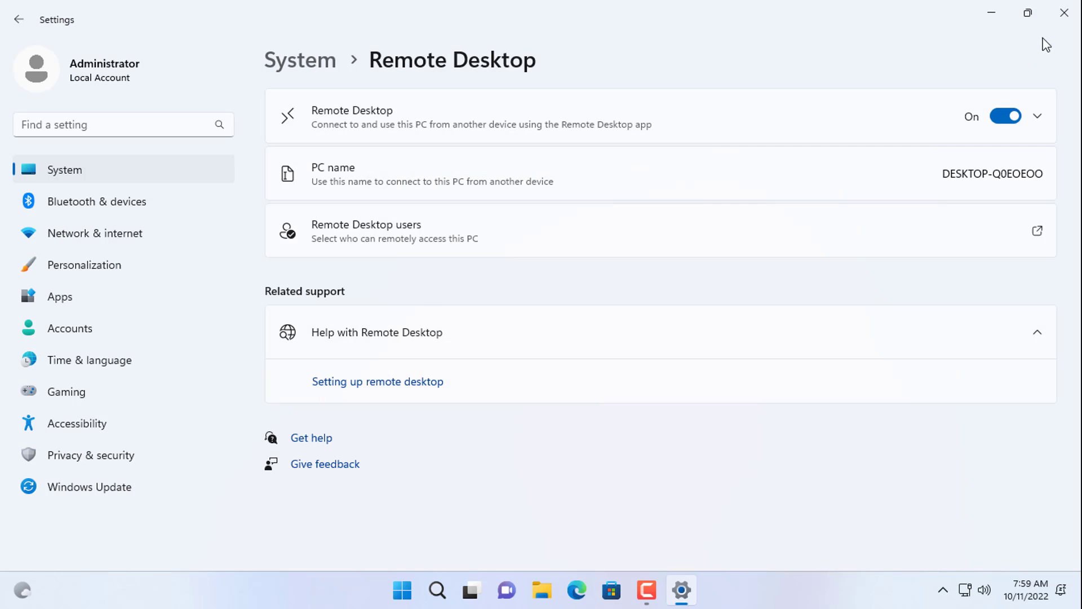
pyautogui.click(1064, 12)
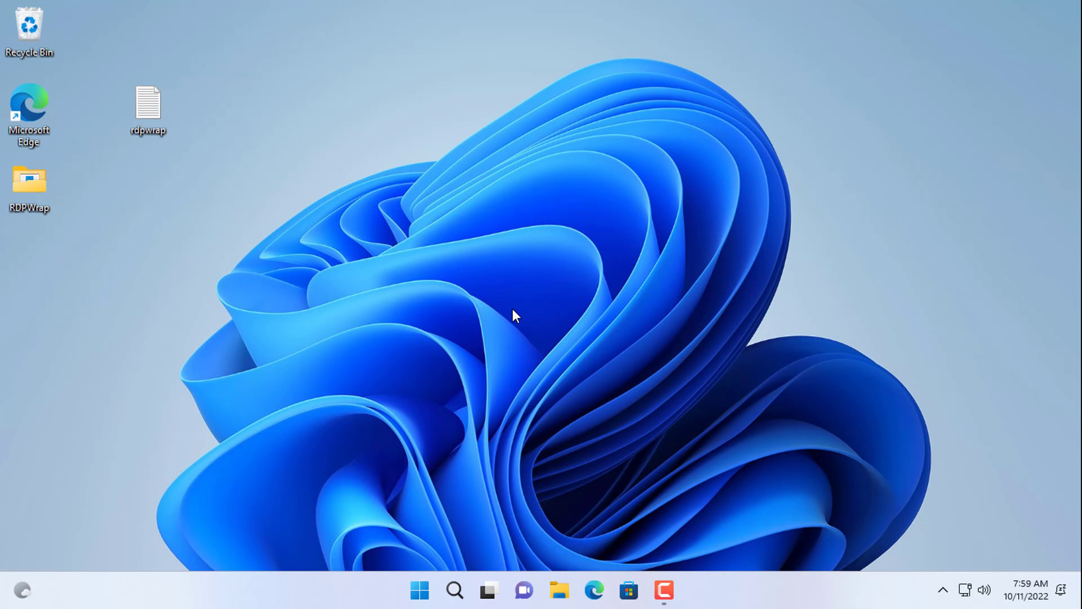
# Run RDPCheck from the desktop RDPWrap folder and accept the local connection warning.
pyautogui.doubleClick(29, 182)
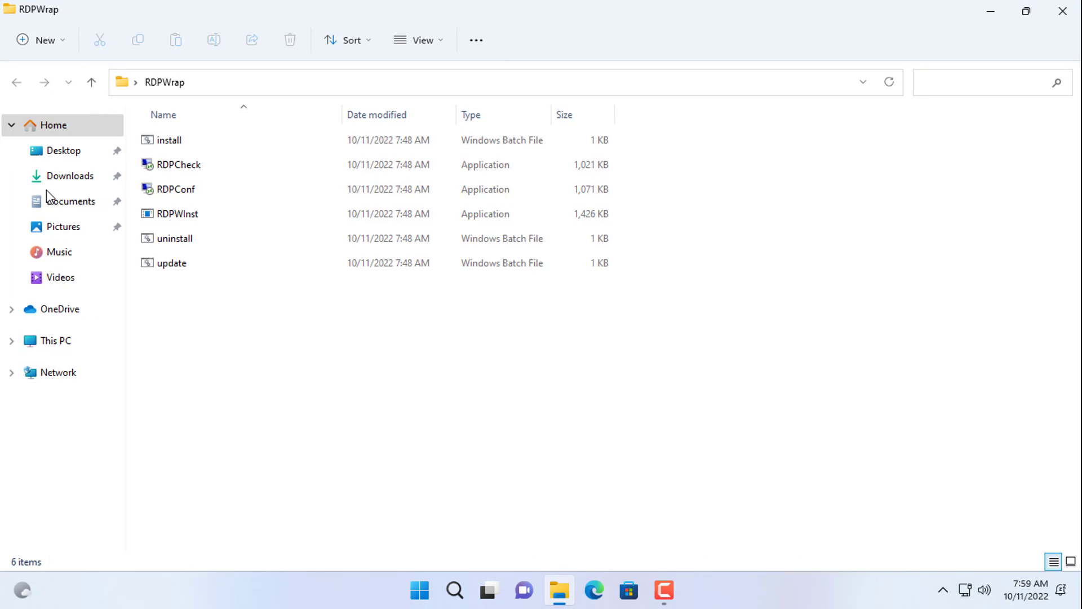
pyautogui.click(178, 164)
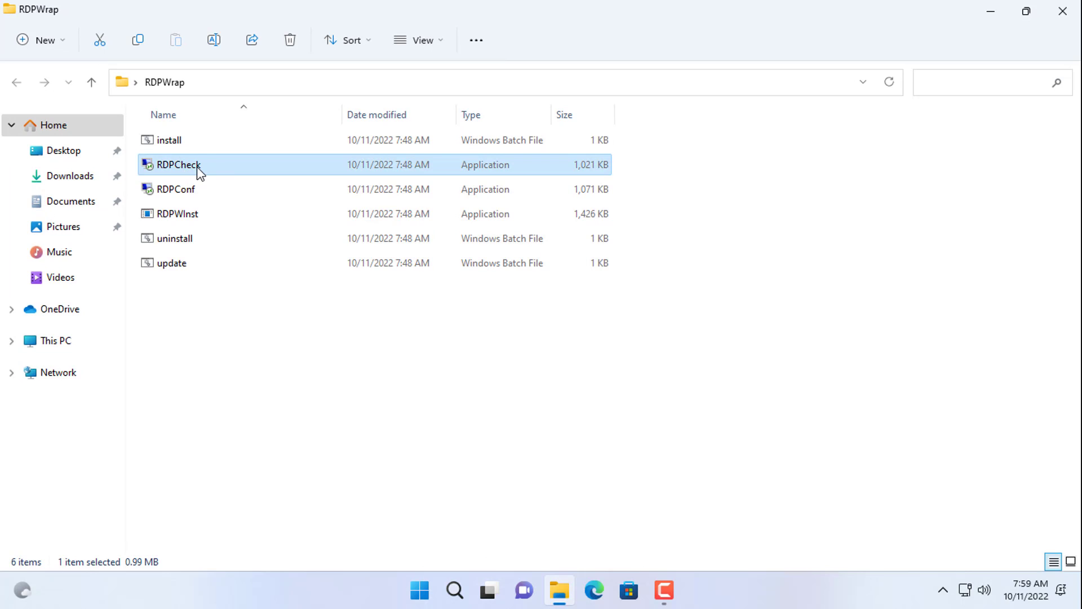
pyautogui.doubleClick(178, 164)
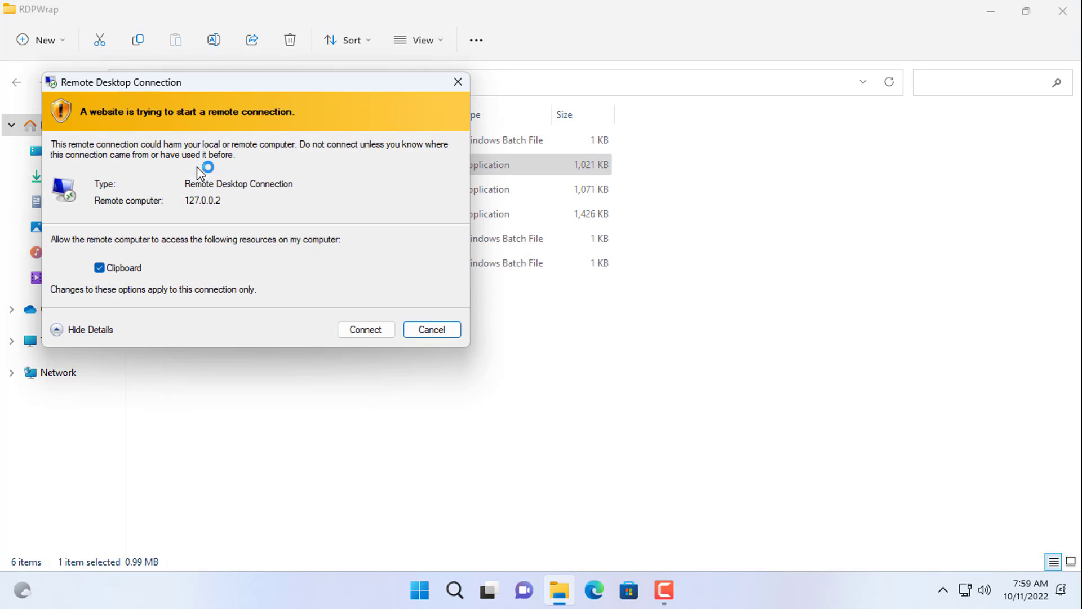
pyautogui.click(366, 329)
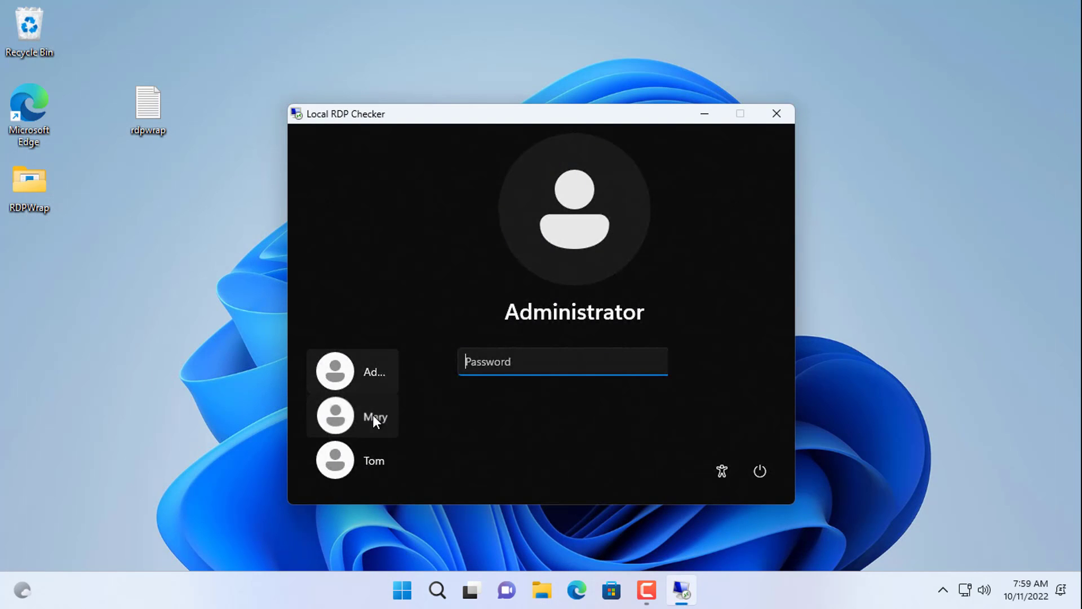
# Sign in as Tom in the local RDPCheck session and dismiss the Start menu.
pyautogui.click(373, 461)
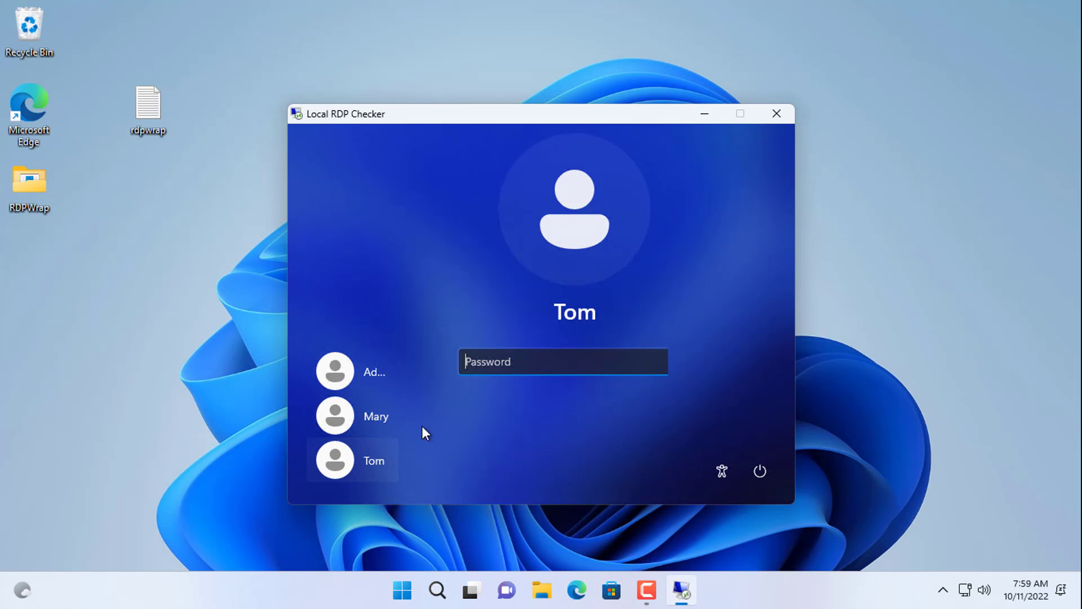
pyautogui.write('•')
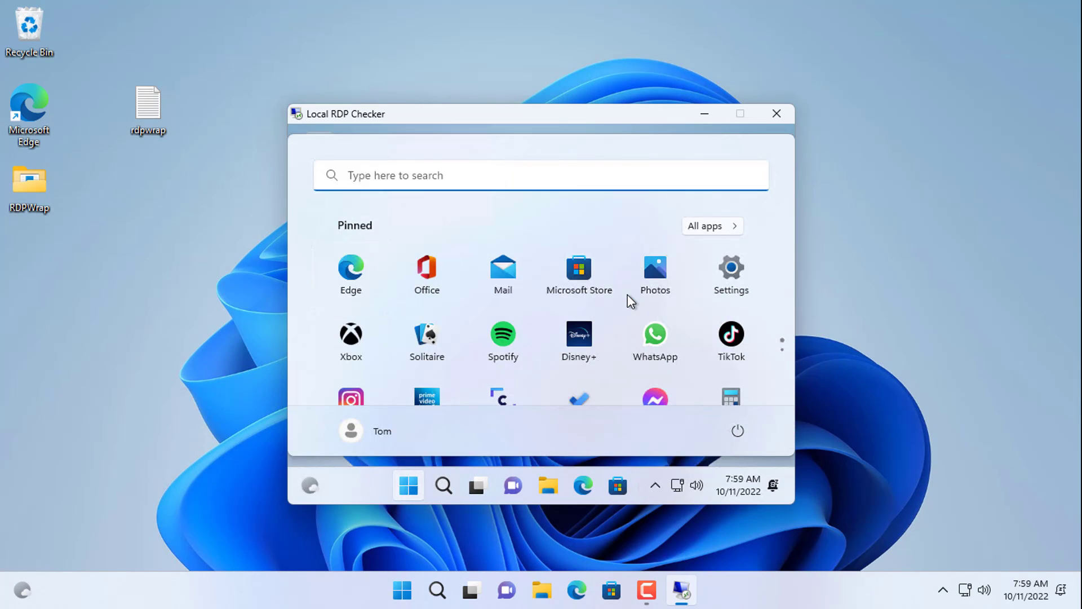
pyautogui.click(408, 486)
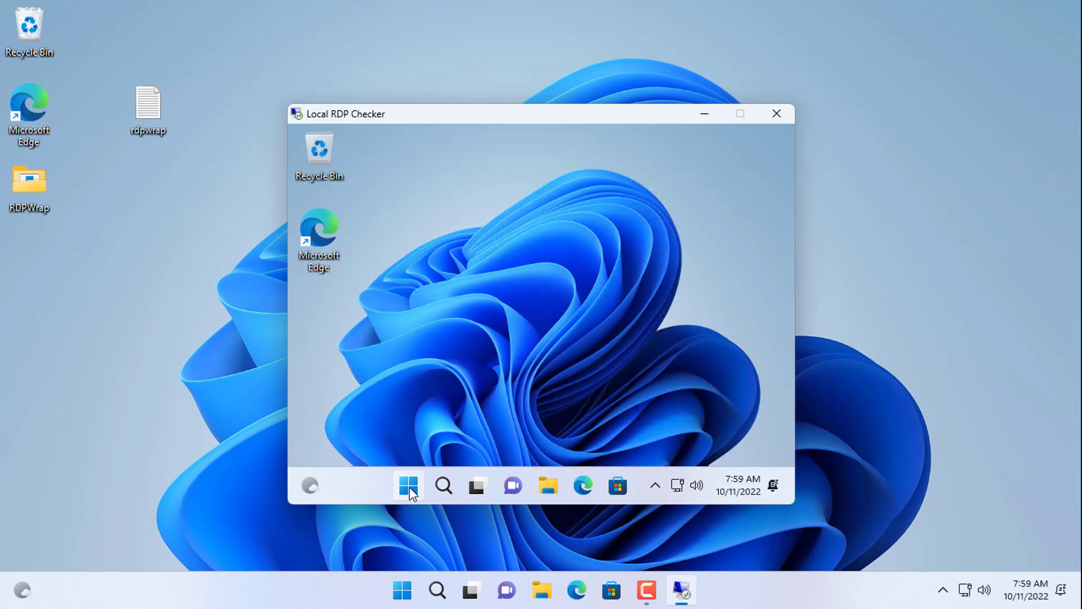
pyautogui.moveTo(777, 114)
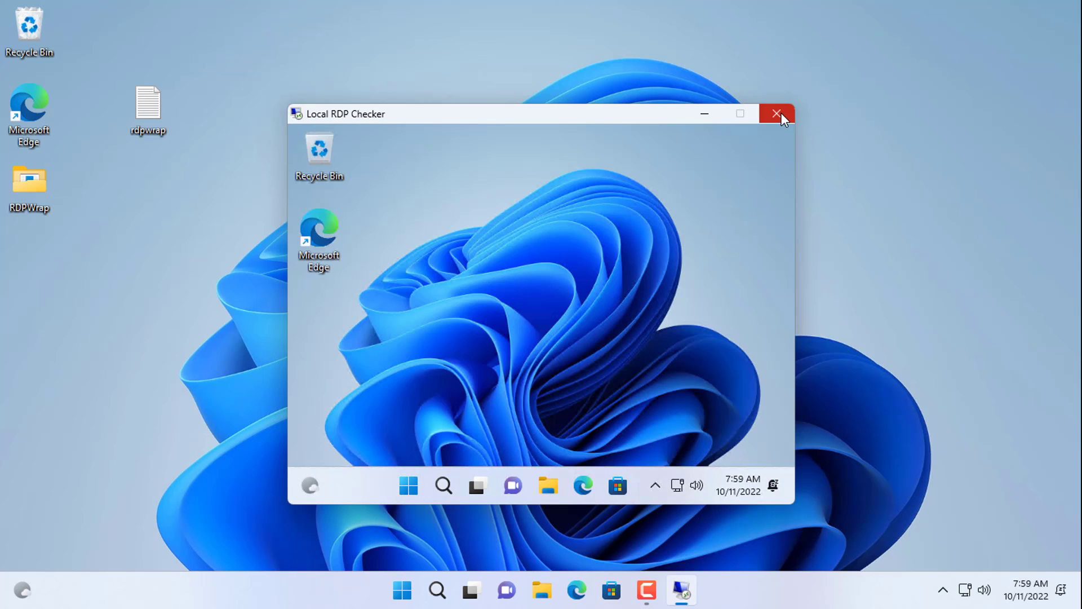
pyautogui.moveTo(777, 114)
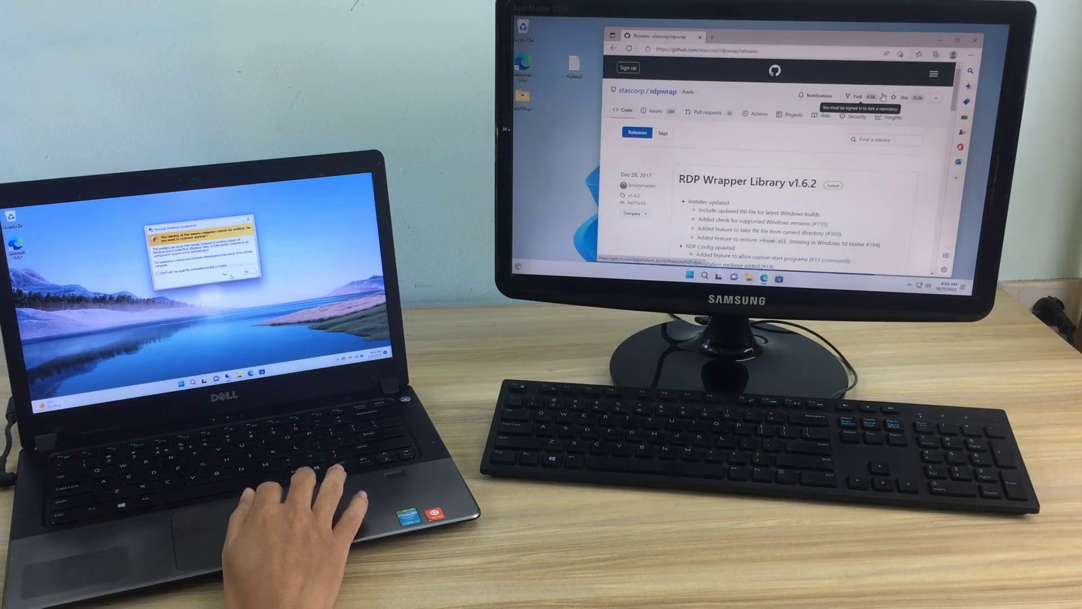
# From the laptop, accept the Remote Desktop warning and sign in to the PC as Tom.
pyautogui.click(234, 276)
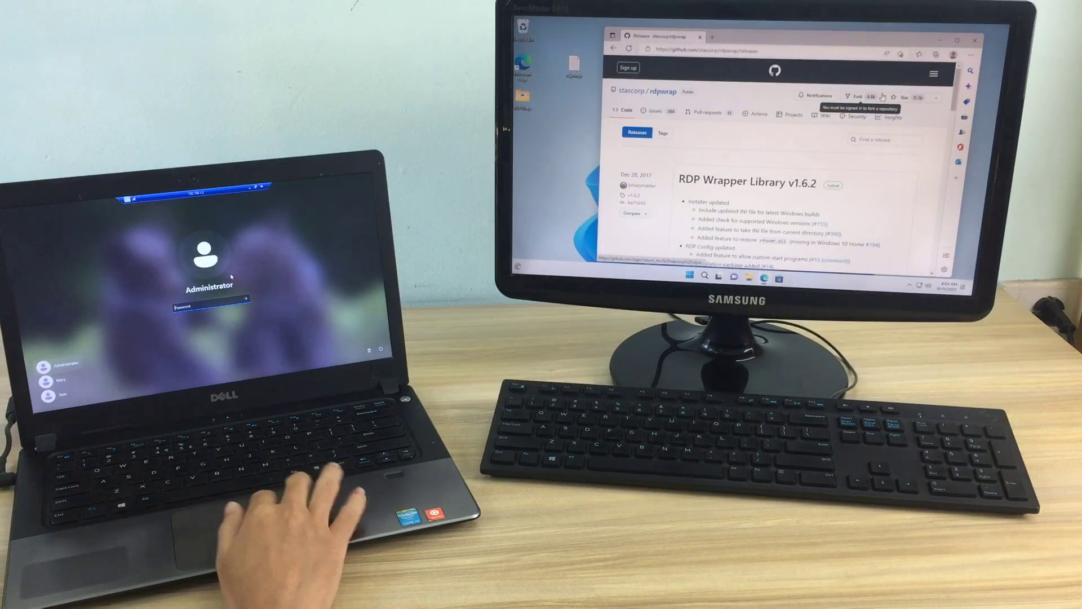
pyautogui.click(62, 392)
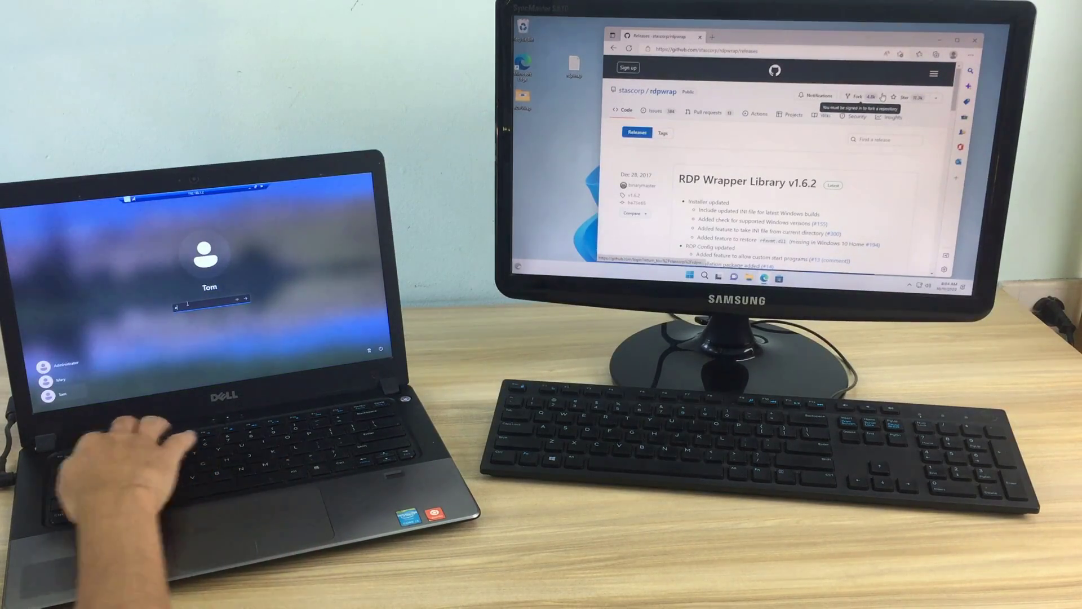
pyautogui.press('enter')
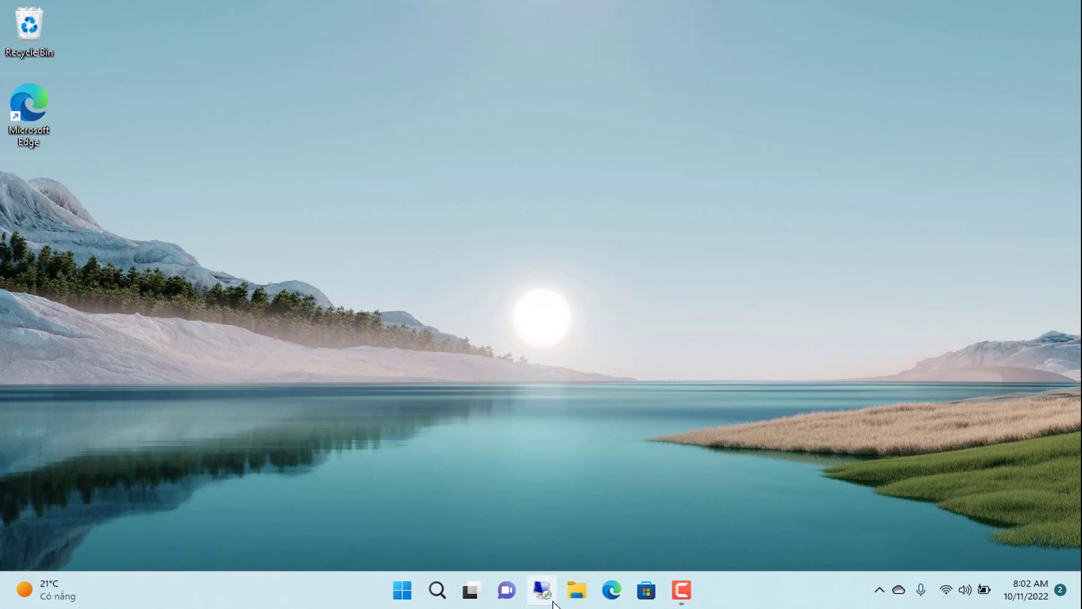
# Start a Remote Desktop Connection to 192.168.1.2 from the taskbar app.
pyautogui.click(541, 591)
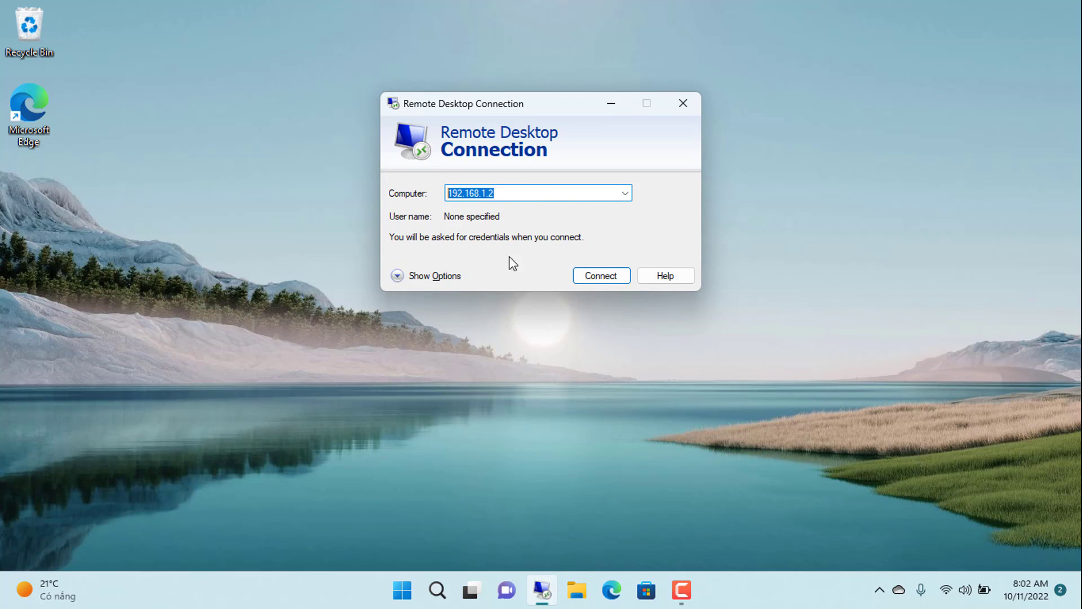
pyautogui.click(599, 275)
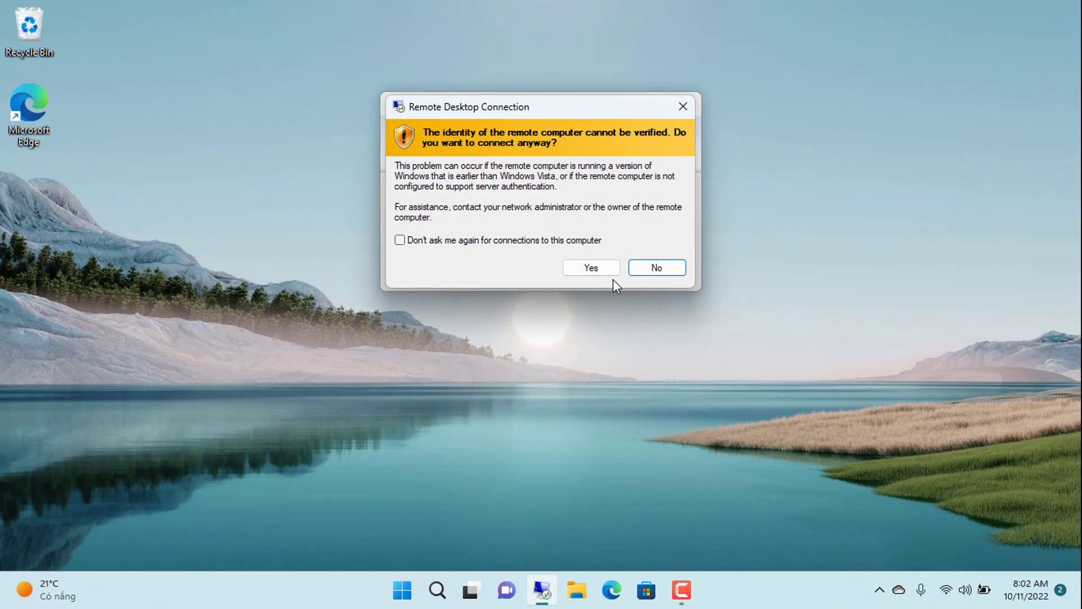